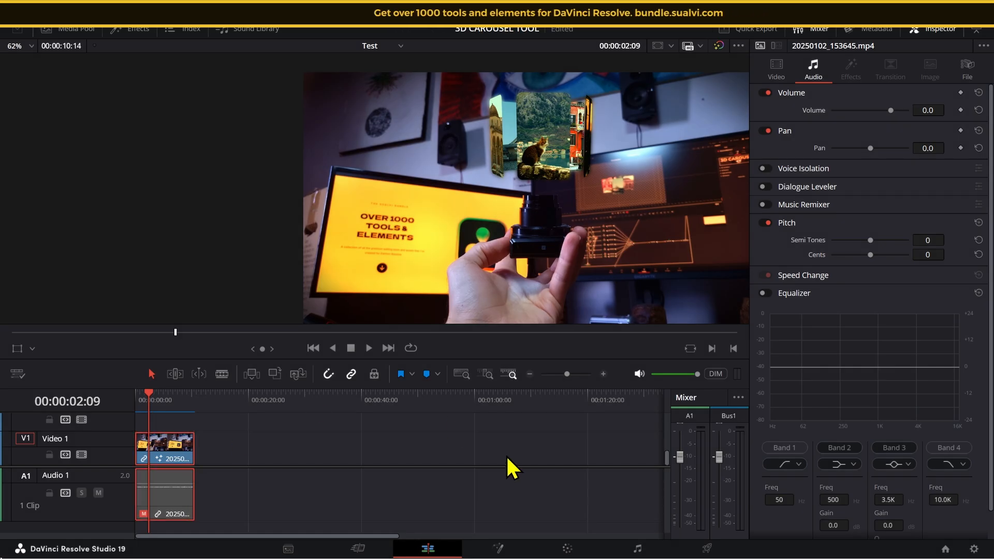
- Open the footage clip's Fusion node graph showing the 3D carousel, Glow and tracker
left_click(496, 548)
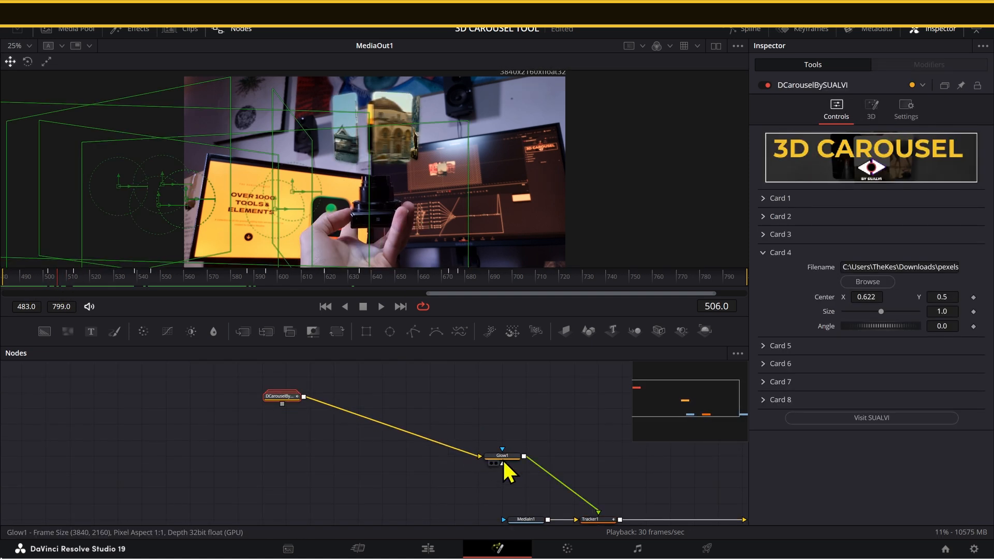
- Expand the DCarouselBySUALVI group and view Loader1's downloaded card image in the Inspector
left_click(282, 396)
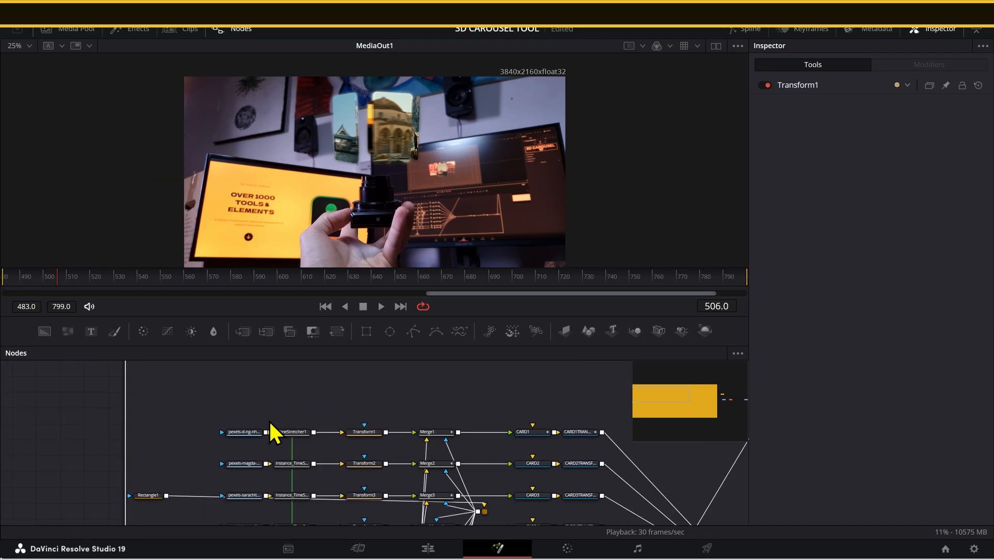
left_click(242, 432)
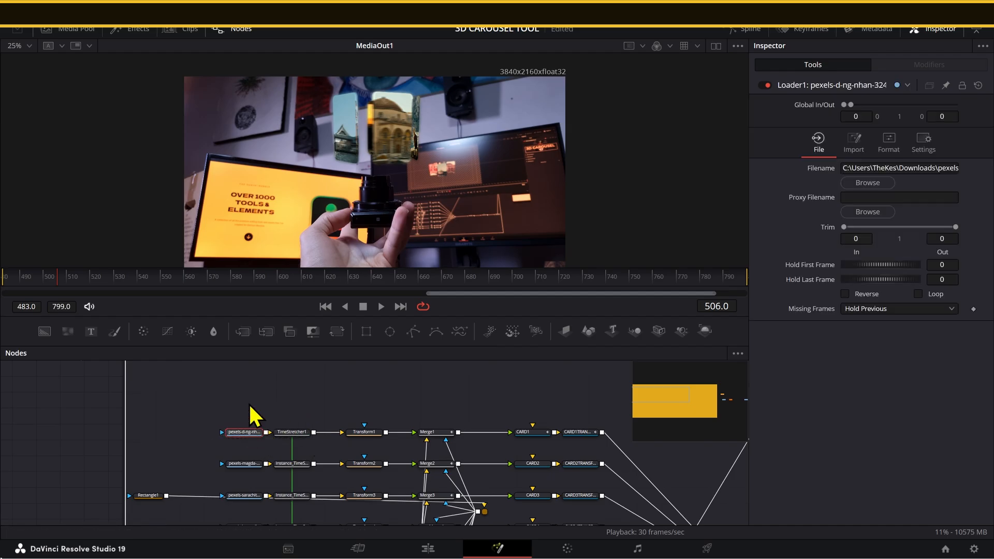
left_click(242, 431)
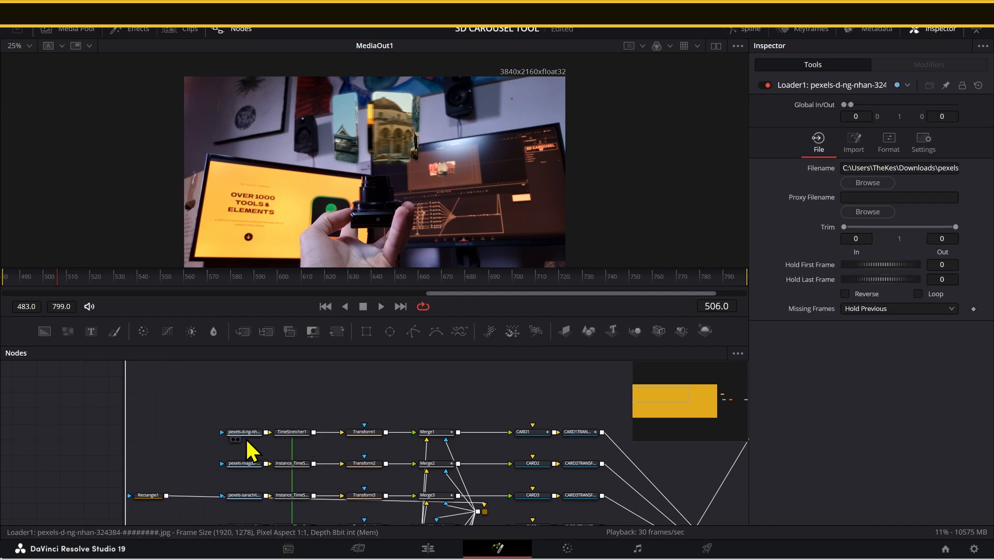
mouse_move(283, 413)
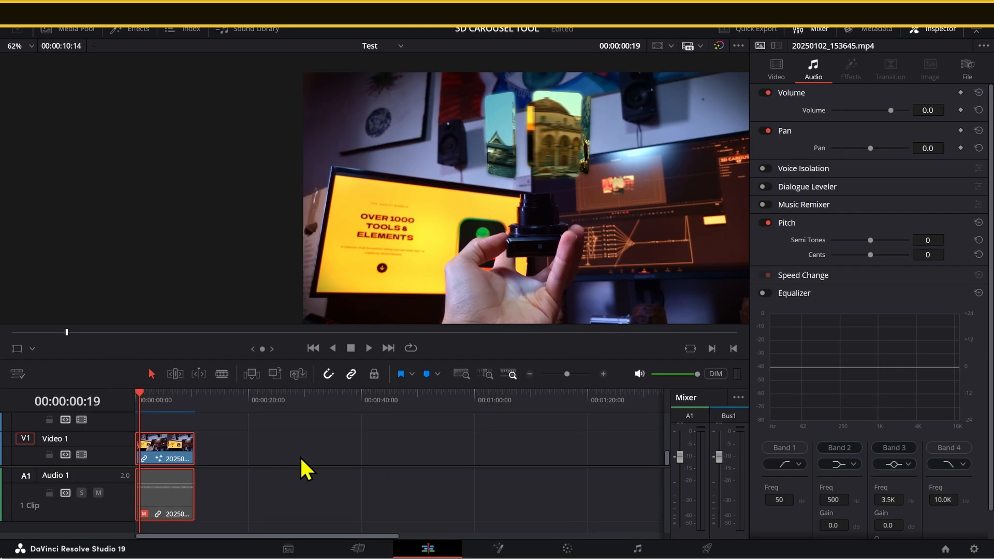
- Drop a second footage copy after the first on Video 1 and preview it on Fusion and Color
left_click_drag(165, 446, 249, 447)
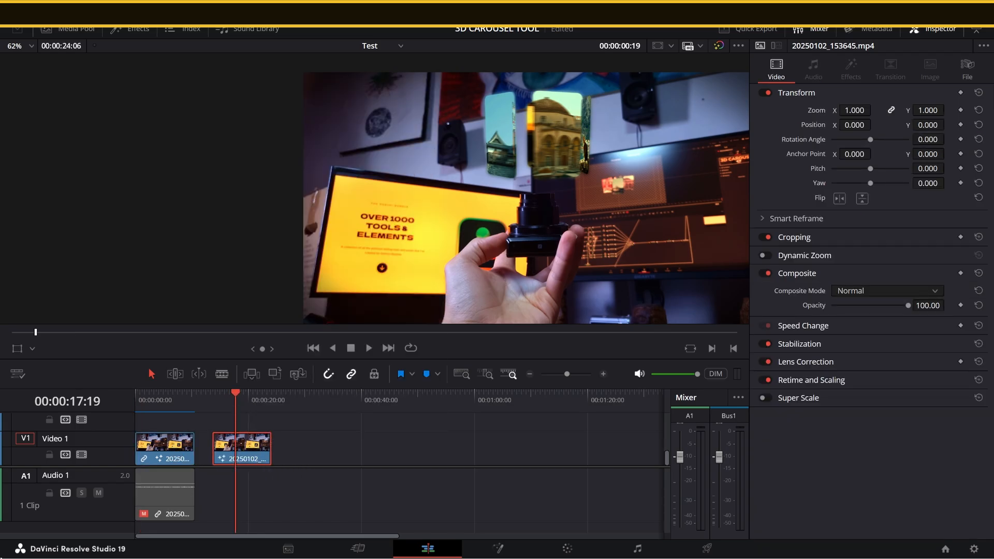
left_click(984, 46)
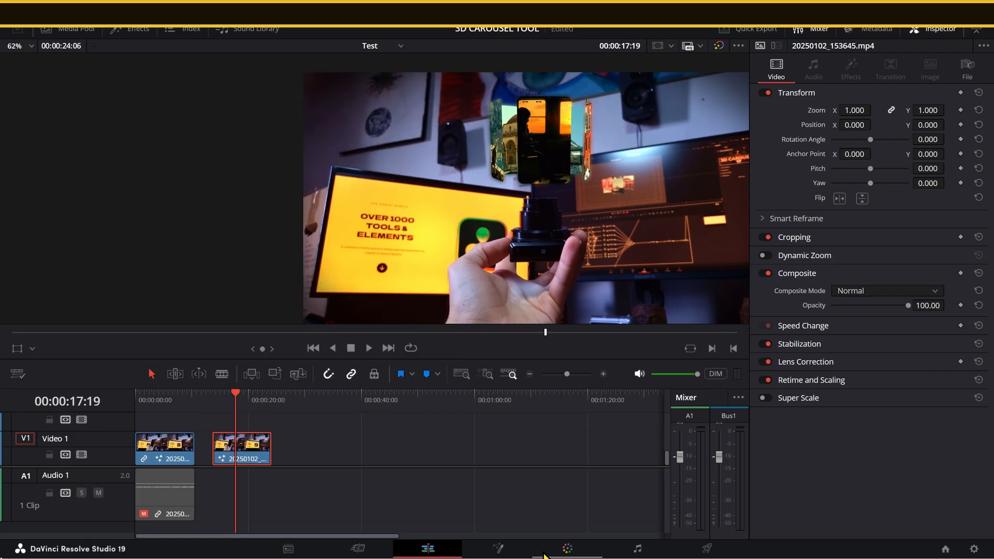
left_click(497, 549)
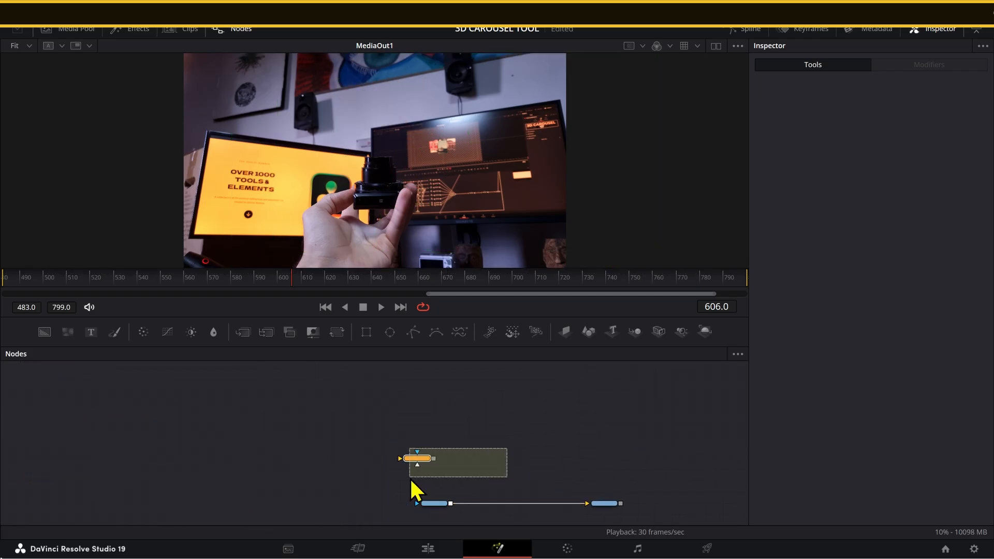
left_click(427, 549)
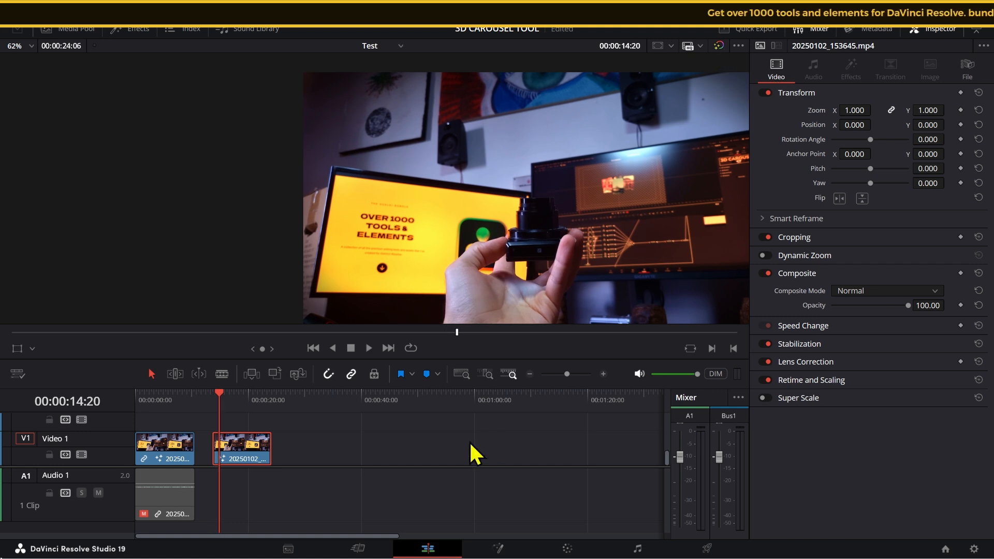
left_click(566, 549)
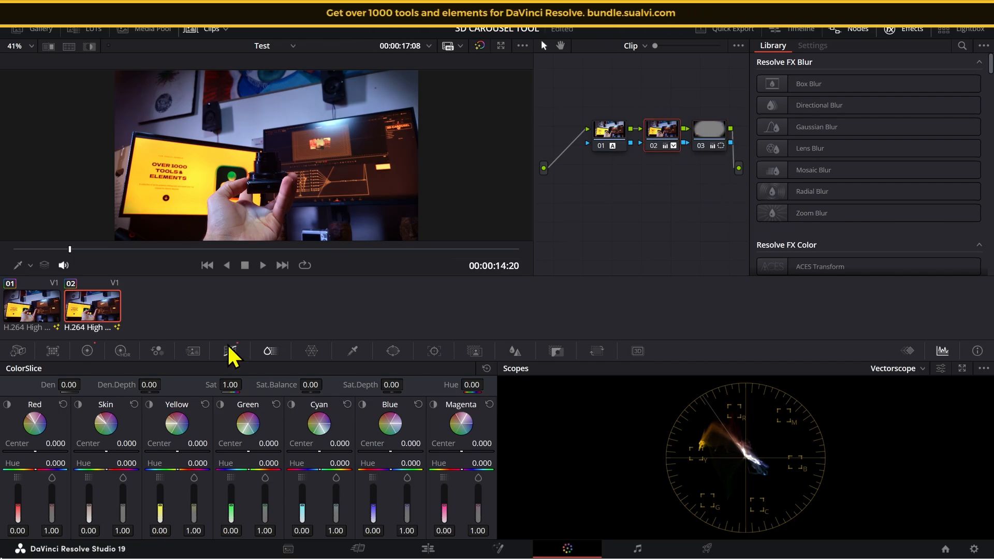
left_click(426, 548)
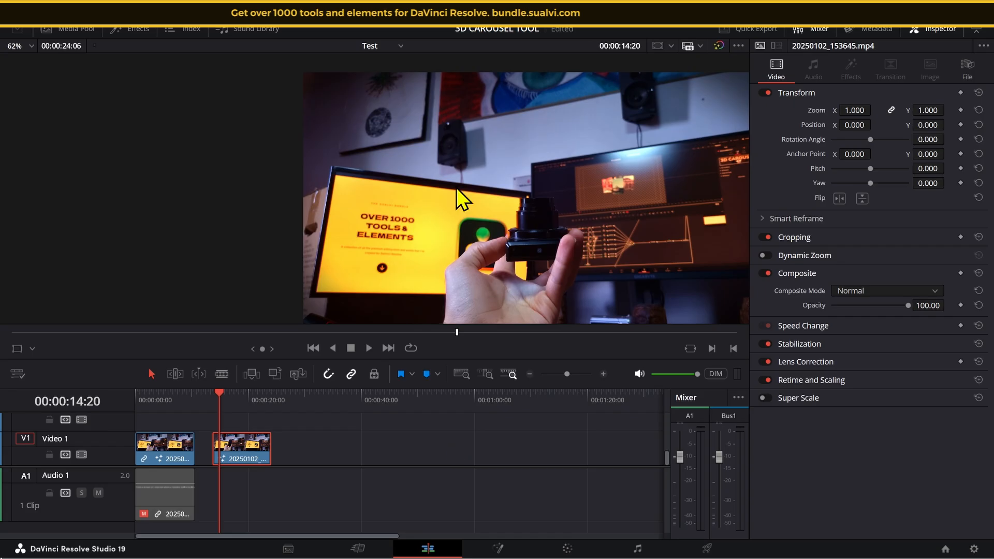
mouse_move(181, 421)
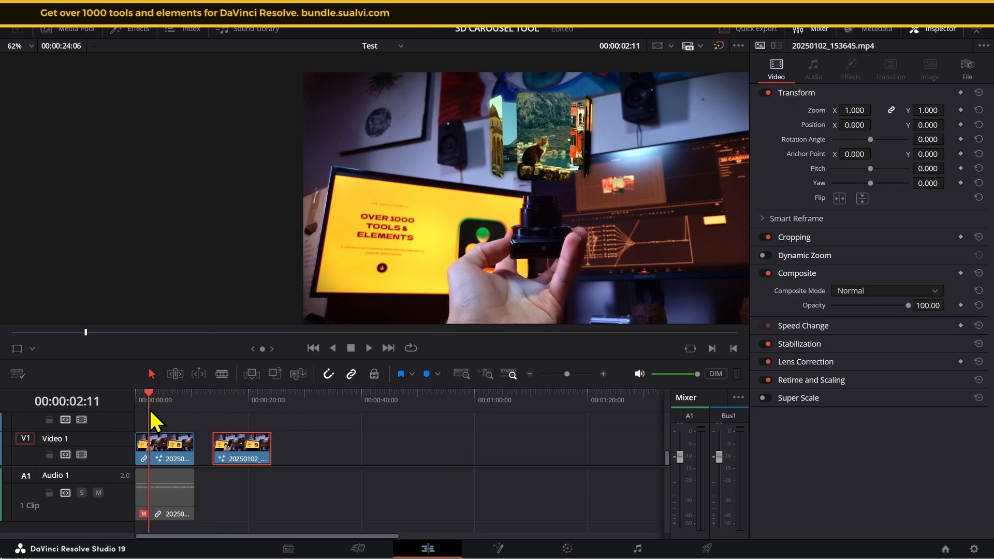
- Add Video 2, find '3d ca' in Generators, place 3D Carousel By SUALVI, open in Fusion
left_click(165, 400)
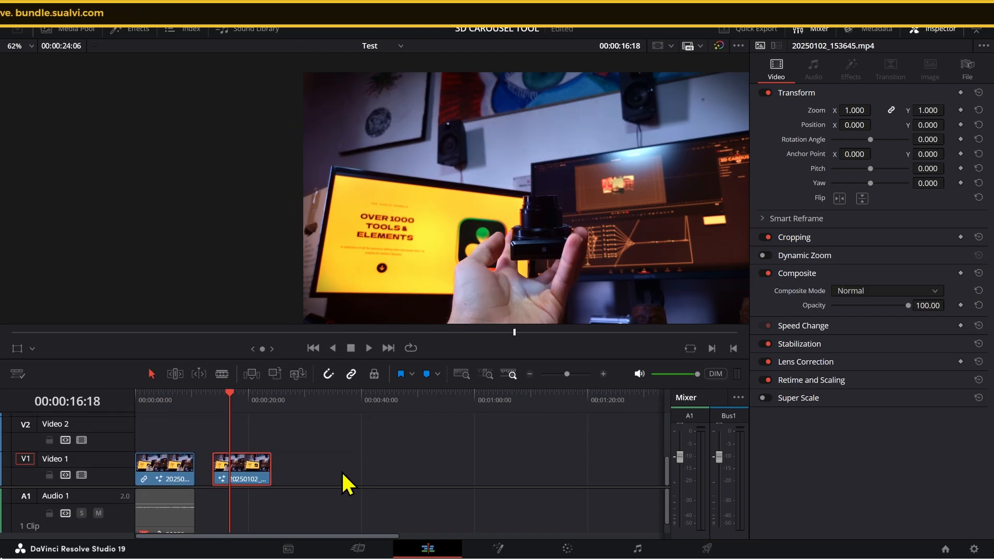
left_click(129, 28)
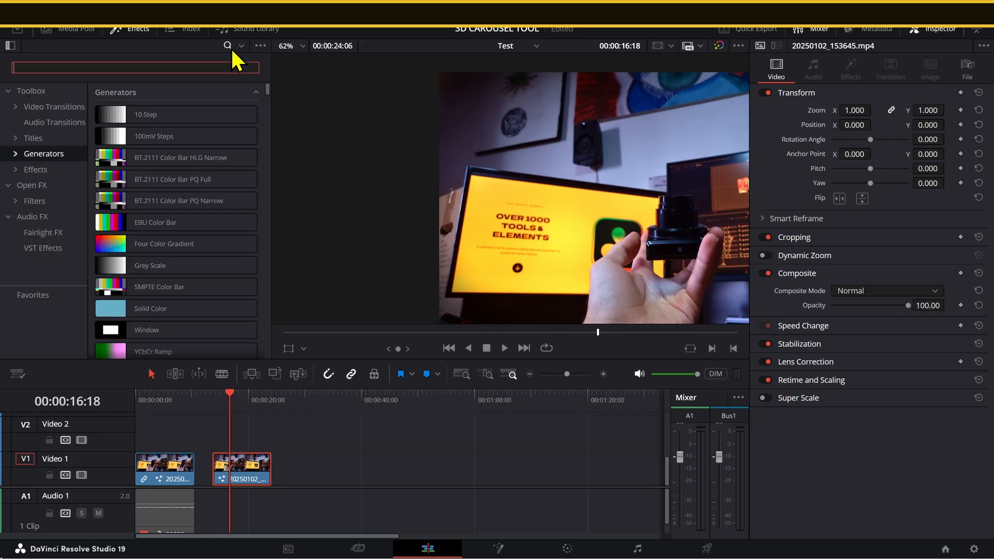
type("3d ca")
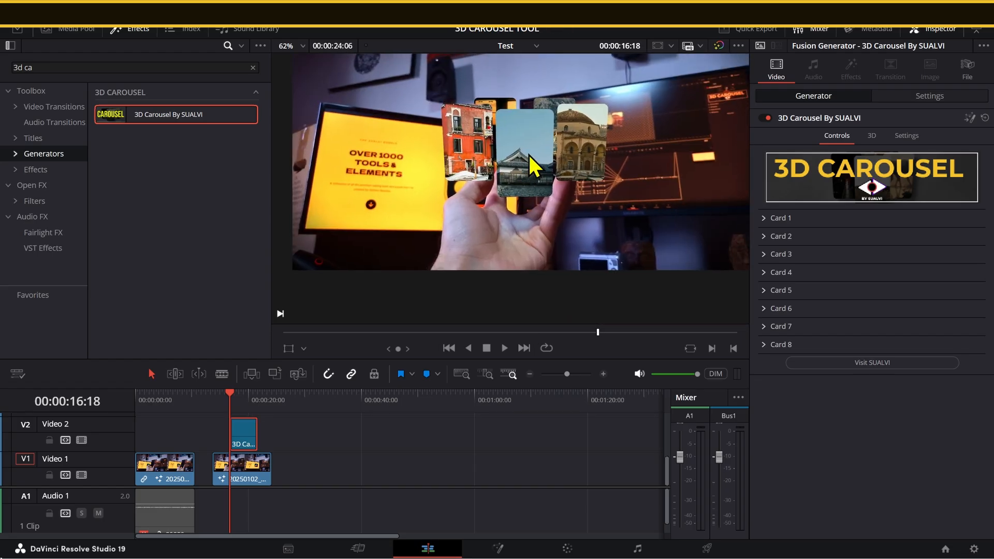
left_click(497, 549)
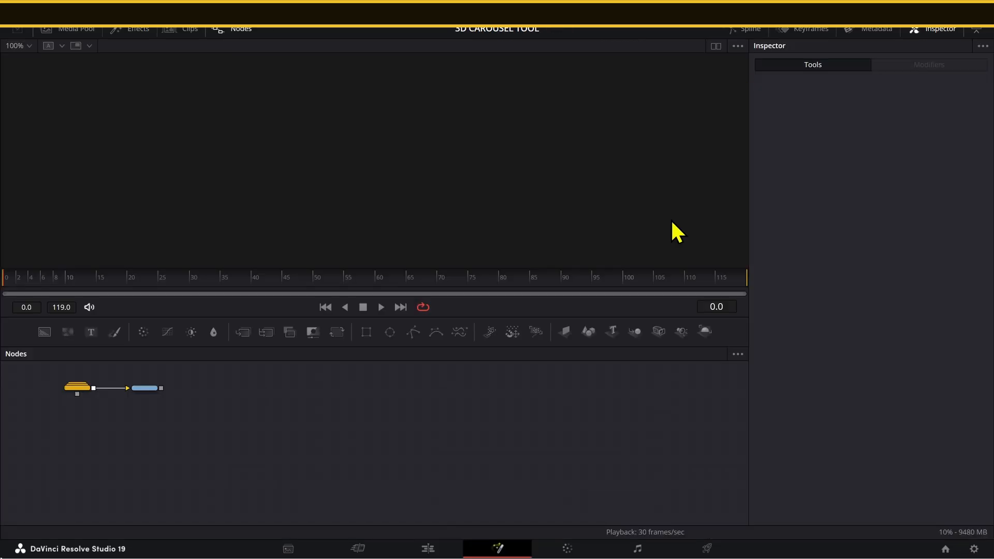
- Insert a Tracker node between MediaIn1 and Merge9 in the carousel composition
left_click_drag(76, 387, 165, 409)
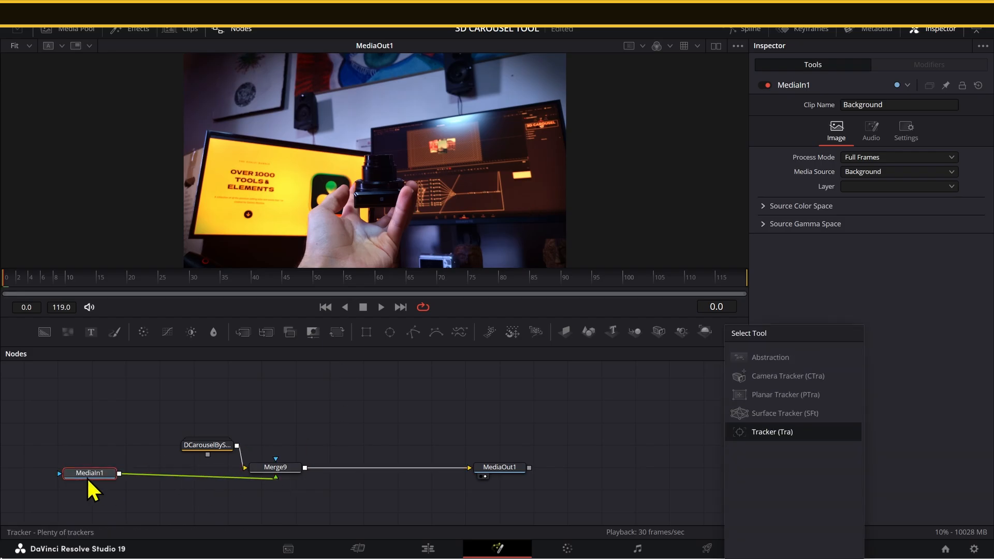
left_click(772, 432)
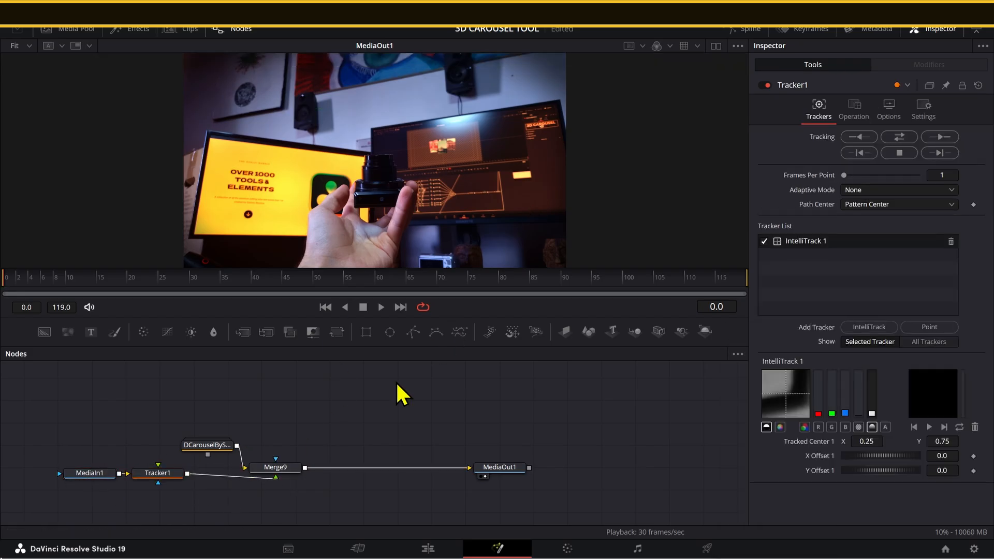
left_click(611, 331)
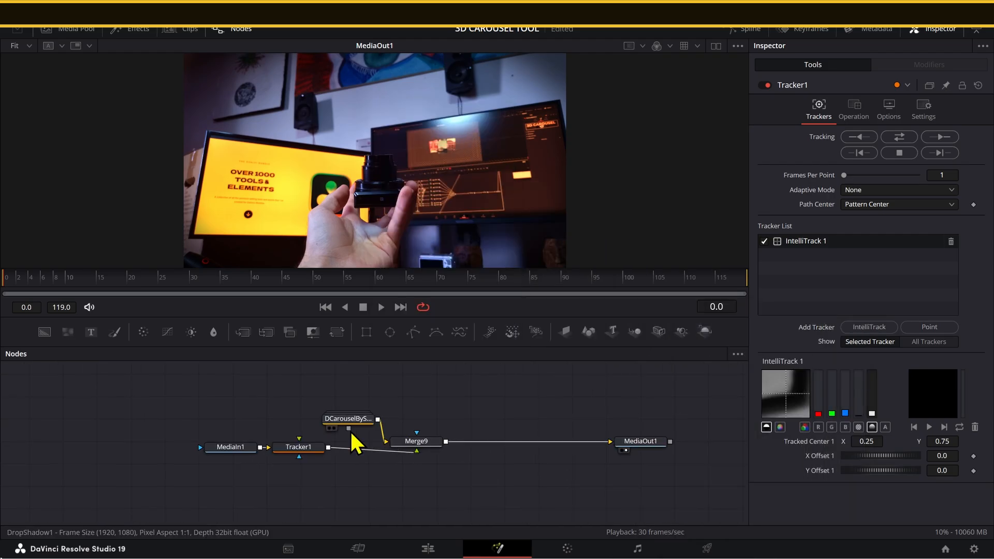
left_click(299, 447)
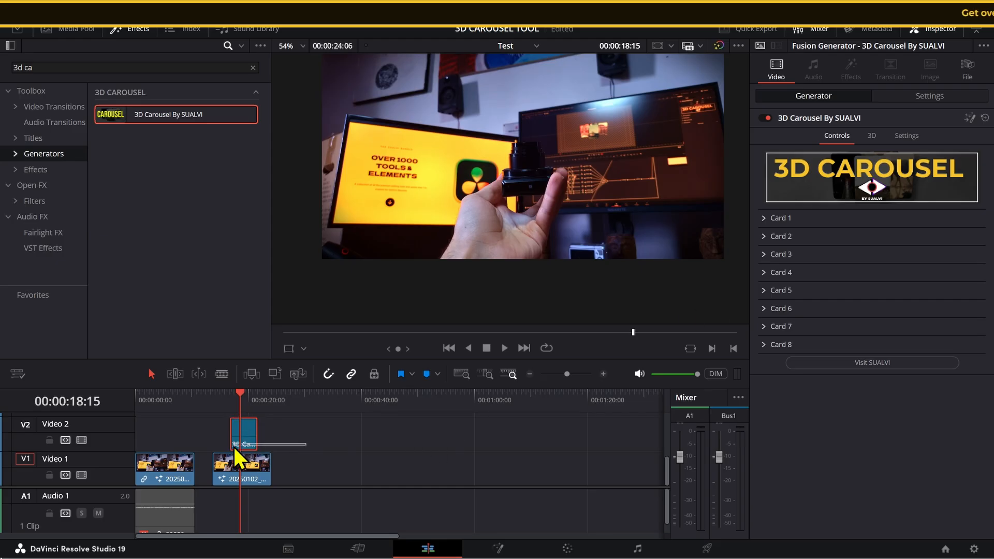
- Delete the carousel generator on V2 and make the second V1 clip a New Fusion Clip
left_click(243, 438)
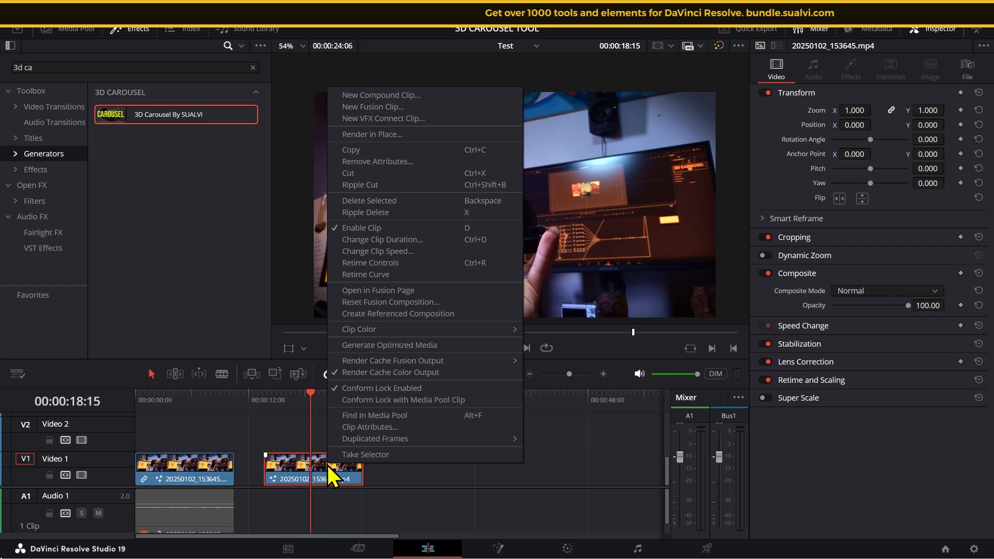
mouse_move(495, 123)
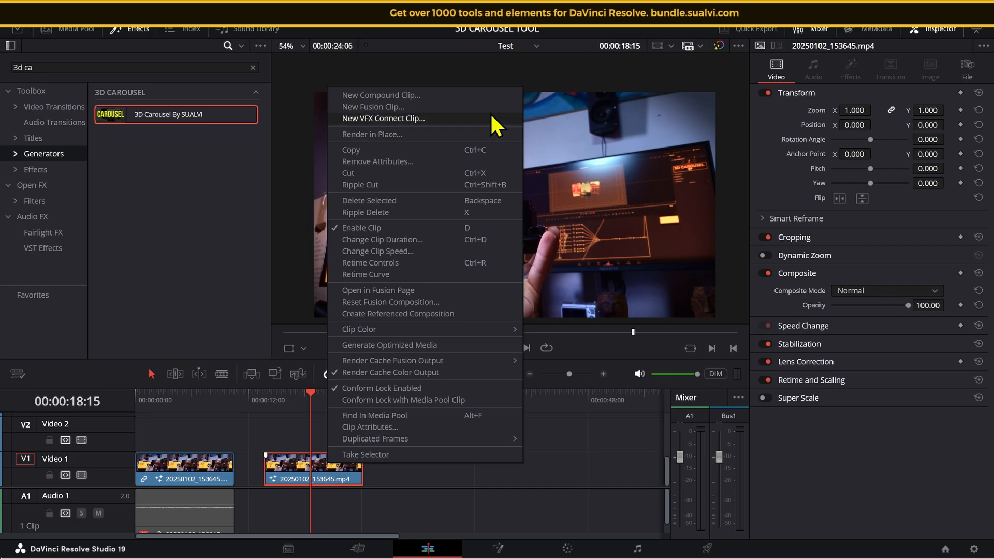
left_click(373, 107)
type("ta")
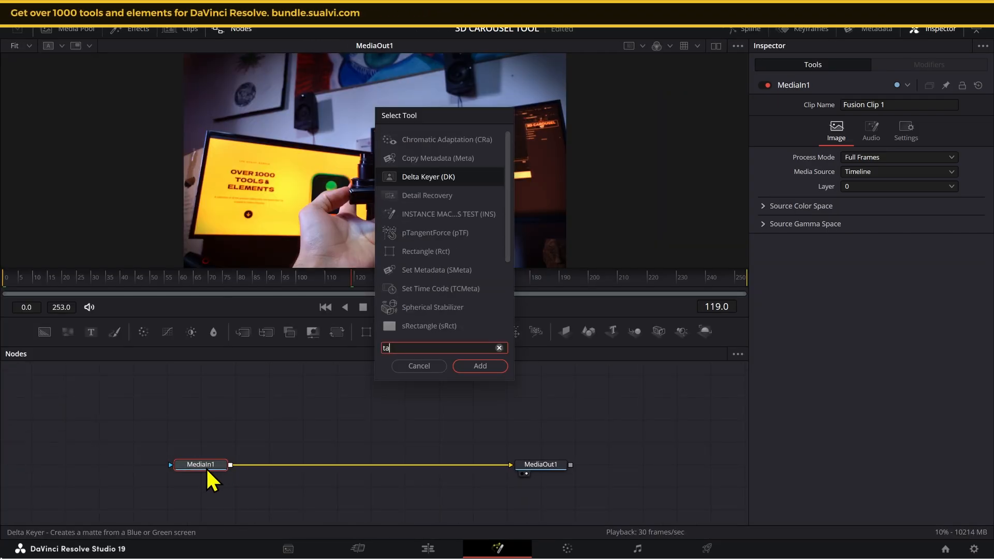
- Add a Point tracker in Tracker1, place Point 2 on the handheld camera, and track forward
left_click(480, 367)
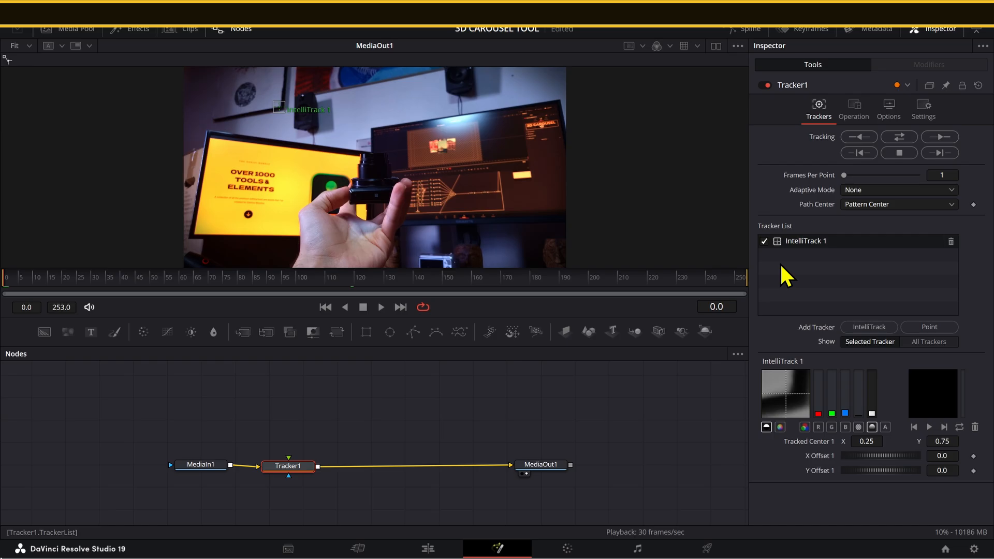
mouse_move(859, 260)
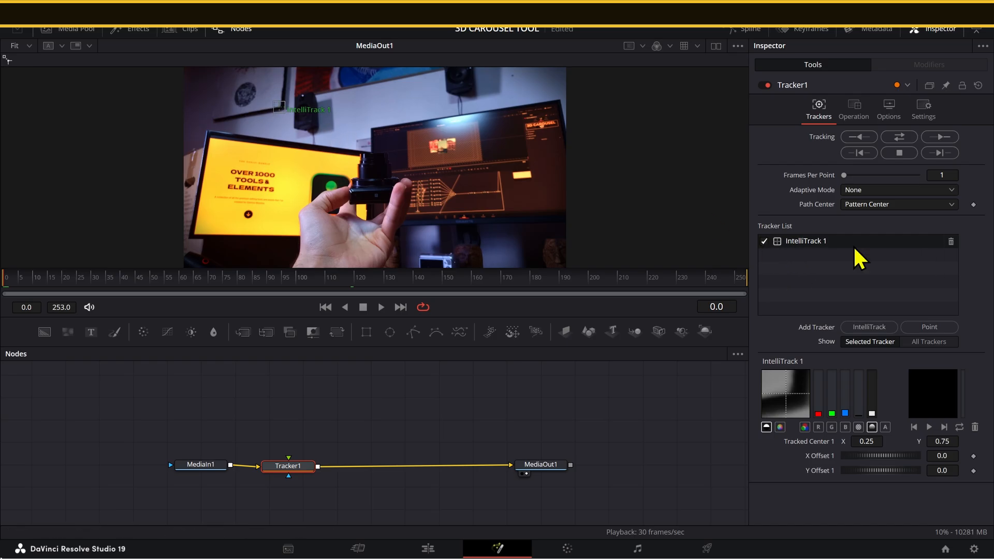
left_click(765, 241)
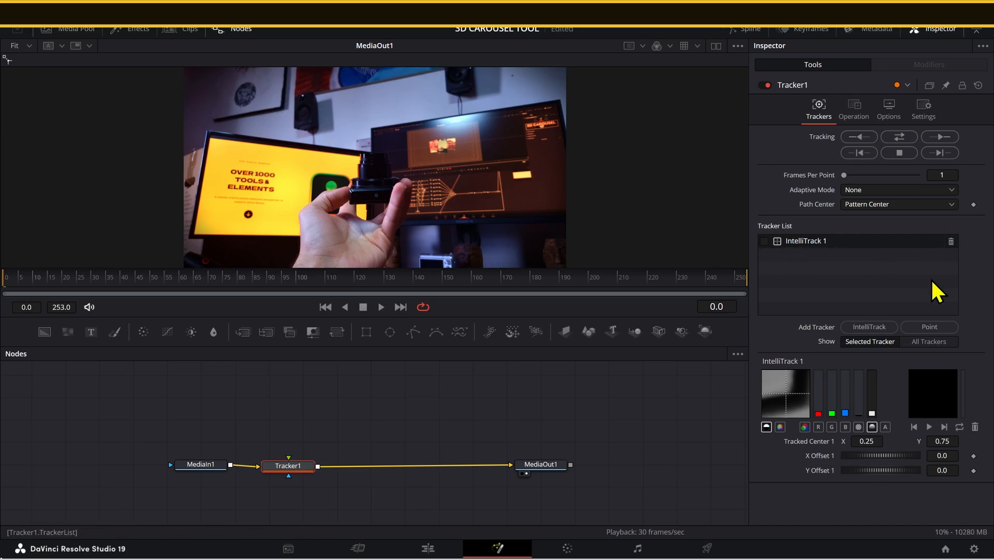
left_click(929, 327)
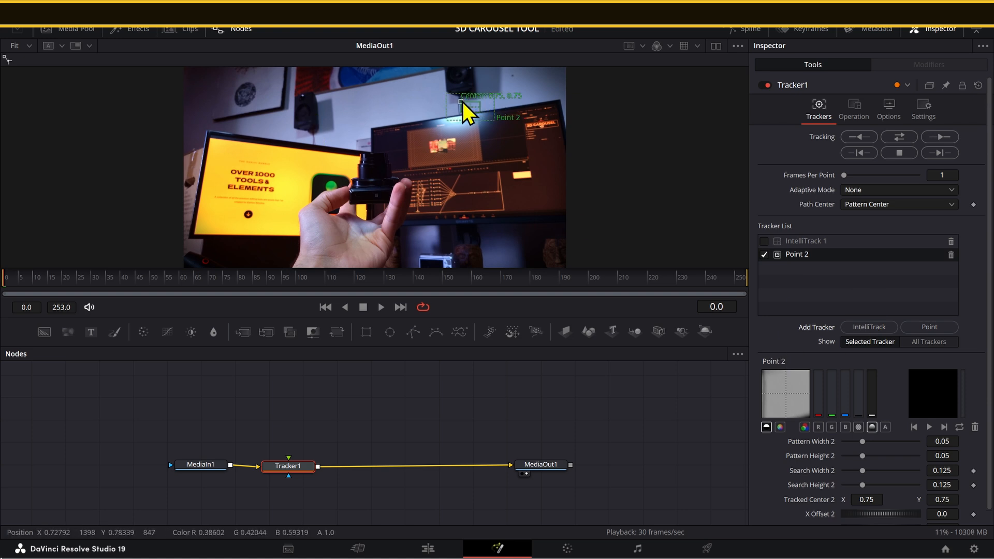
left_click_drag(463, 104, 370, 193)
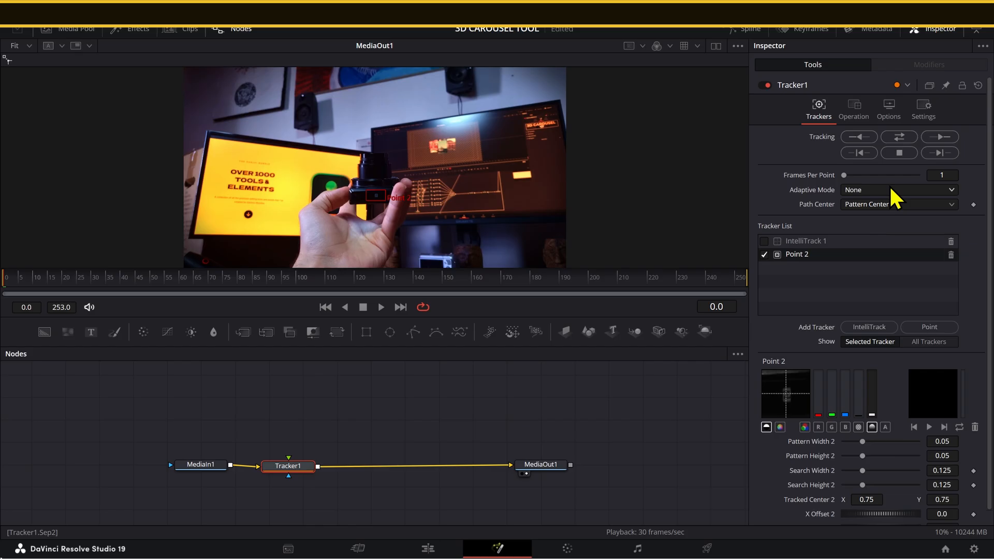
left_click(941, 136)
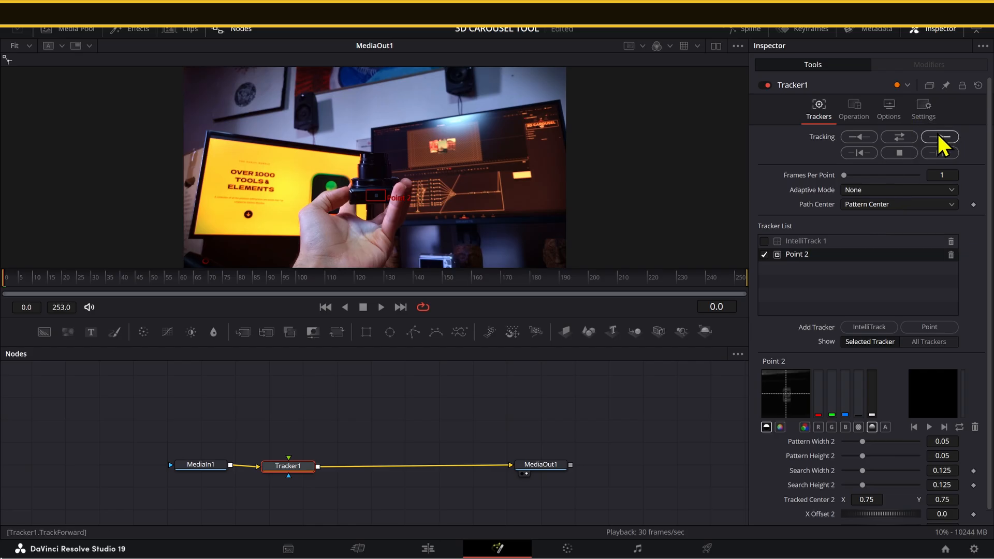
left_click(940, 136)
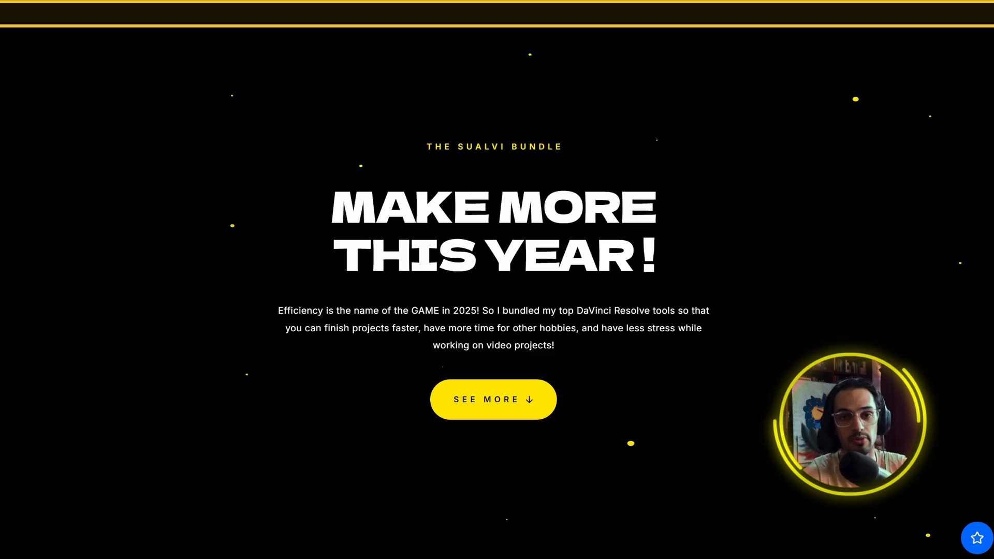
- Scroll the SUALVI Bundle page through plugin listings, user reviews and Pop Up Elements
scroll("down", 3)
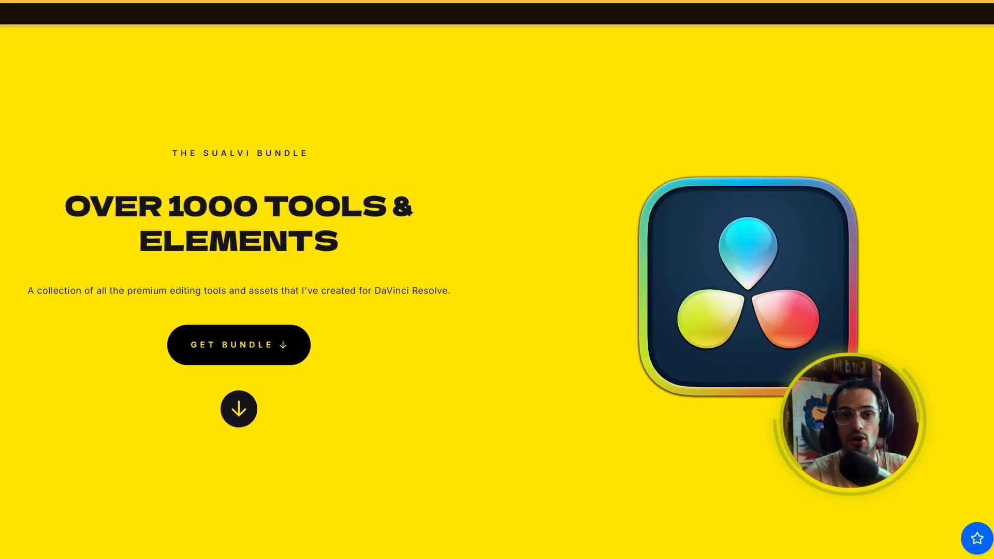
scroll("down", 3)
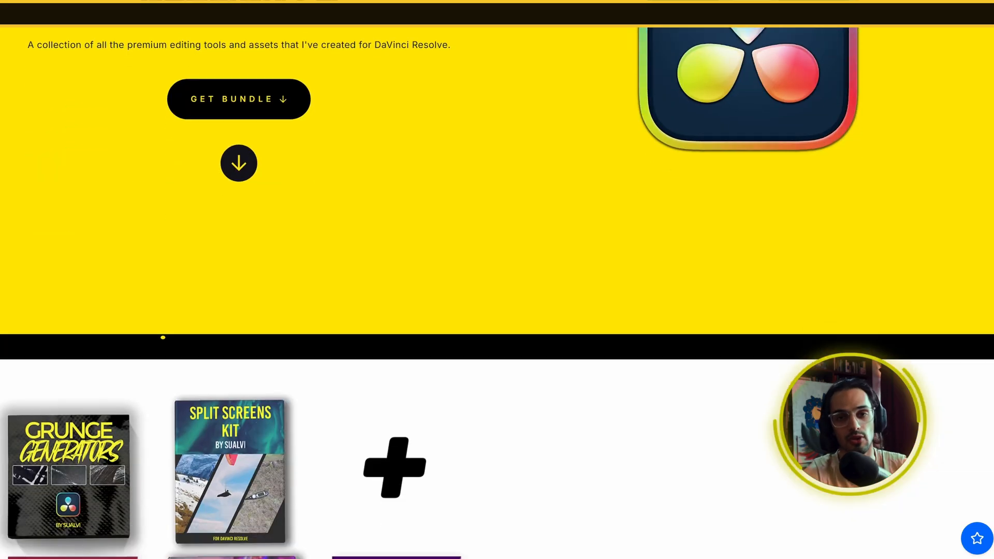
scroll("down", 3)
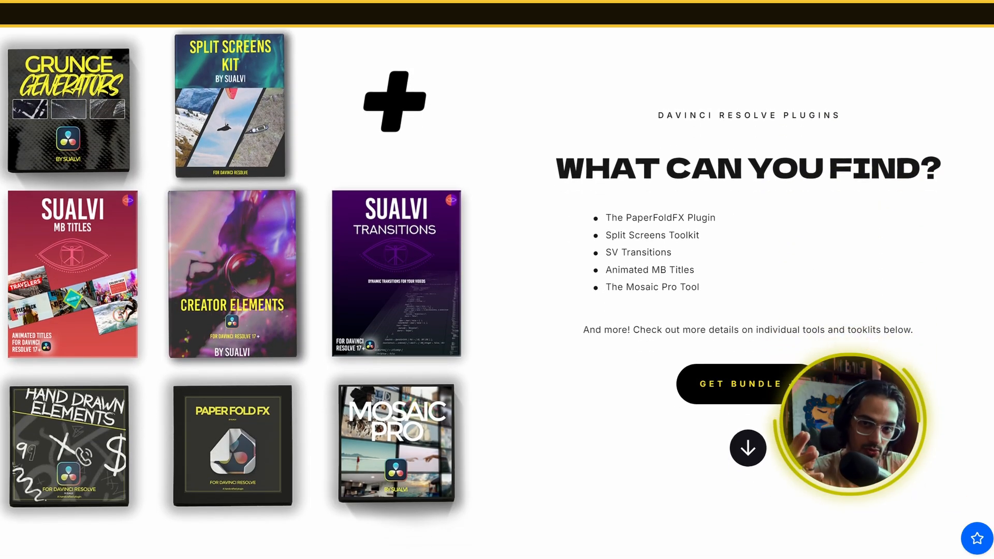
scroll("down", 3)
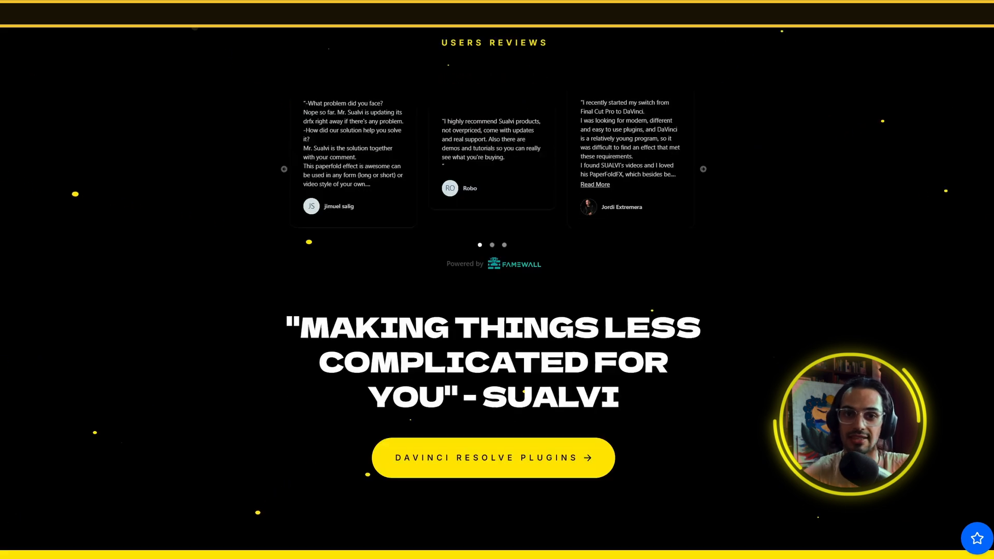
scroll("down", 3)
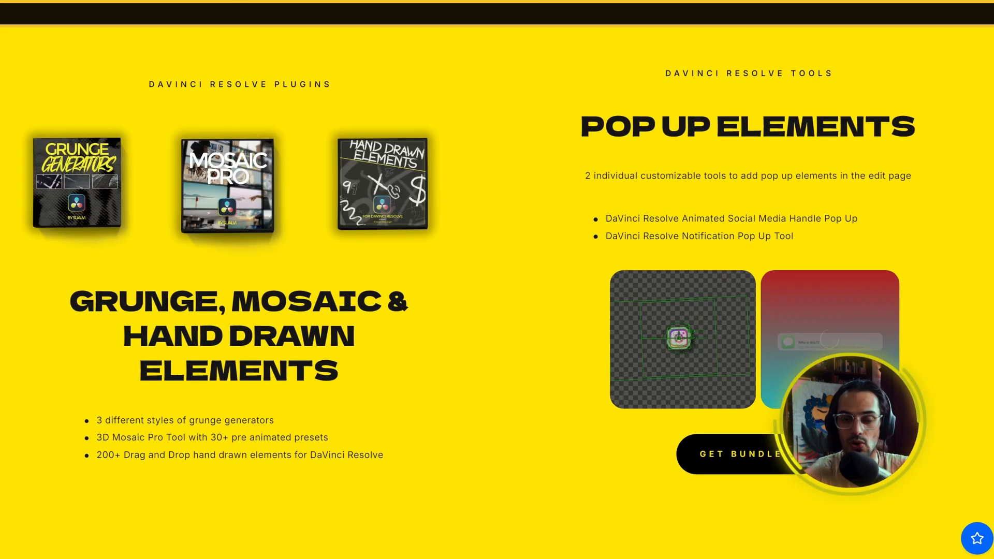
scroll("down", 3)
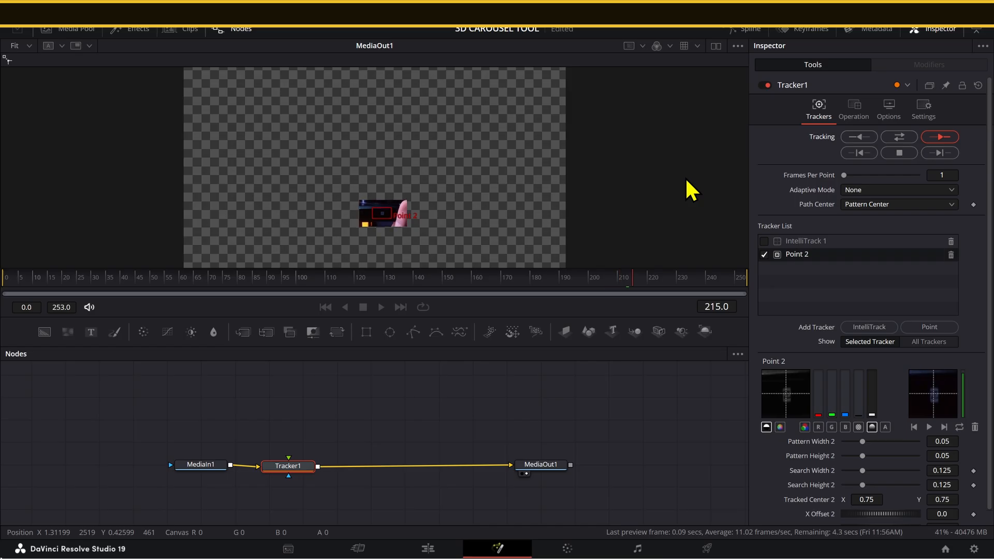
- Let Point 2 track through all 254 frames, then return the playhead to frame 0
left_click(940, 136)
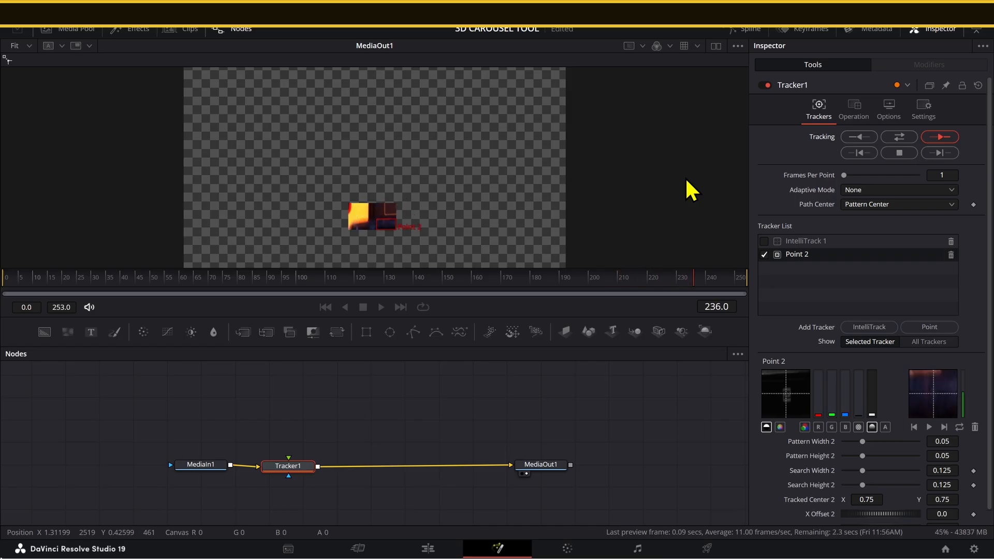
left_click(940, 136)
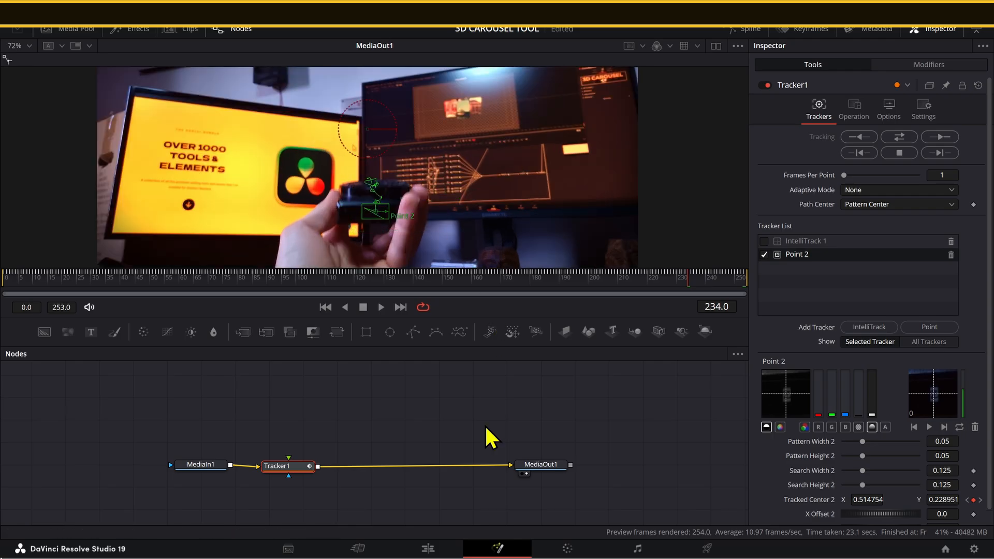
mouse_move(13, 286)
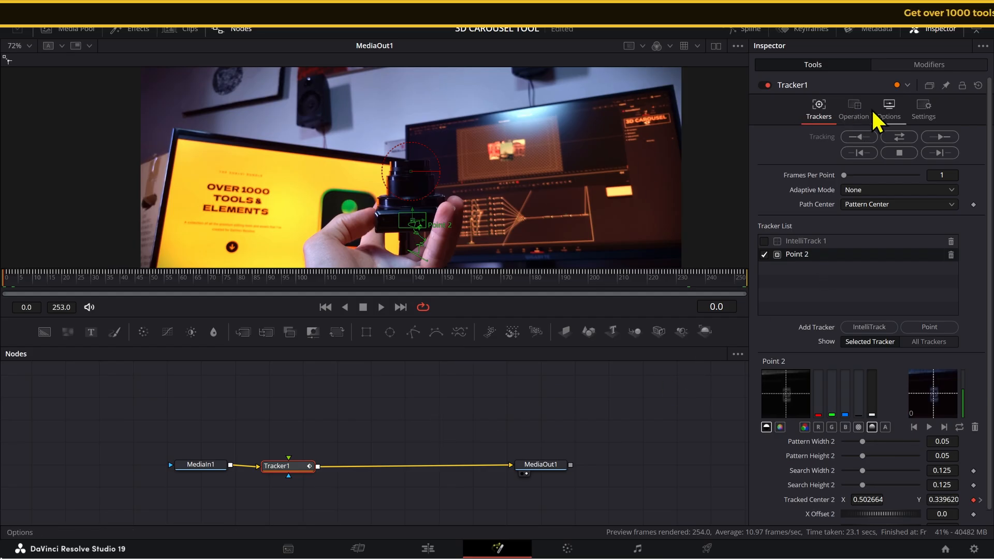
- Set Tracker1's Operation from None to Match Move, closing the tool search unused
left_click(854, 108)
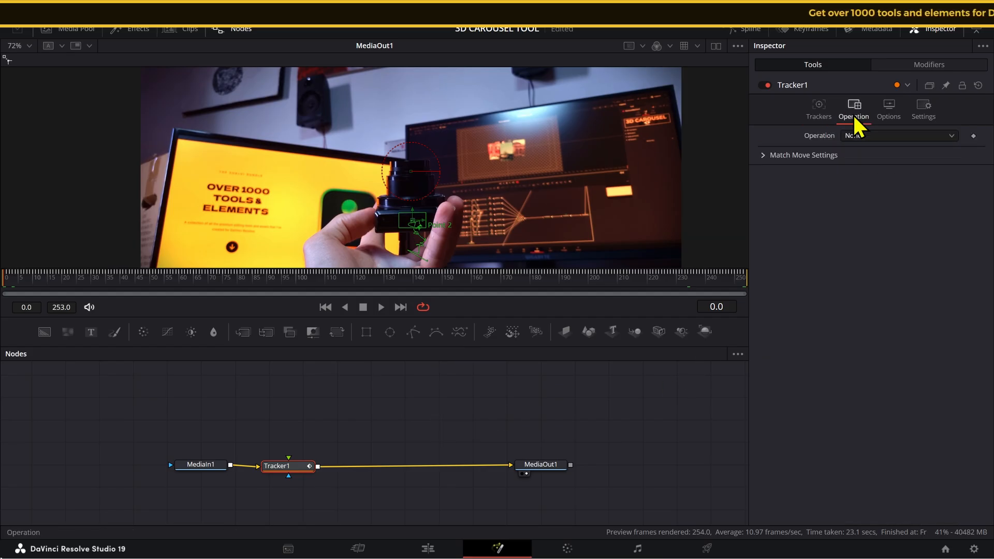
left_click(898, 135)
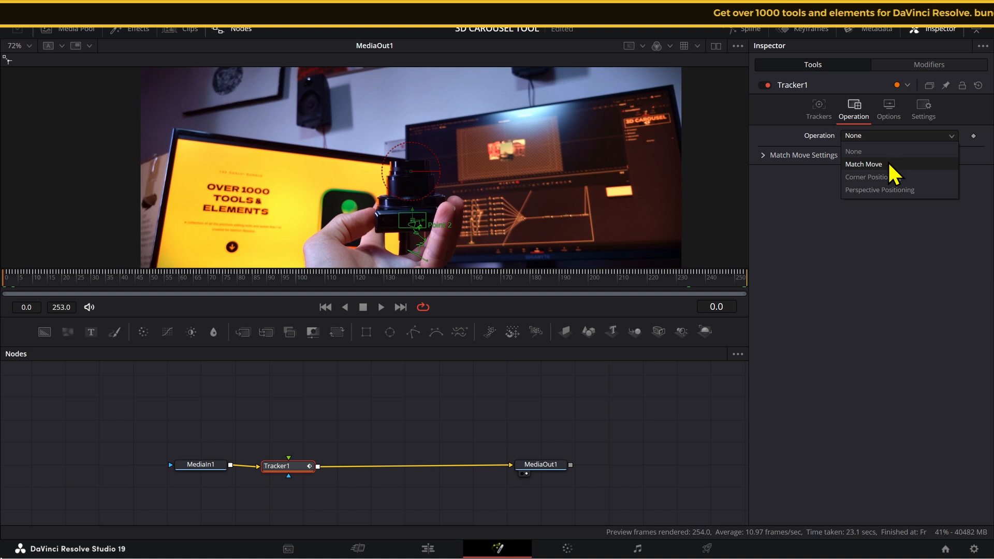
left_click(863, 164)
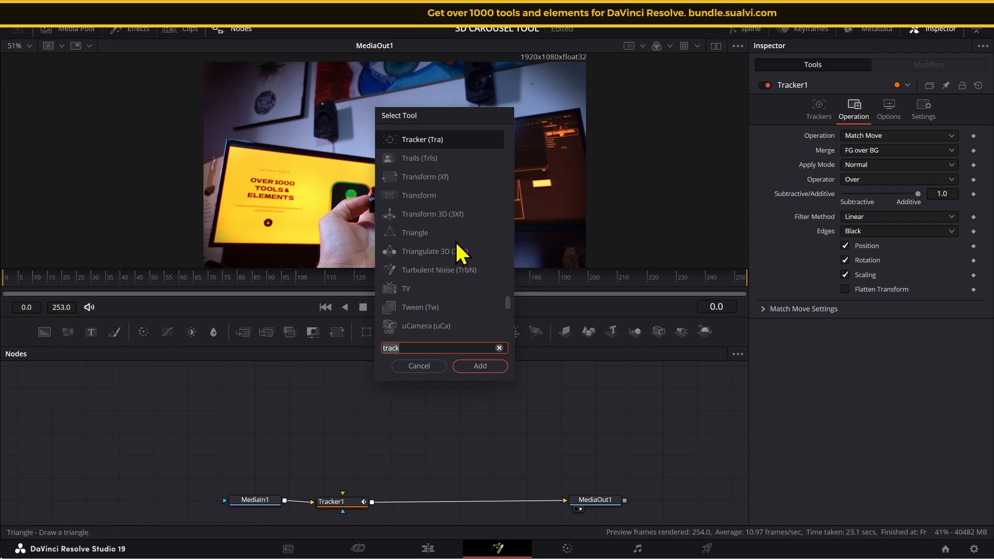
left_click(418, 366)
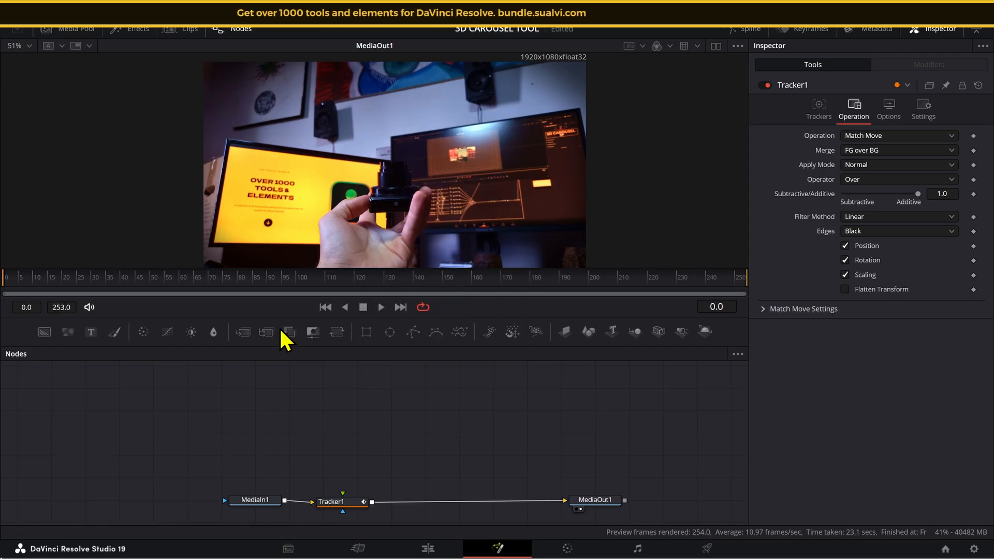
- Browse Effects > Templates > Edit and search tools for '3d' to find 3D Carousel By SUALVI
left_click(135, 29)
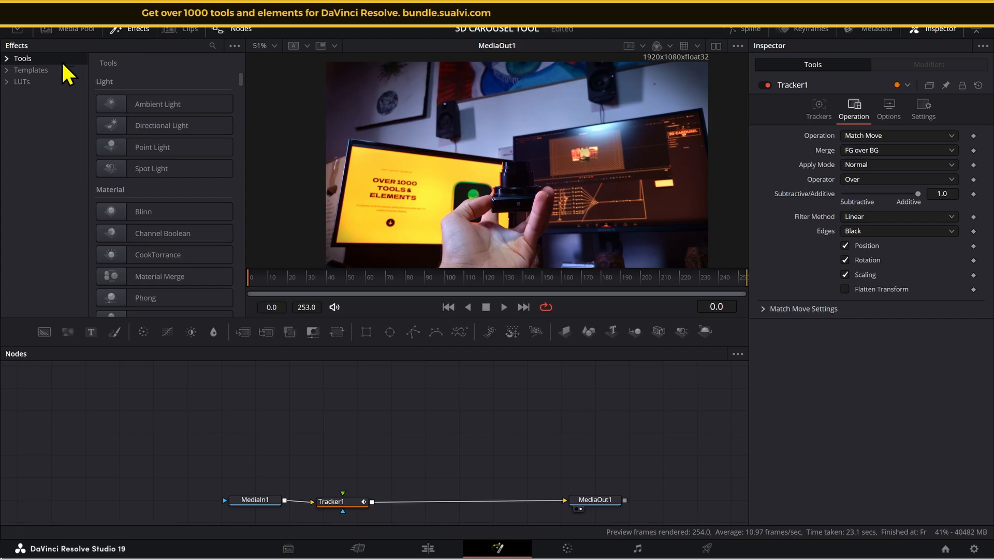
left_click(30, 70)
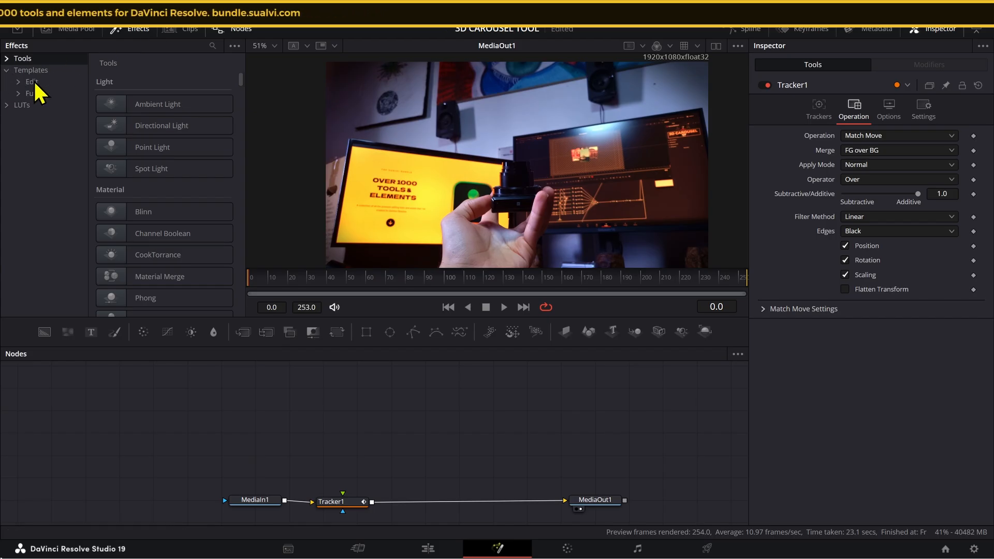
left_click(31, 81)
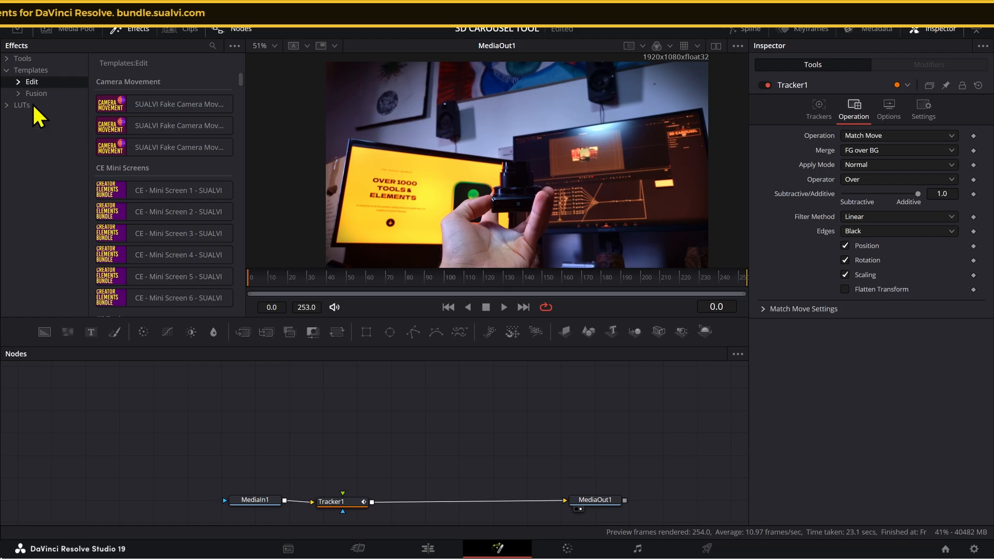
mouse_move(468, 282)
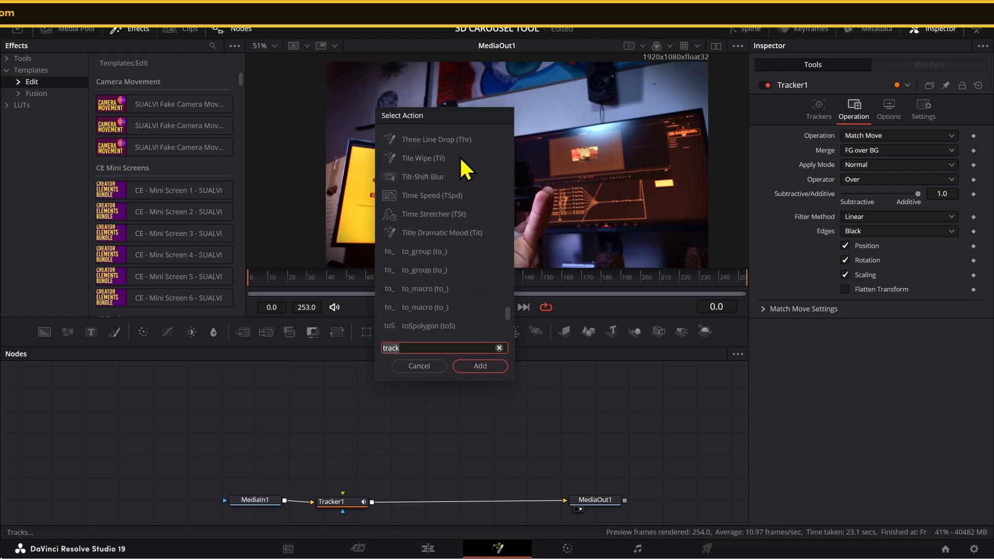
type("3d")
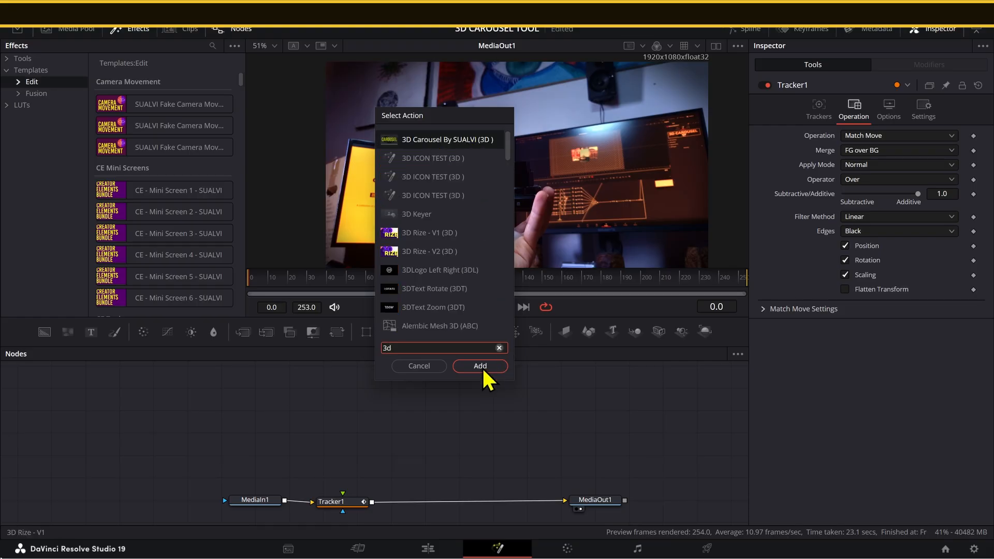
- Add the 3D Carousel By SUALVI node, position it and wire its output into Tracker1's foreground
left_click(480, 366)
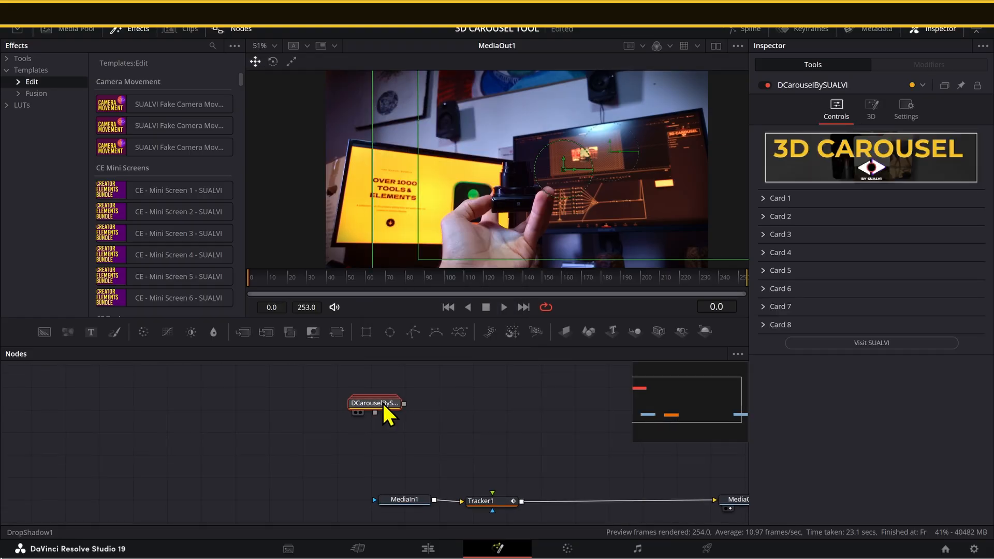
left_click_drag(374, 404, 266, 380)
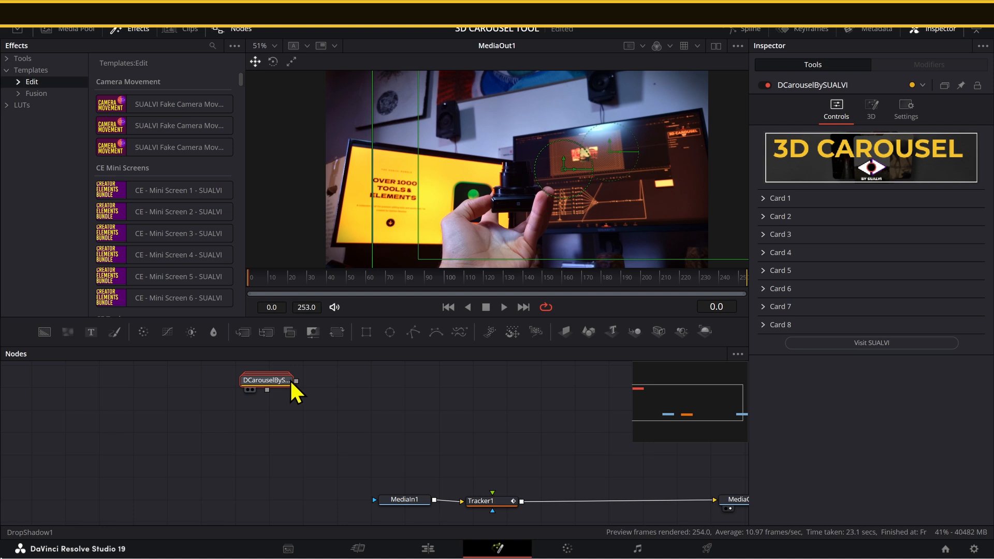
left_click_drag(294, 380, 492, 501)
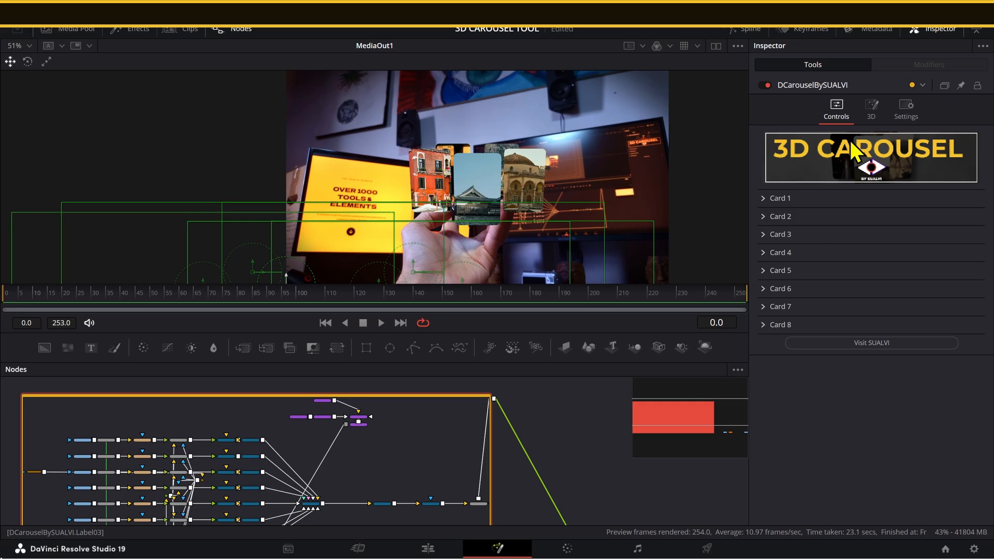
- Set the carousel's 3D translation to X -0.002, Y 0.435, Z -0.35 in the Inspector
left_click(871, 108)
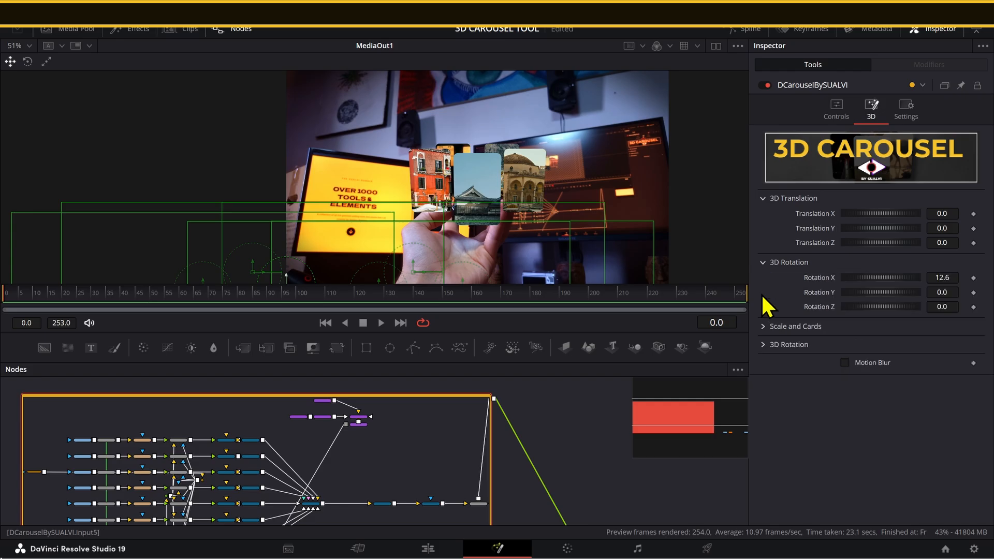
left_click(763, 326)
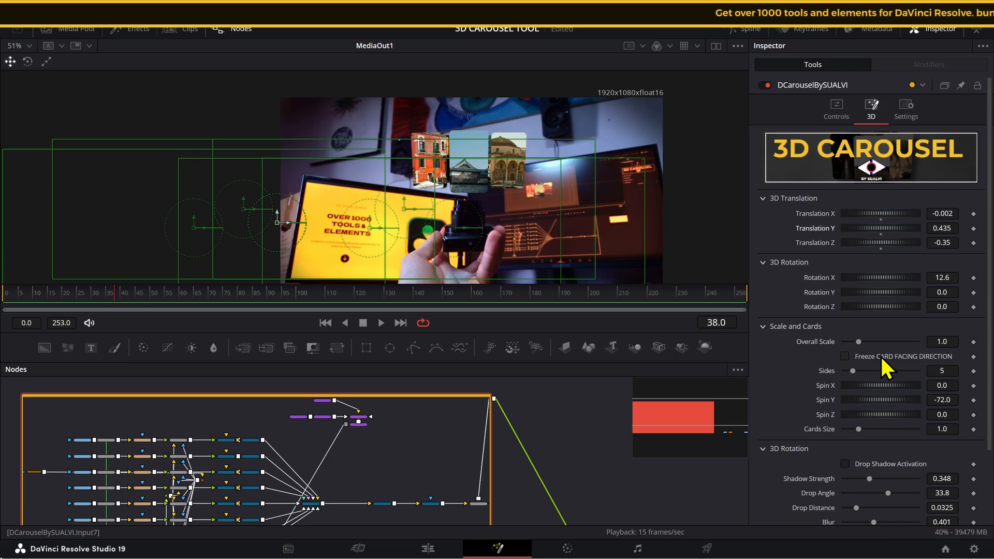
- Enable Freeze Card Facing Direction and check the carousel's number of sides
left_click(844, 356)
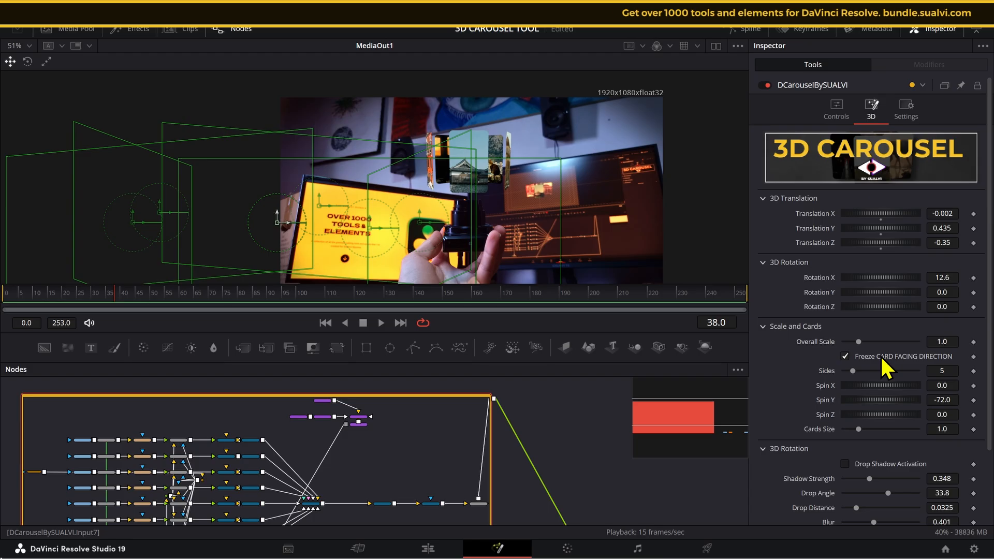
mouse_move(596, 212)
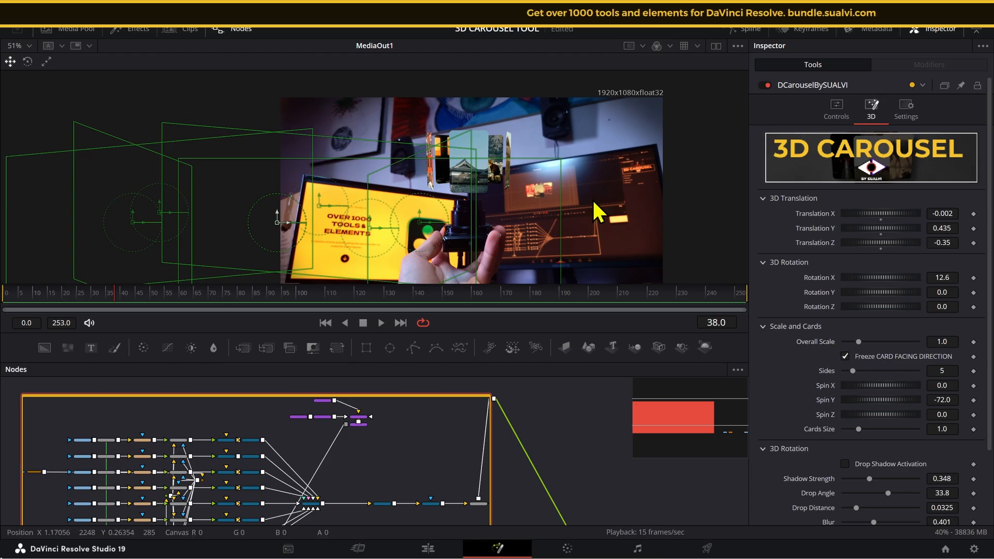
mouse_move(833, 285)
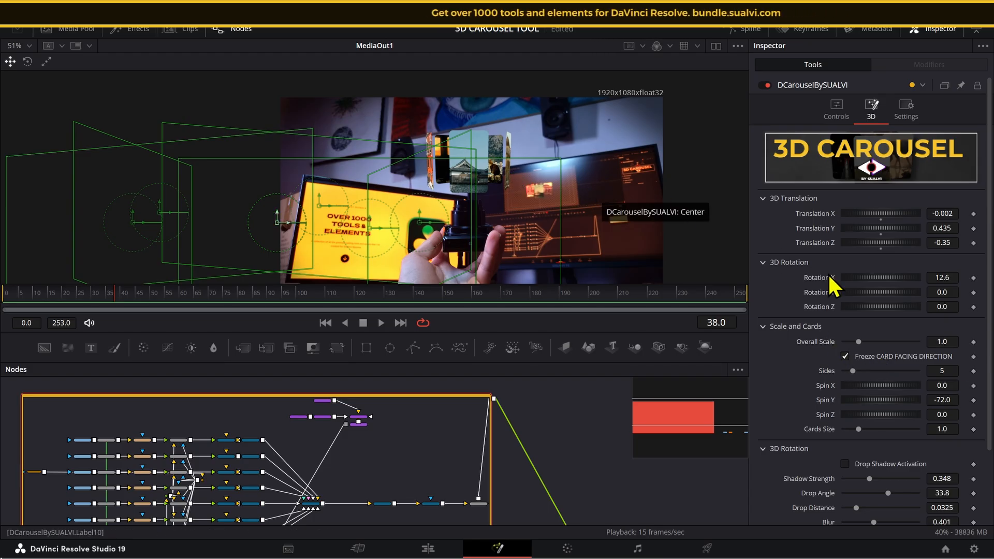
left_click(941, 370)
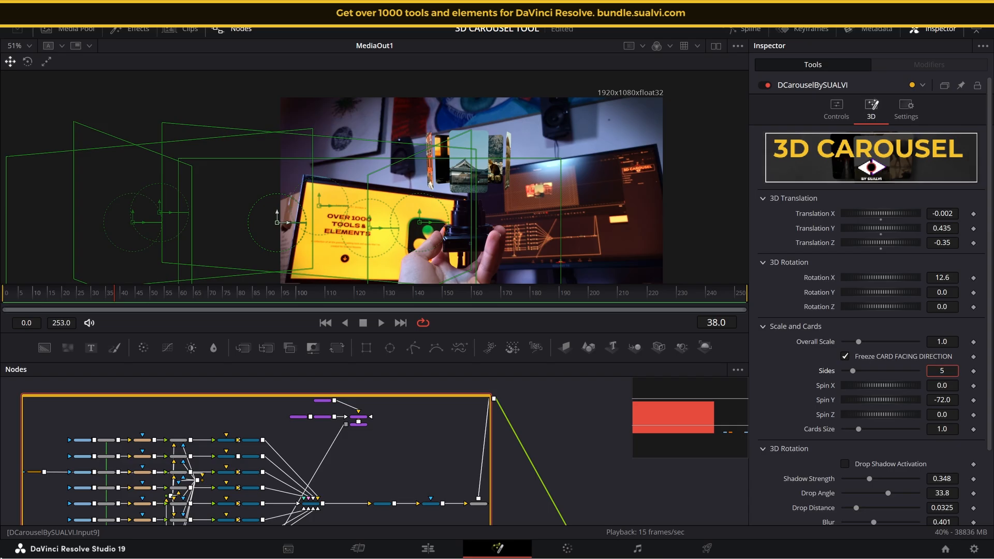
left_click(941, 370)
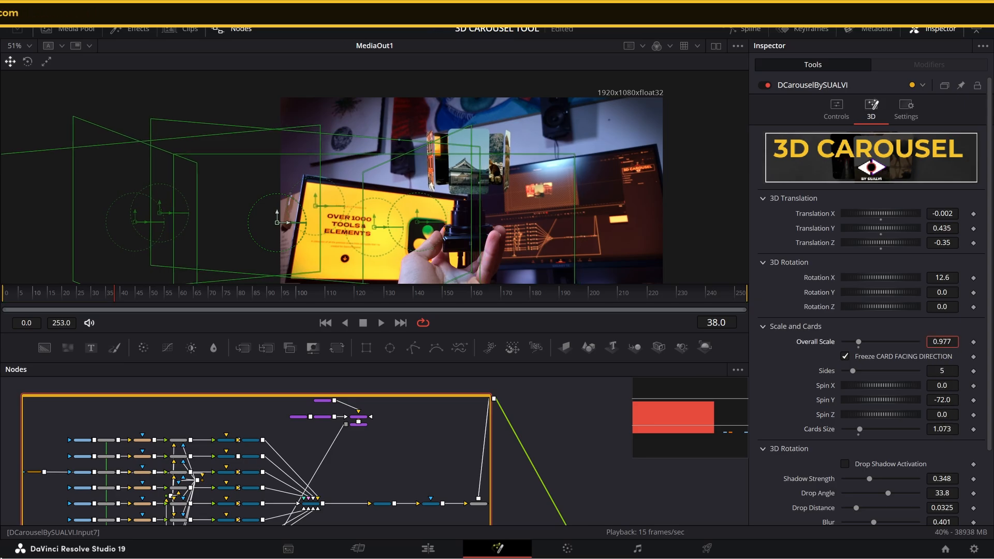
- Set Overall Scale to 0.662, Cards Size to 1.463 and Rotation X to 0.4
left_click_drag(861, 341, 856, 341)
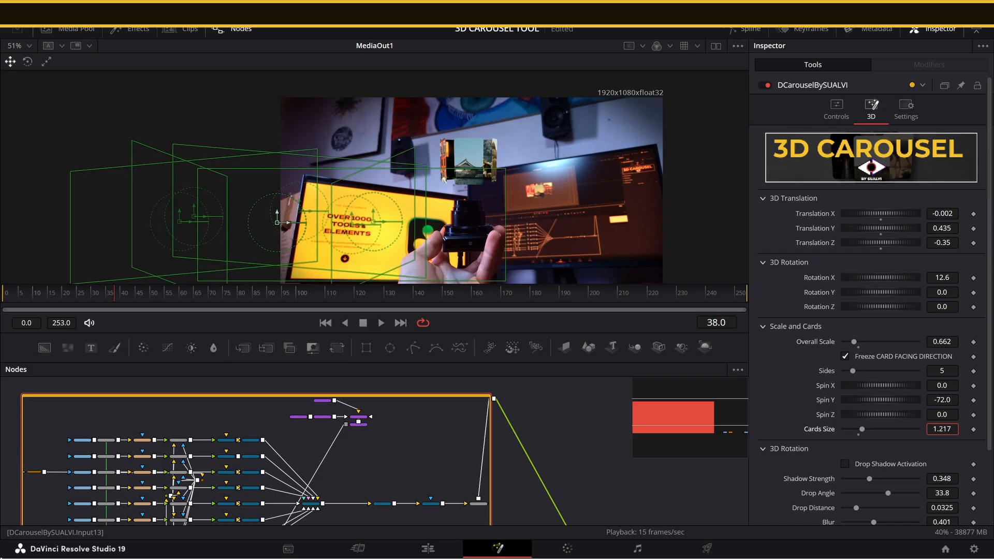
left_click_drag(861, 429, 888, 429)
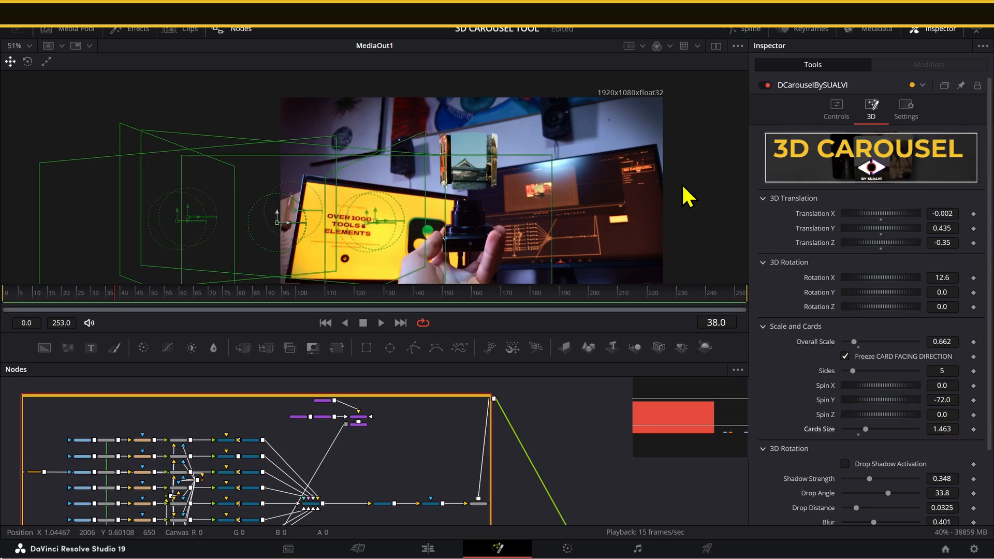
type("2.5")
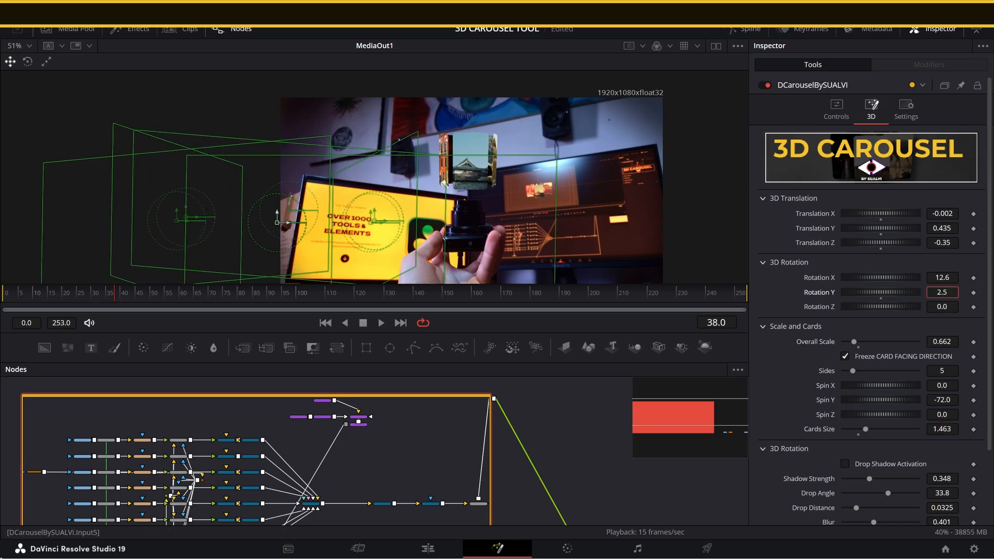
left_click(943, 292)
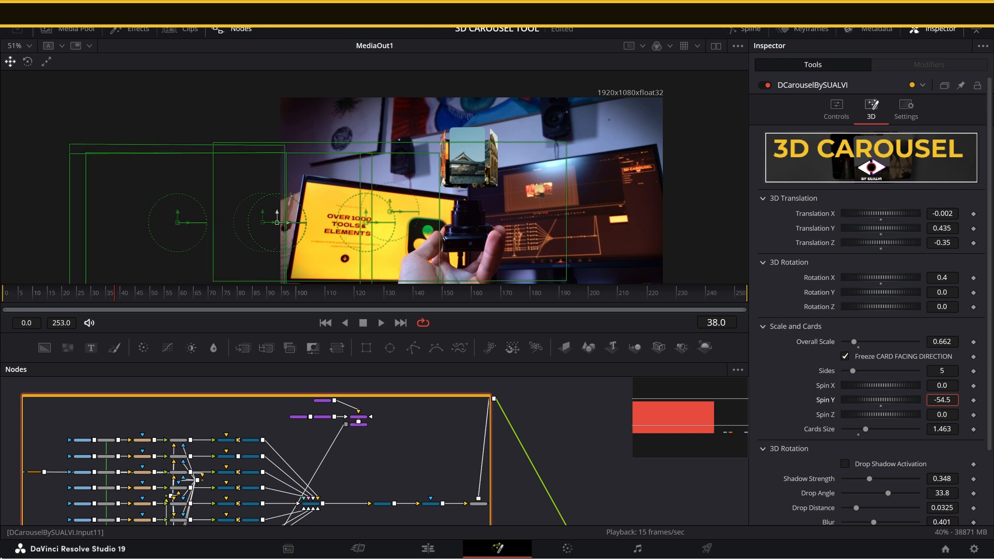
left_click_drag(894, 400, 875, 400)
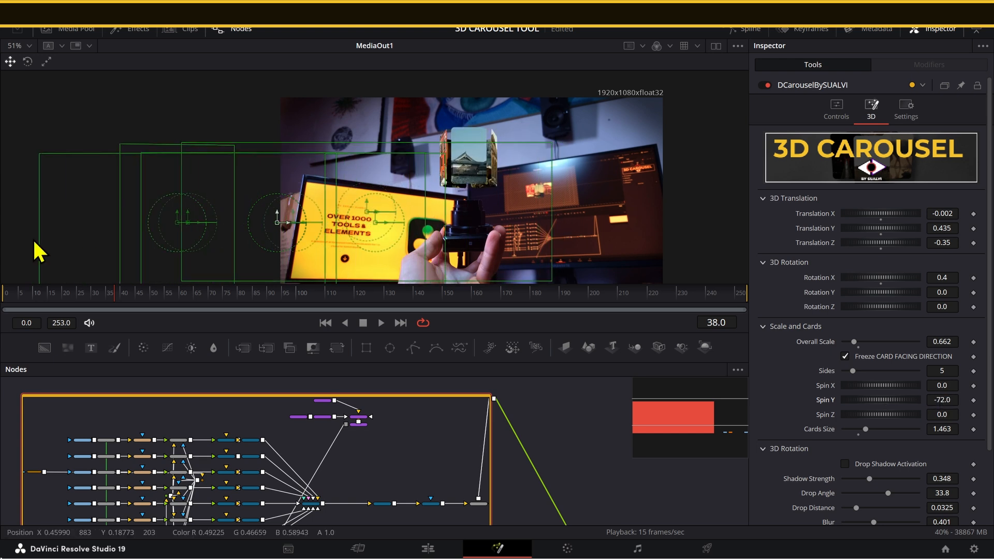
left_click(325, 322)
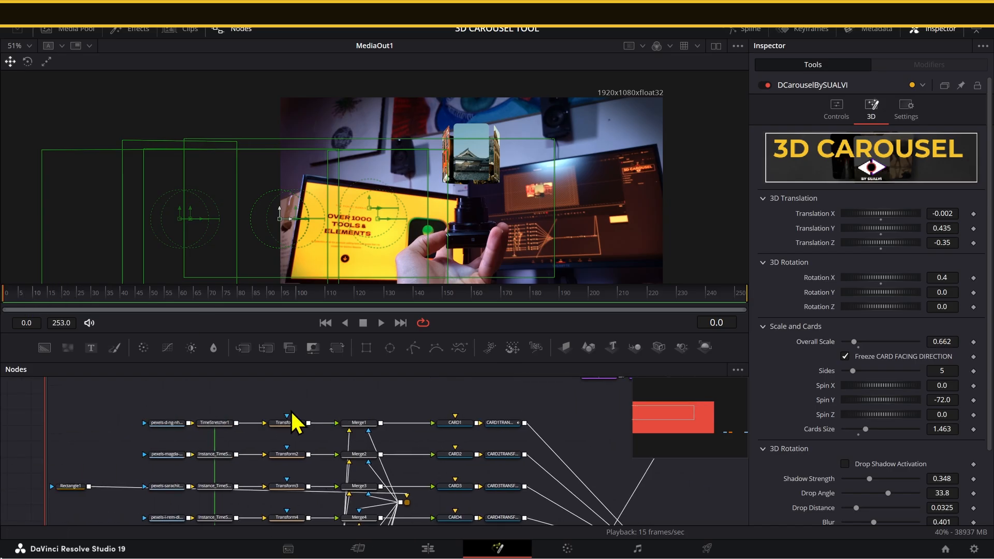
left_click(359, 423)
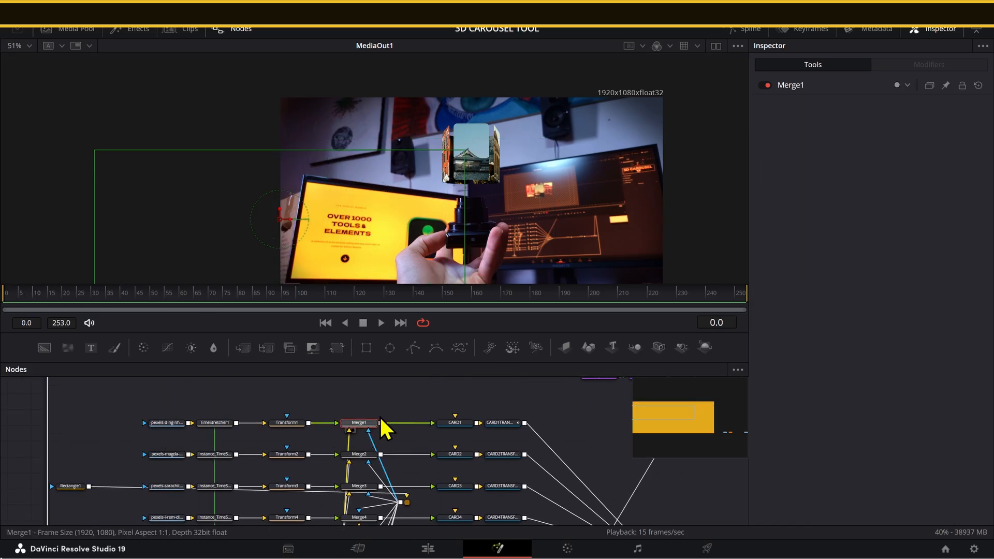
left_click(359, 423)
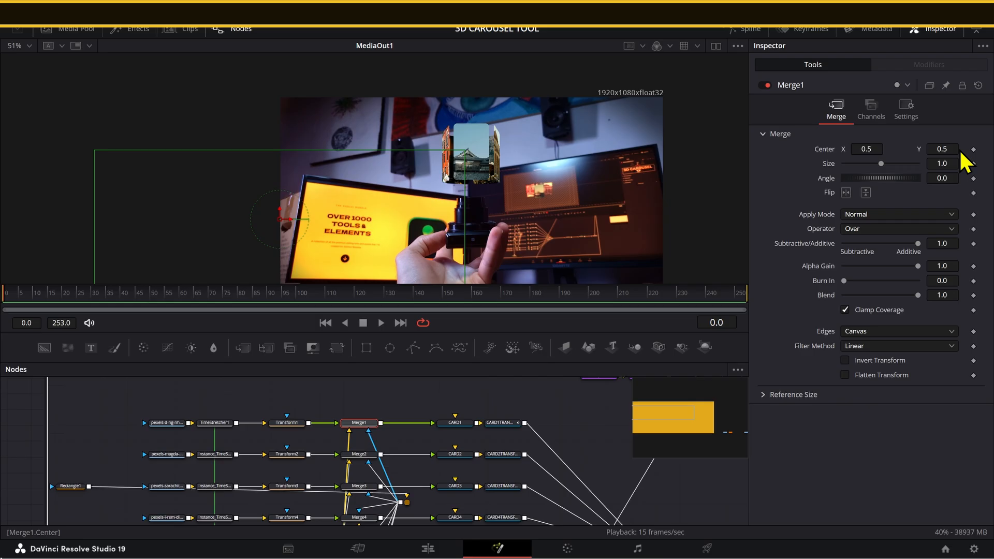
left_click(906, 108)
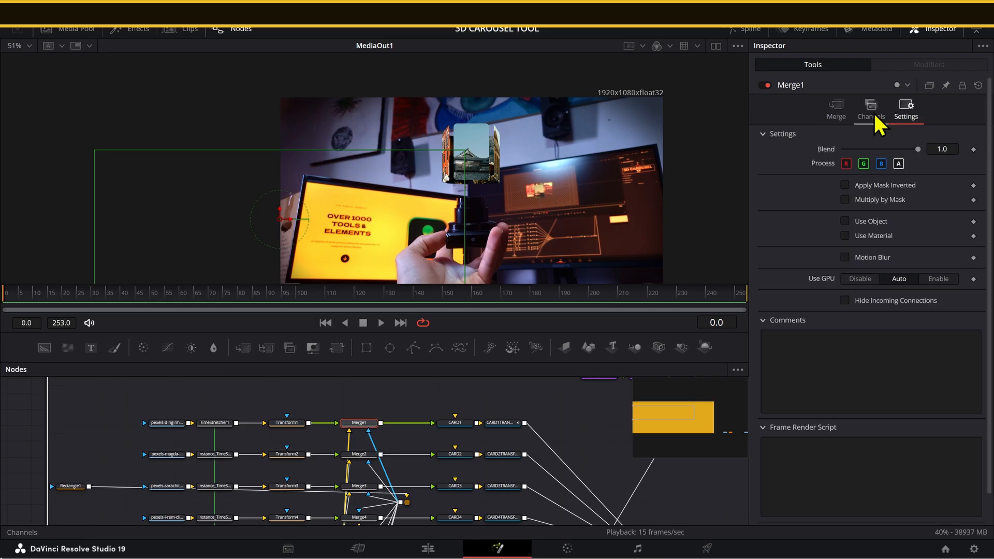
left_click(943, 149)
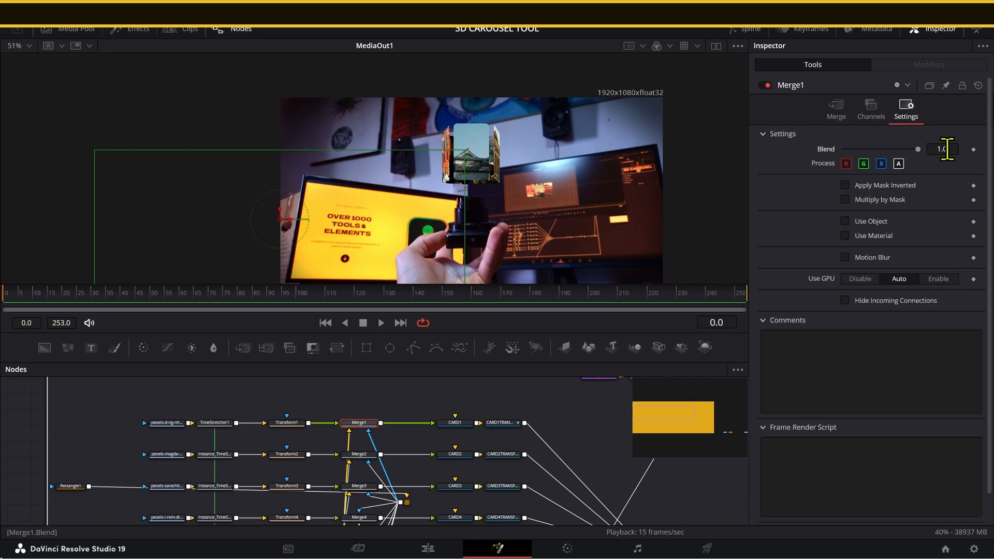
left_click_drag(919, 149, 844, 149)
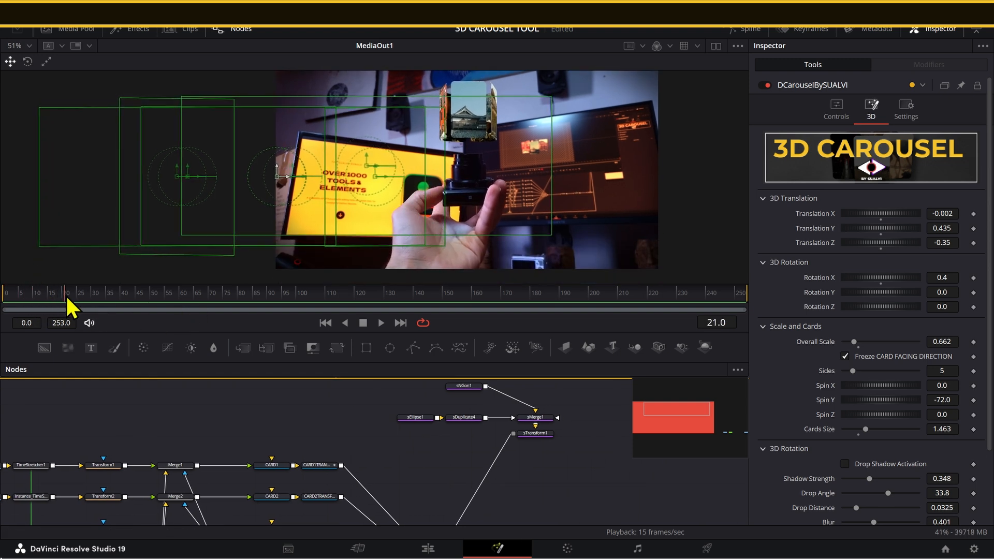
- Scrub the playhead to frame 15 for the Spin Y -72.0 keyframe
left_click(50, 292)
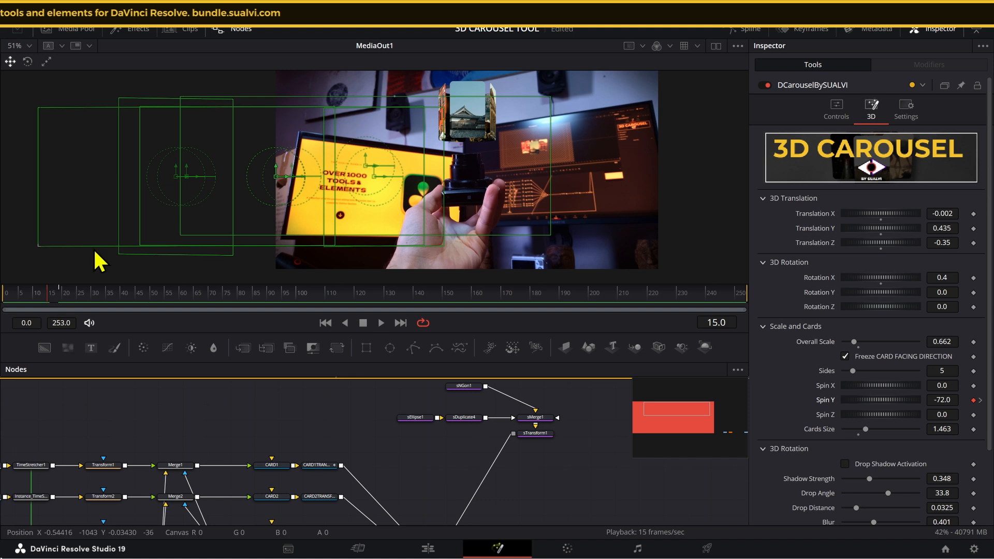
left_click_drag(52, 292, 79, 292)
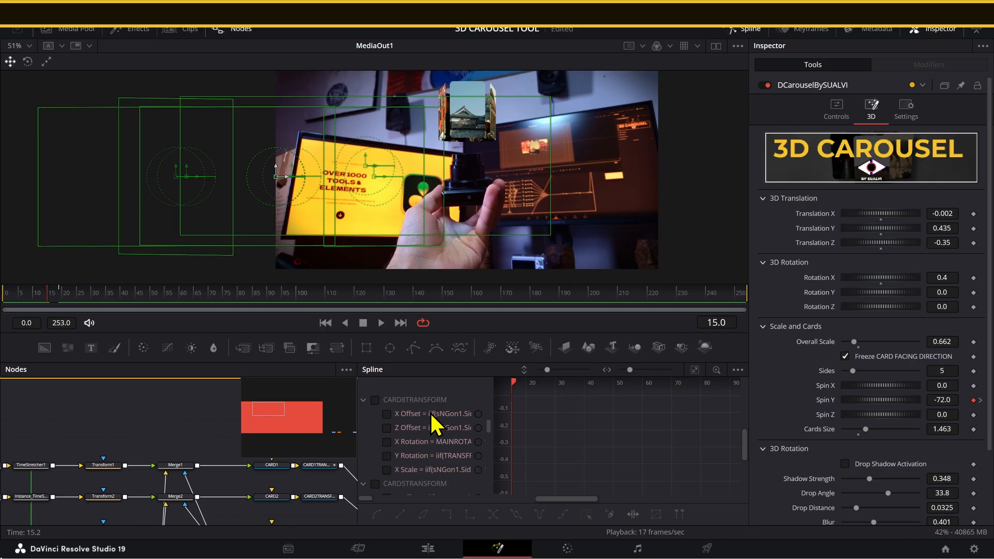
- Show the Spin Y curves and keyframe Spin Y at -144.9 on frame 26
left_click(737, 370)
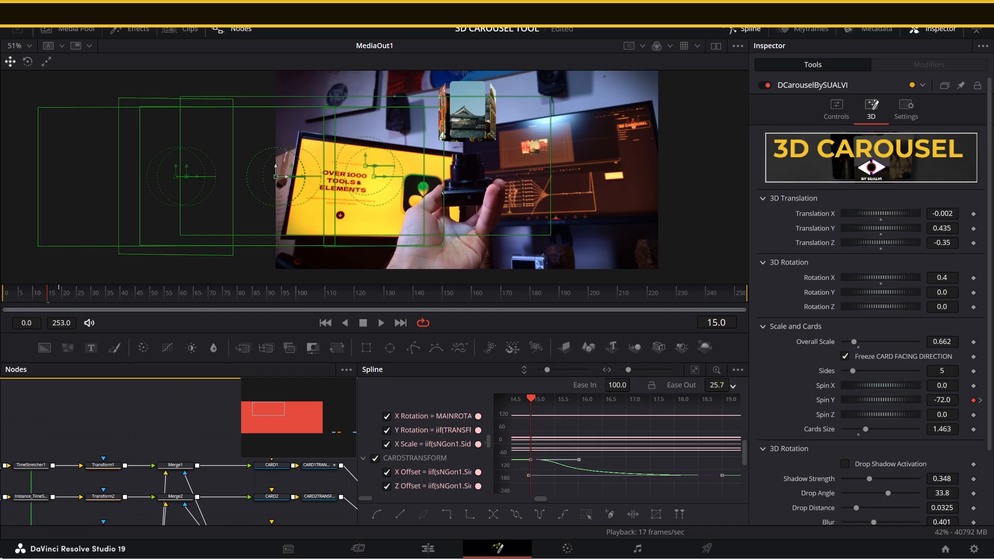
left_click(172, 294)
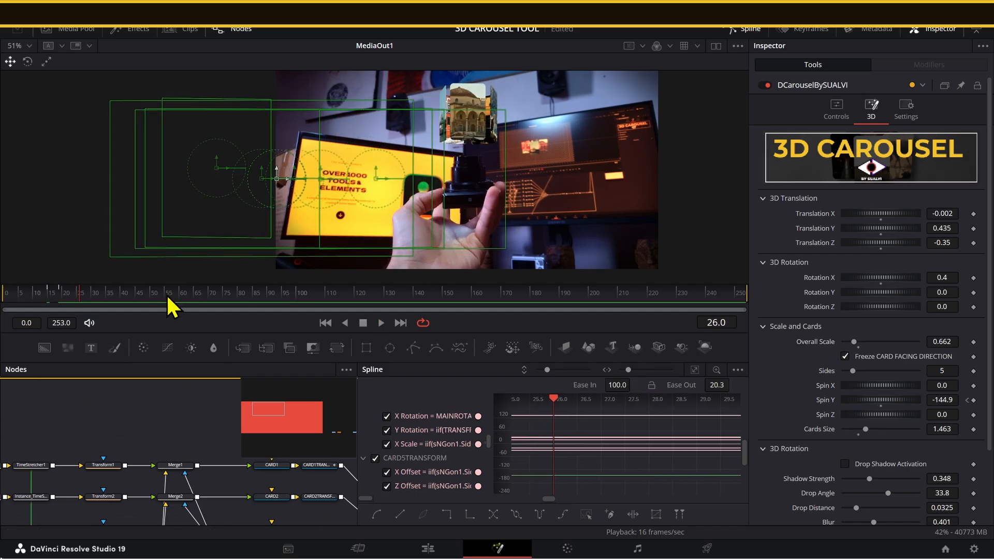
left_click(381, 322)
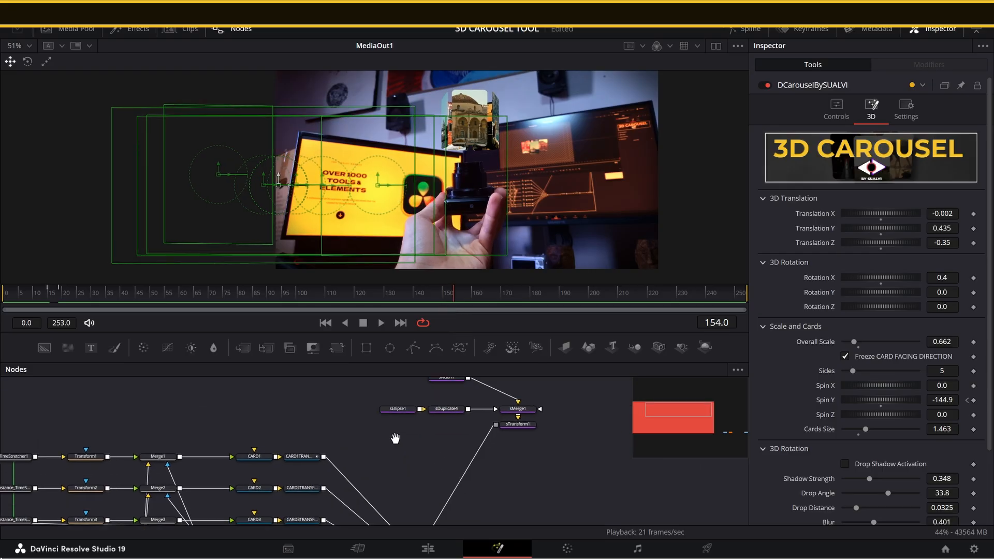
left_click(283, 447)
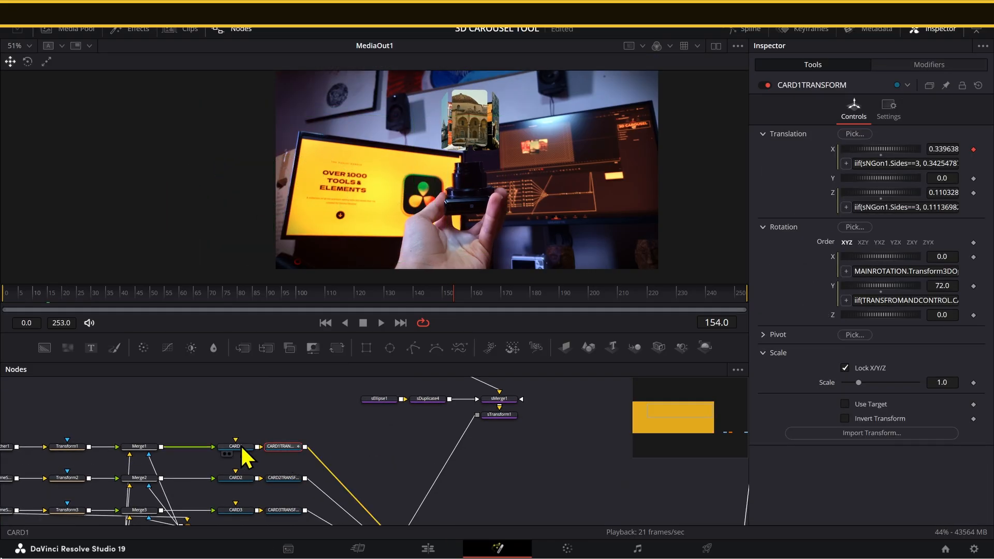
mouse_move(313, 441)
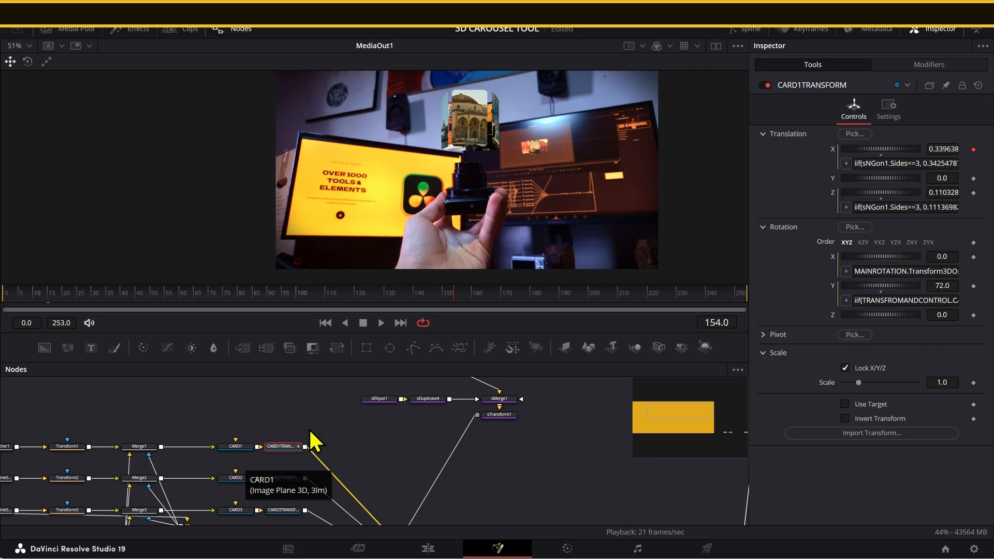
left_click(282, 478)
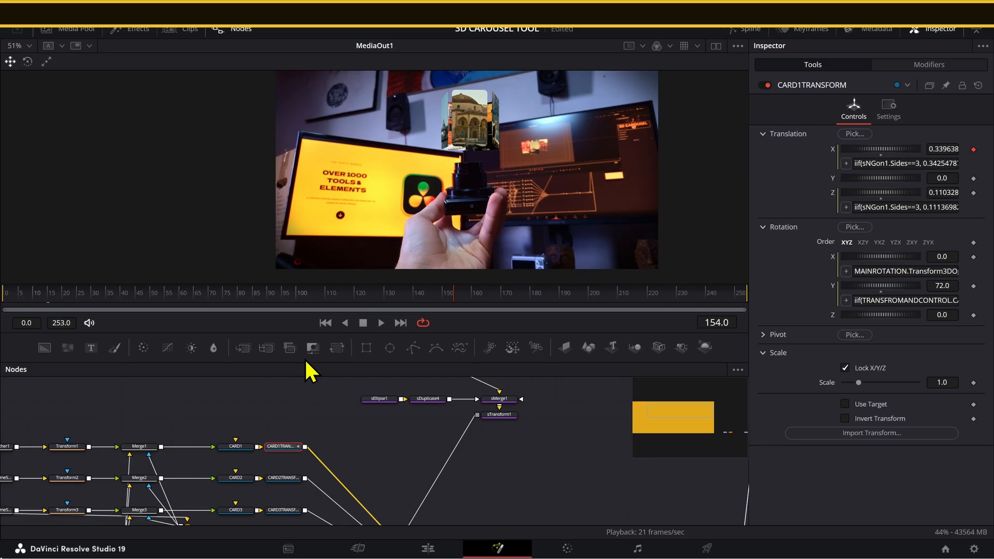
left_click(236, 477)
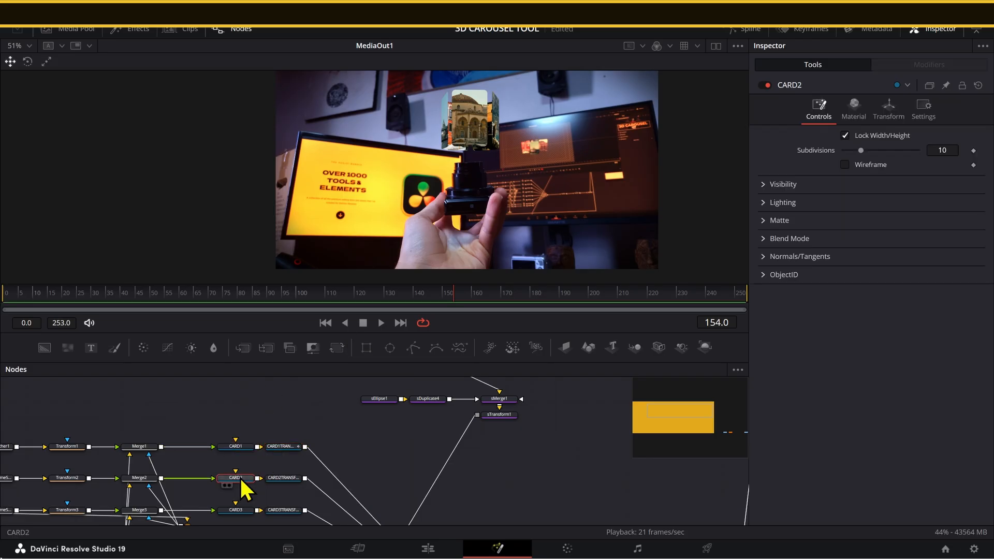
left_click(888, 108)
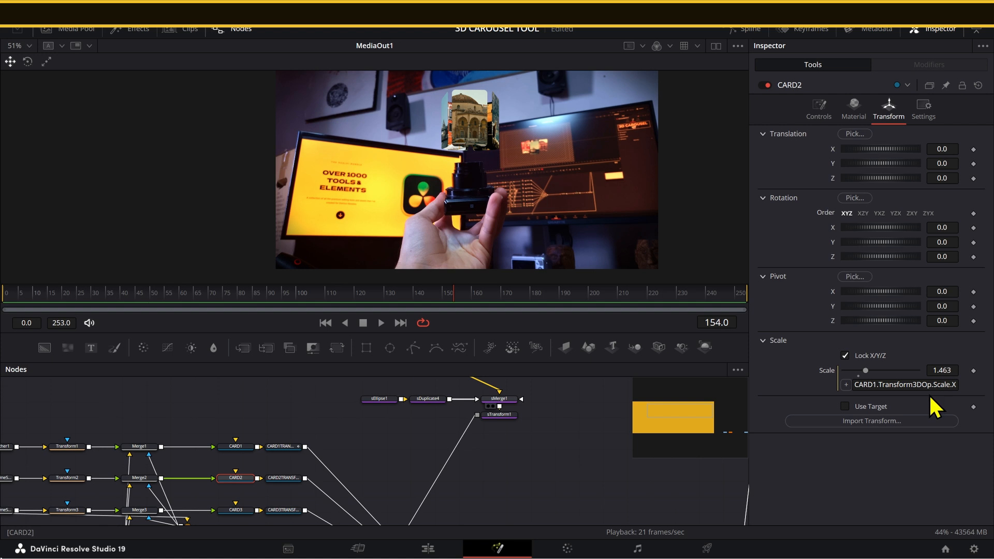
left_click(281, 446)
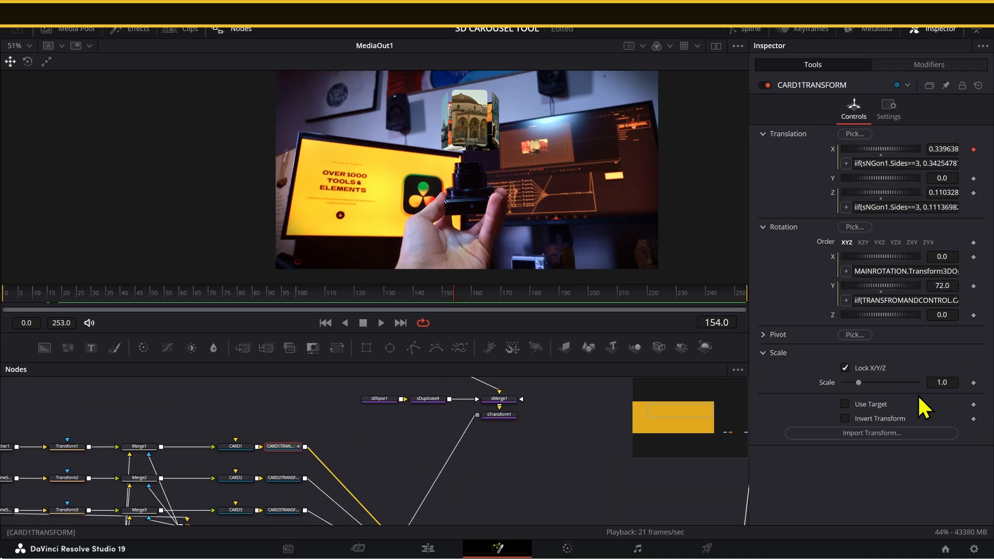
left_click(306, 415)
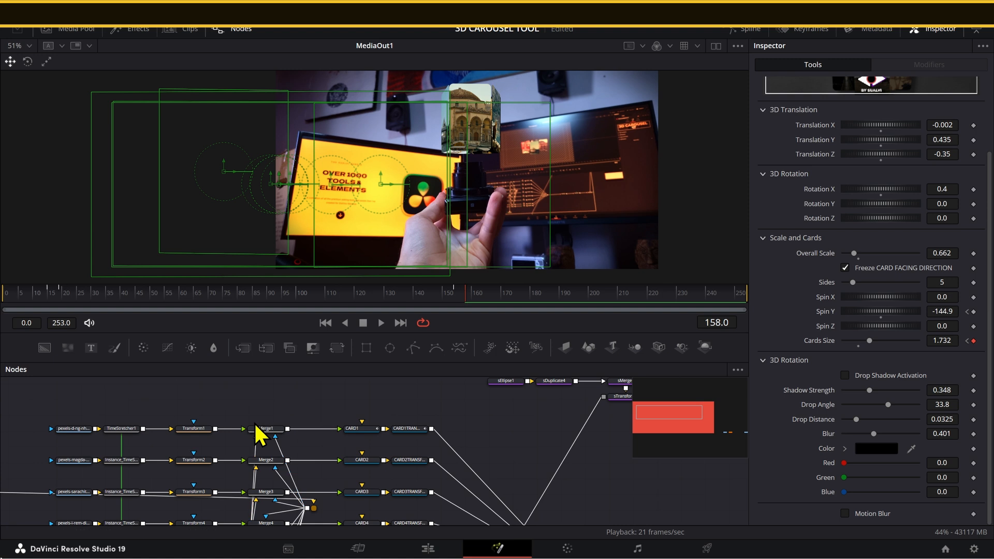
- Select the Merge1 node feeding the first card
left_click(265, 429)
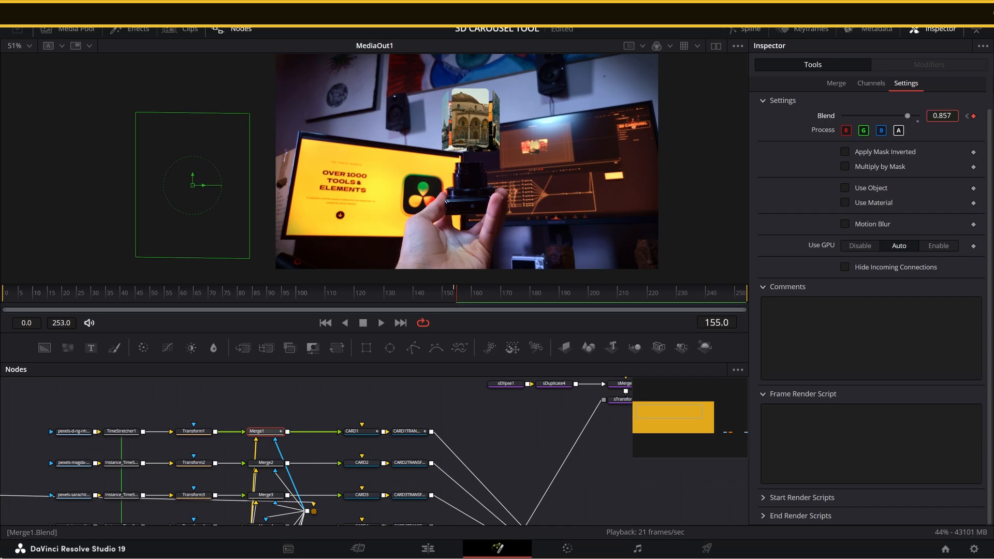
- Adjust Merge1's Blend slider, then inspect Merge2 and Merge3 settings
left_click_drag(908, 115, 861, 116)
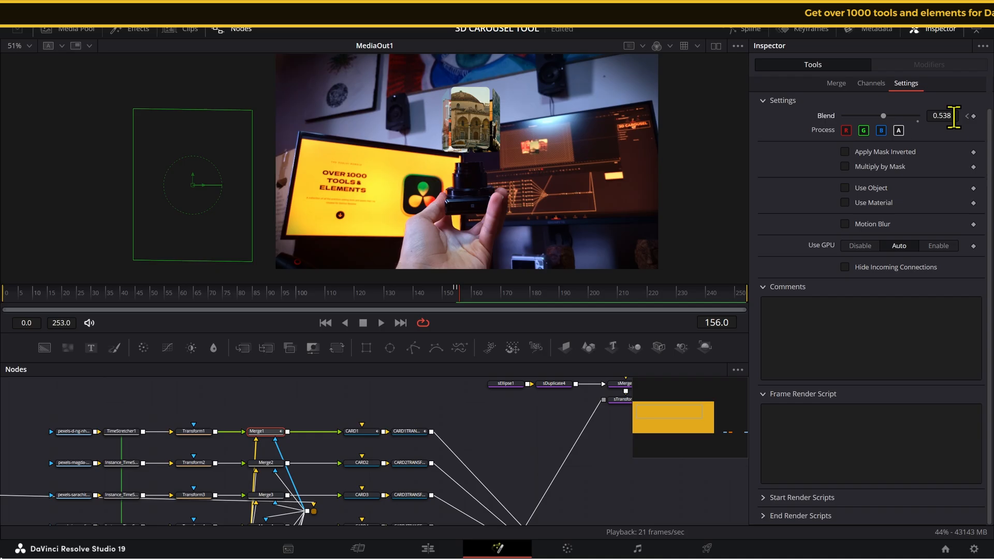
left_click_drag(884, 116, 907, 115)
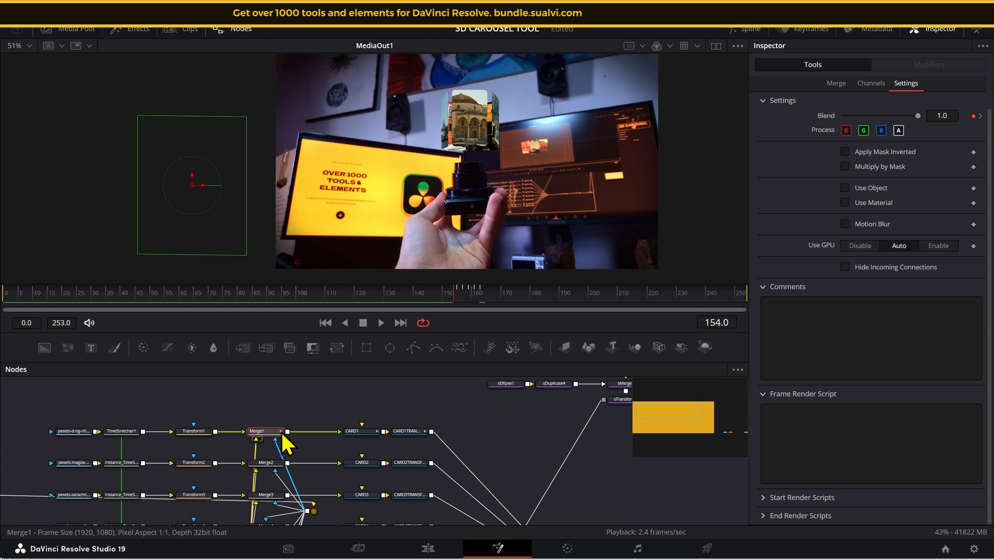
left_click(265, 427)
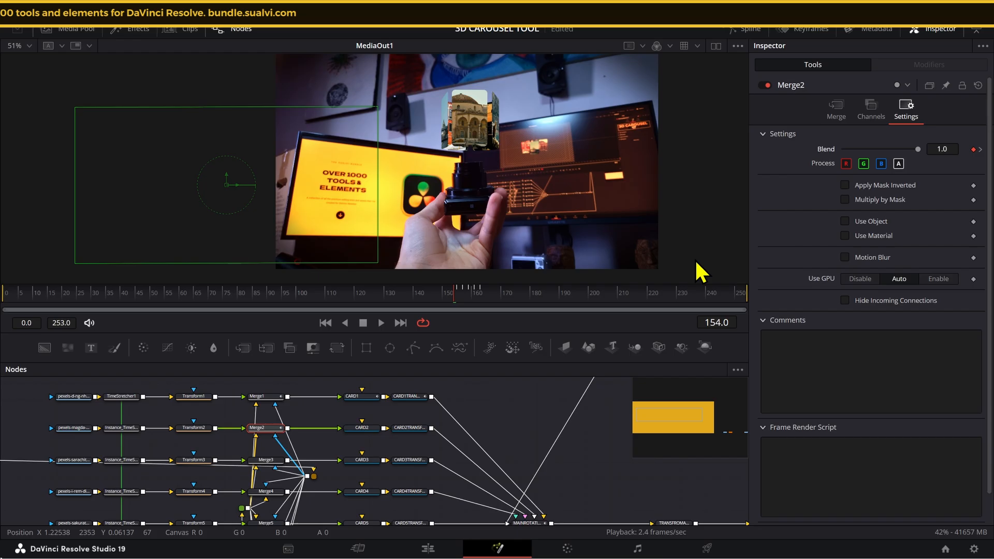
left_click(265, 460)
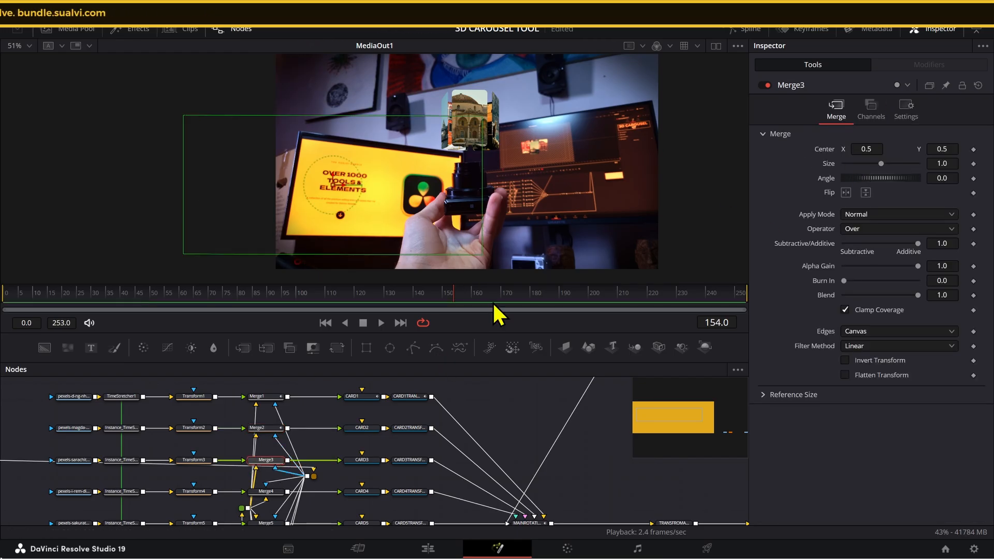
mouse_move(456, 313)
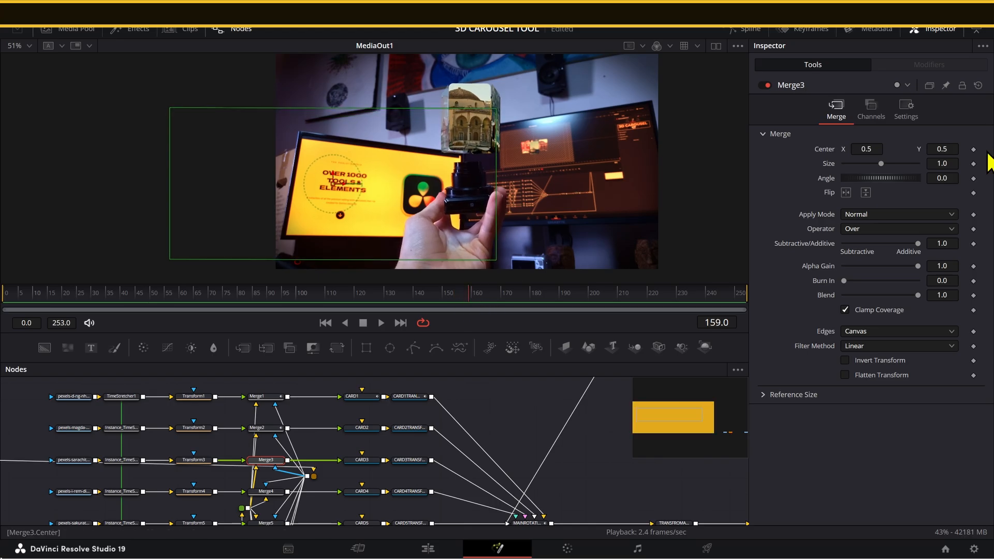
- Fade Merge4's Blend down to 0.0 on its Settings tab
left_click(905, 109)
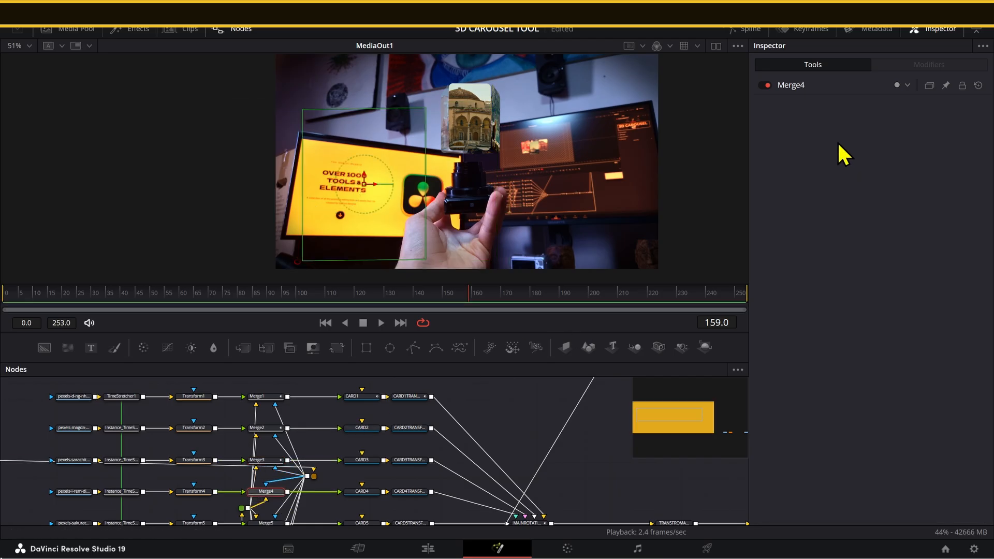
left_click(906, 107)
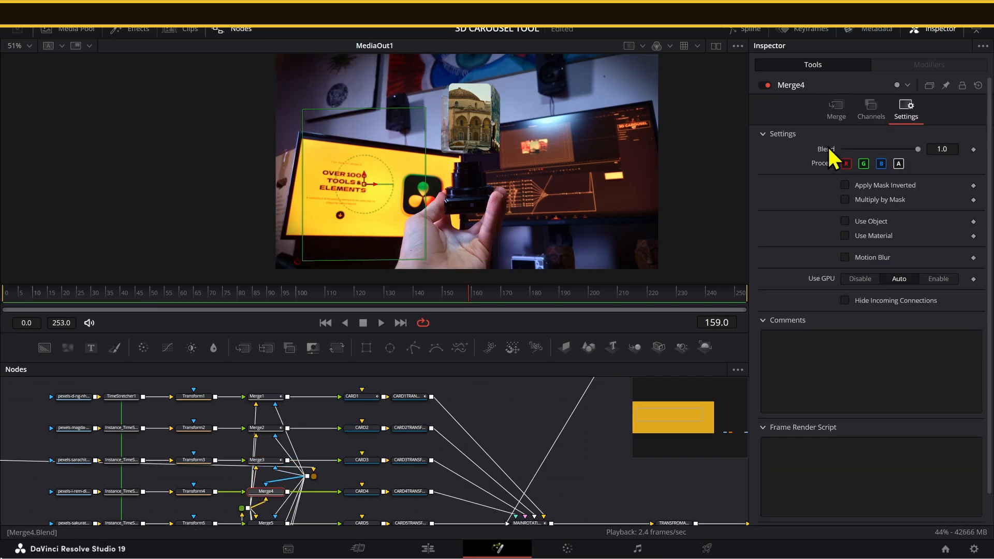
left_click_drag(917, 149, 872, 149)
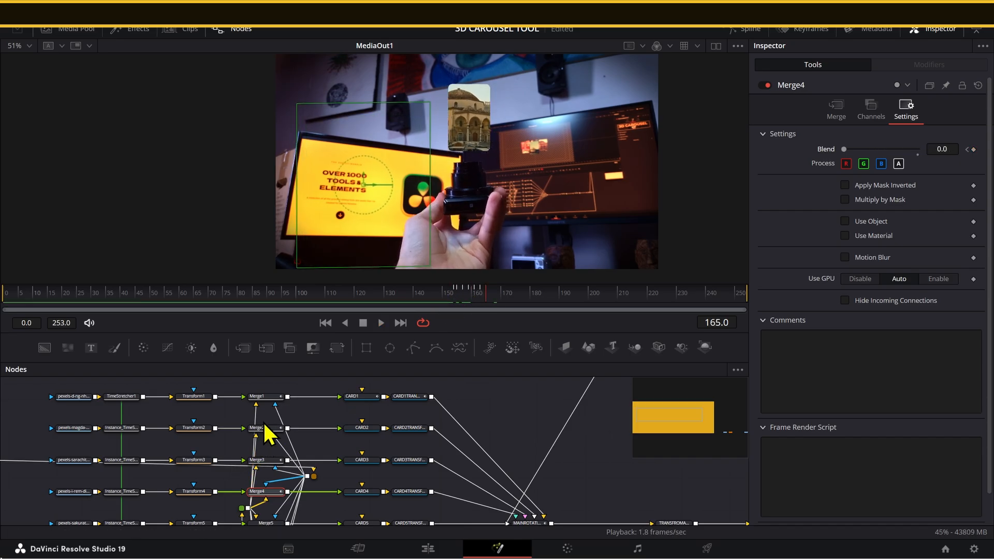
left_click(257, 428)
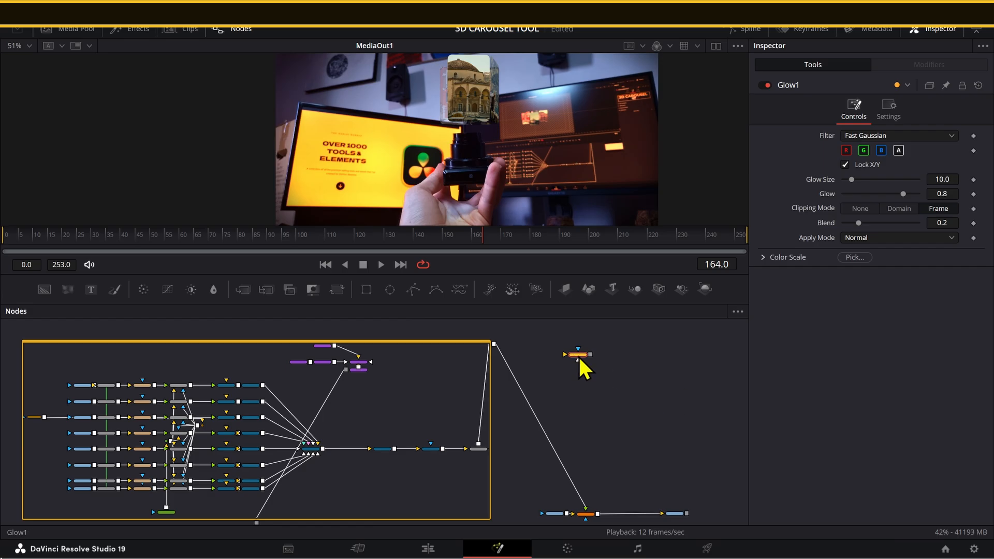
- Wire Glow1 after the carousel group and choose a different Apply Mode
left_click(379, 265)
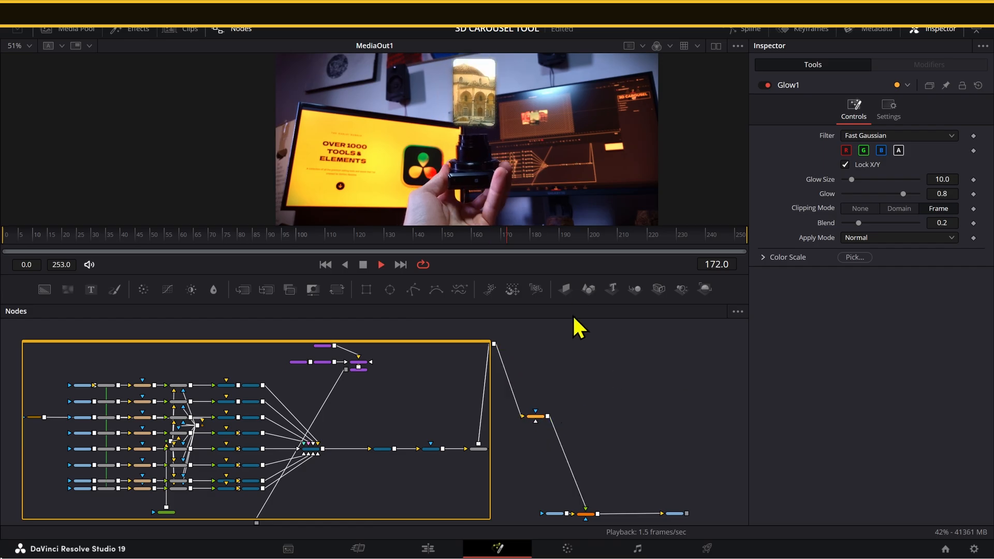
left_click(897, 237)
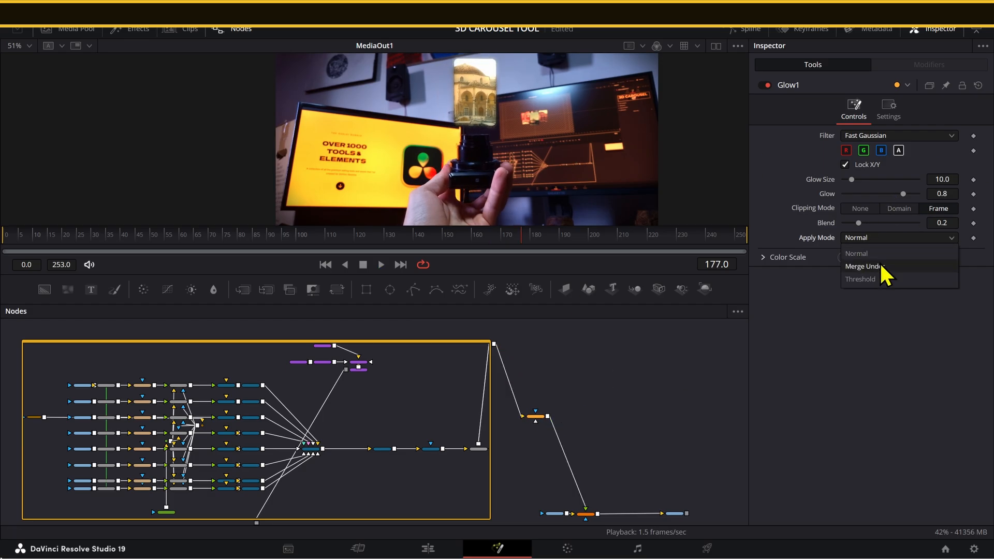
left_click(863, 265)
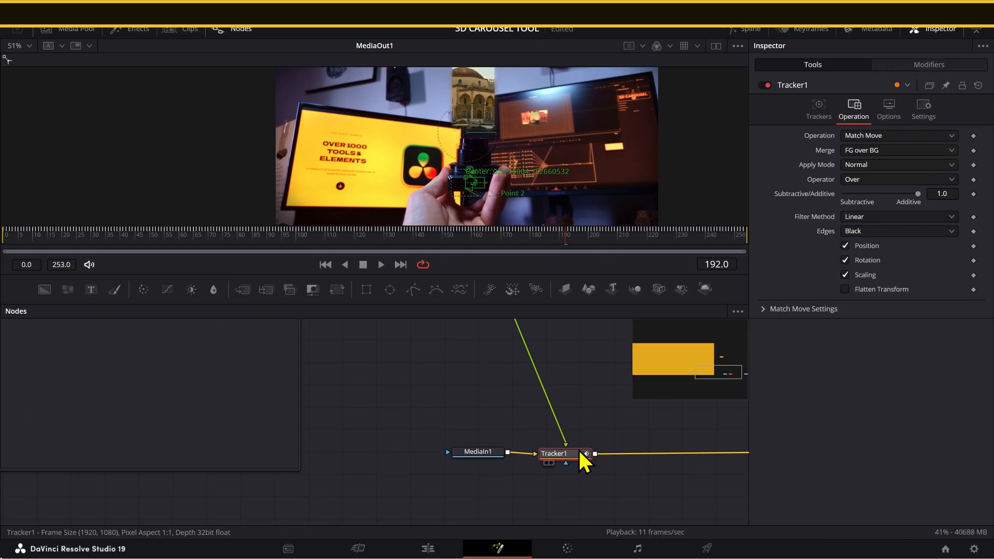
- Select Tracker1, scrub to around frame 235 and move the pattern onto the camera body
left_click(380, 265)
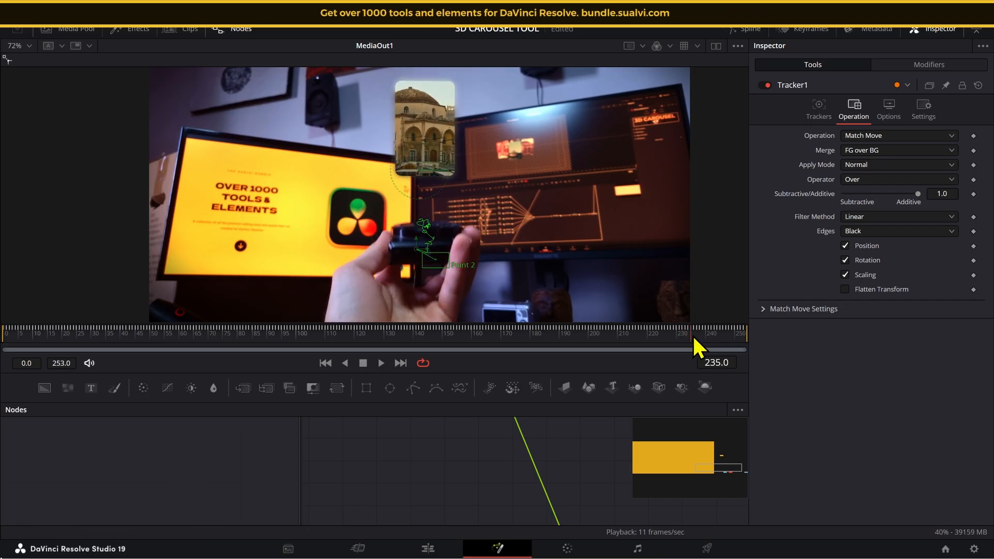
left_click_drag(697, 349, 688, 348)
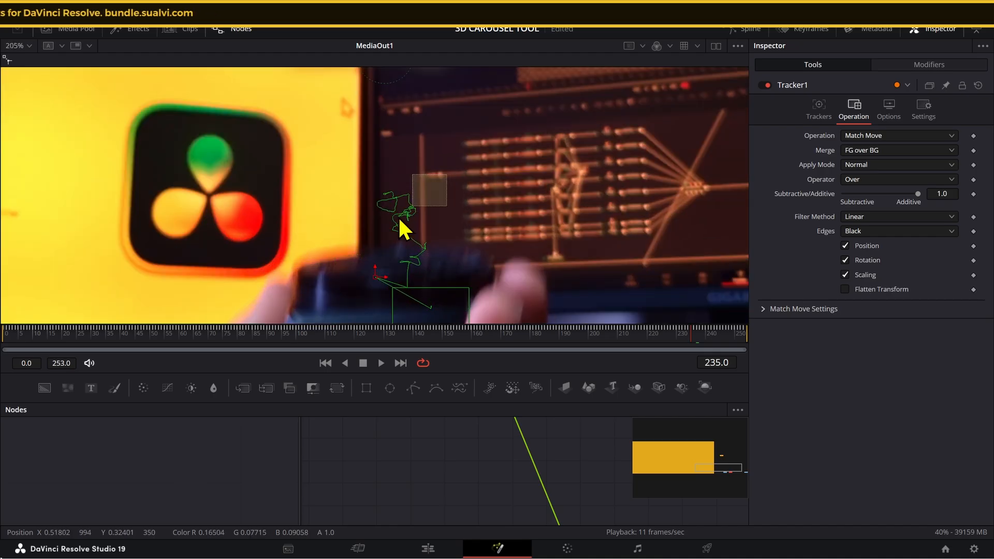
left_click_drag(406, 229, 412, 292)
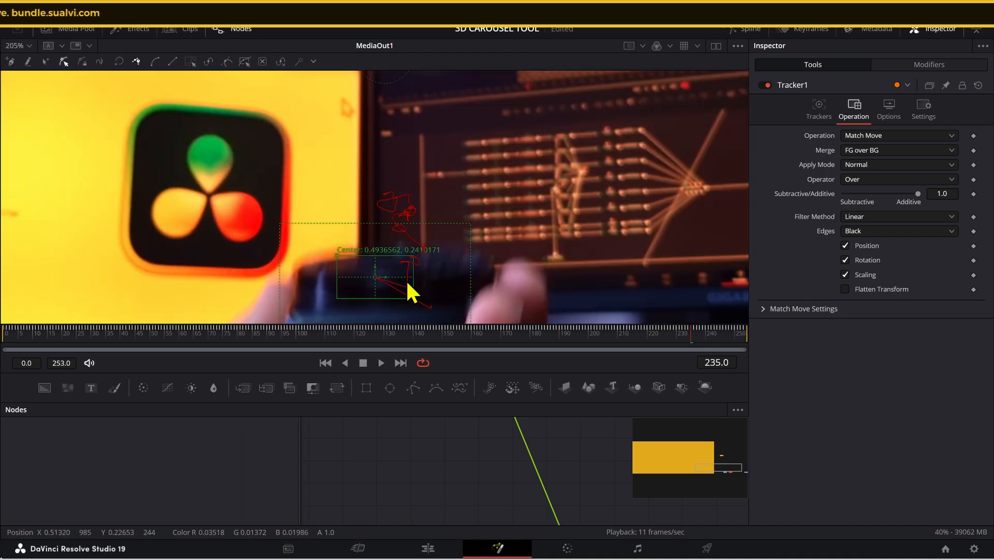
- Reposition Point 2 lower on the camera body to correct the drifting track
left_click(818, 108)
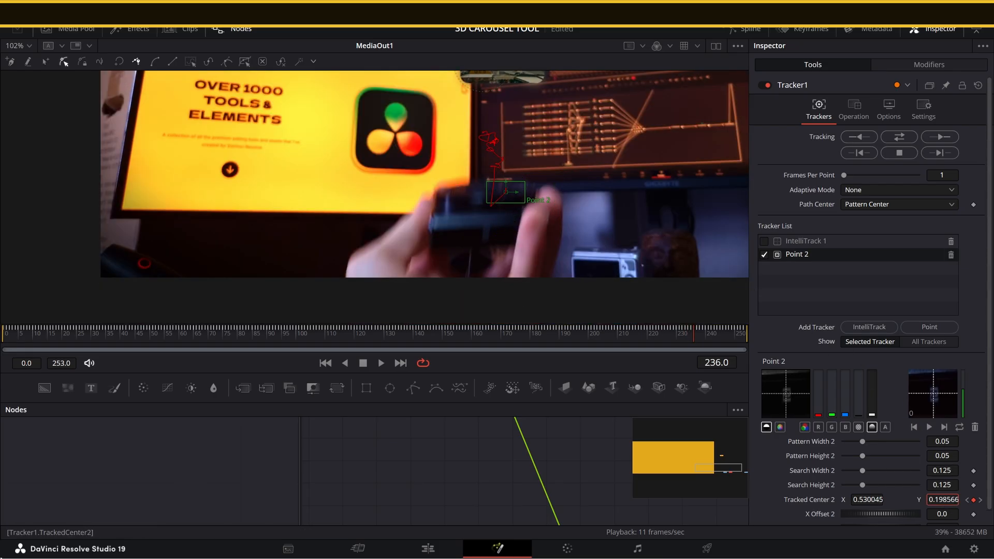
left_click_drag(506, 192, 505, 235)
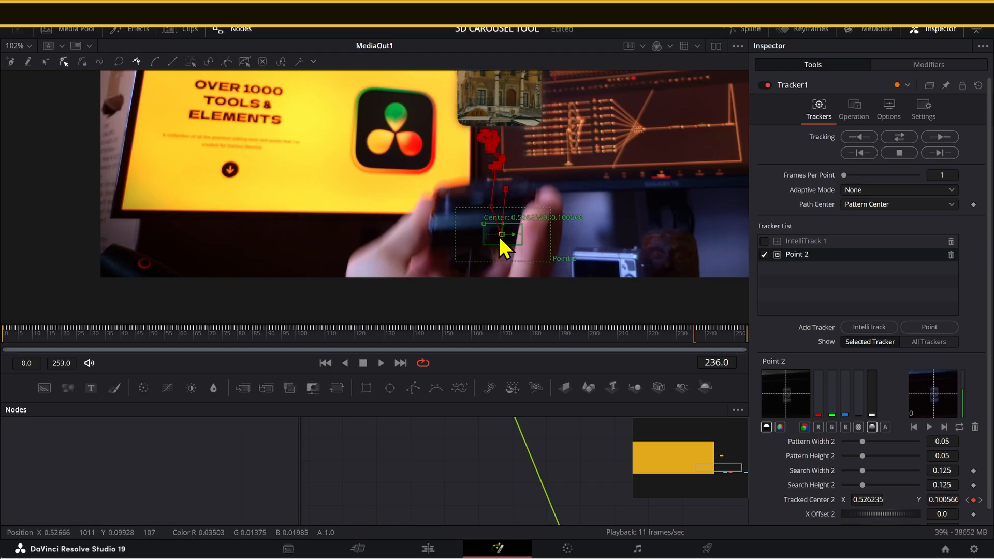
left_click(18, 45)
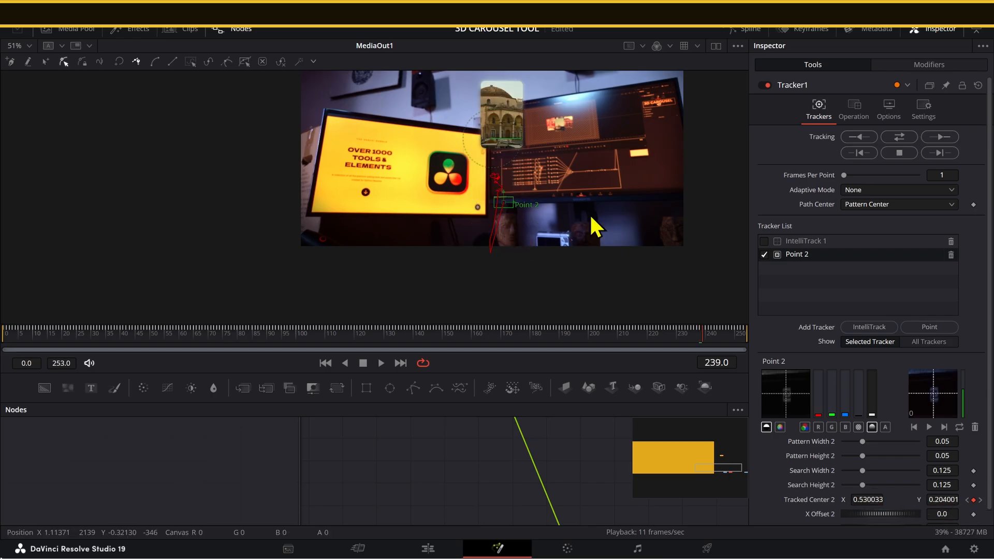
mouse_move(507, 88)
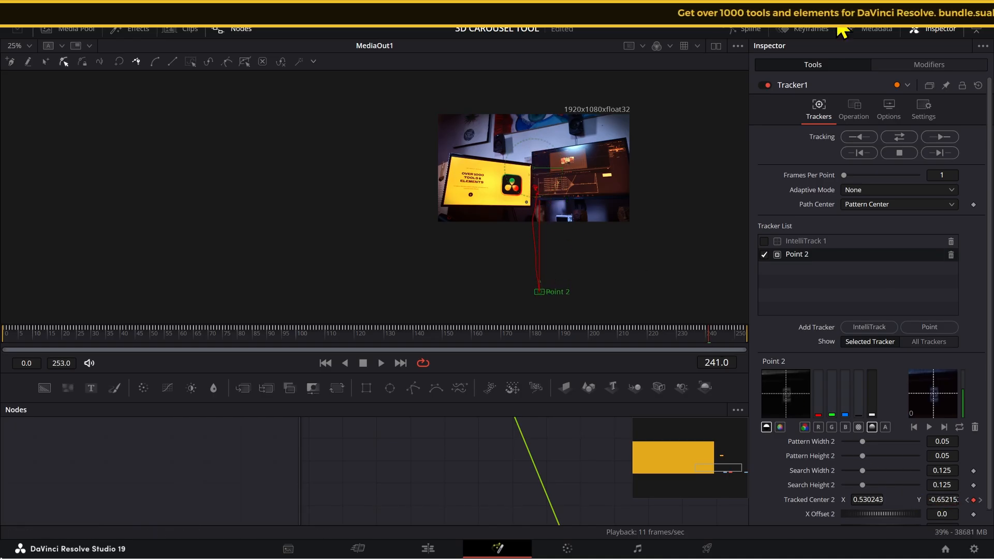
- Show Tracker1's Tracked Center 2 keyframe track in the Keyframes panel
left_click(807, 28)
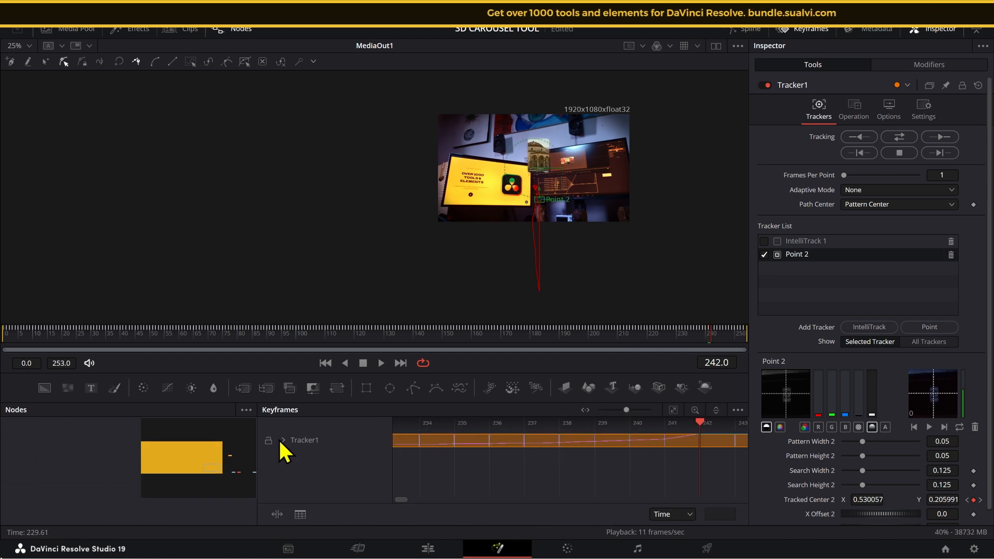
left_click(284, 440)
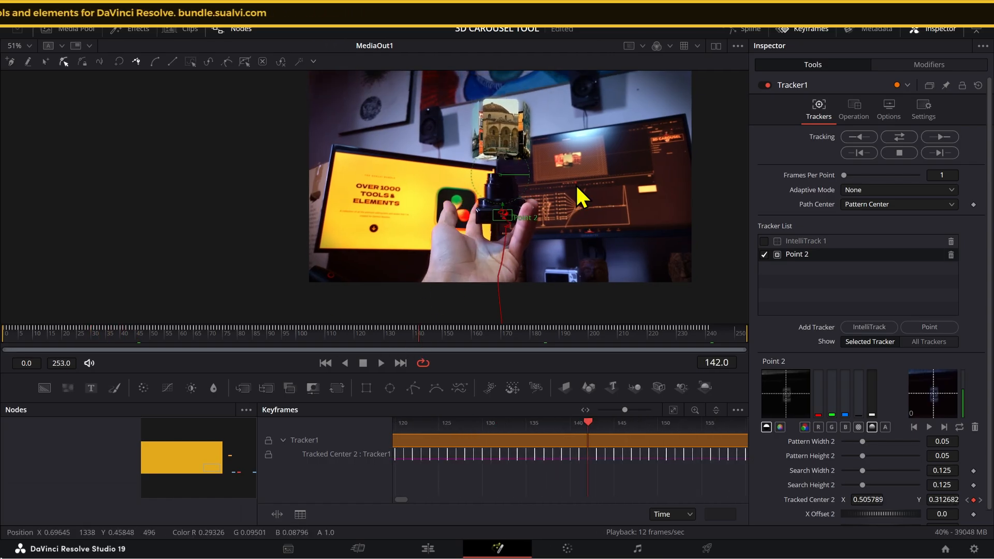
left_click(381, 363)
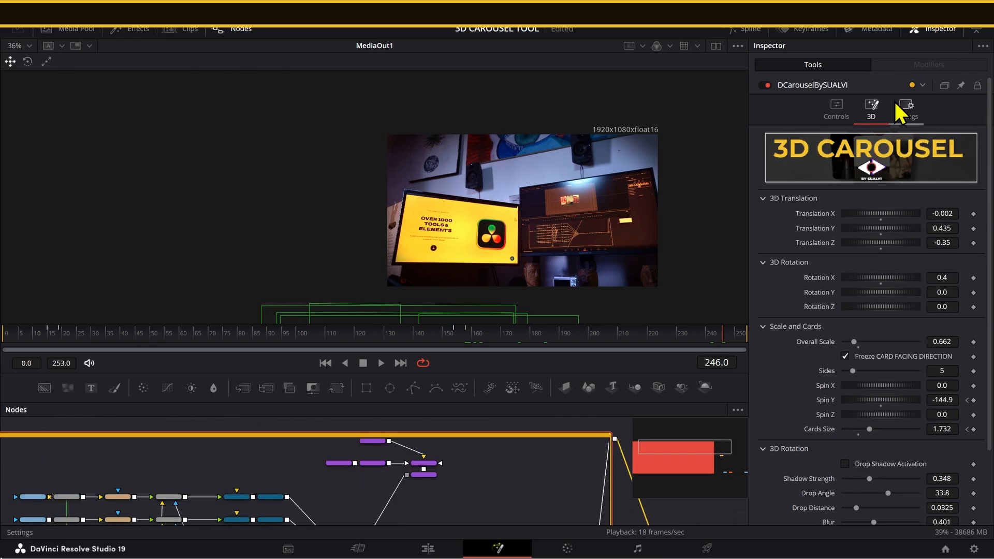
- Enable motion blur in Tracker1's Settings tab, toggling it off and on to compare
scroll("down", 3)
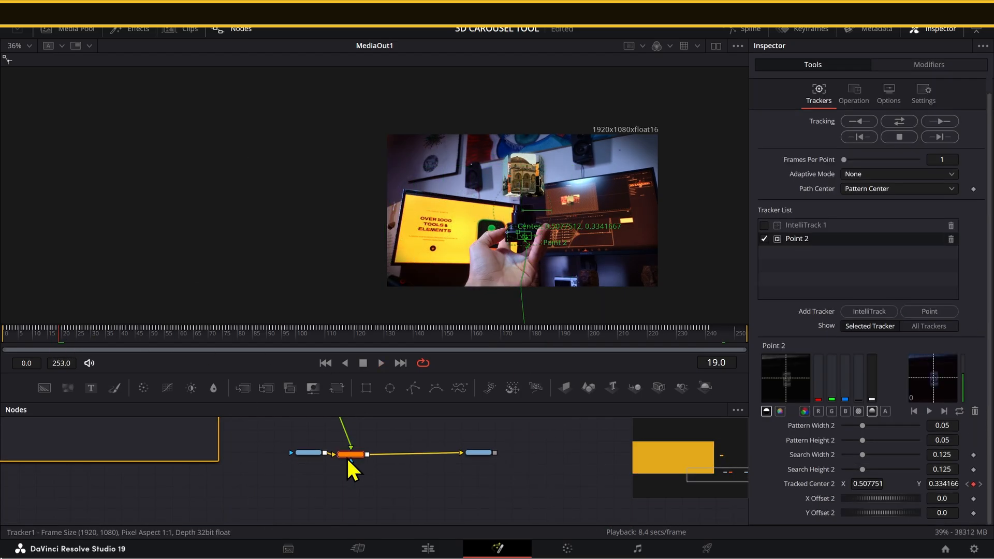
left_click(923, 93)
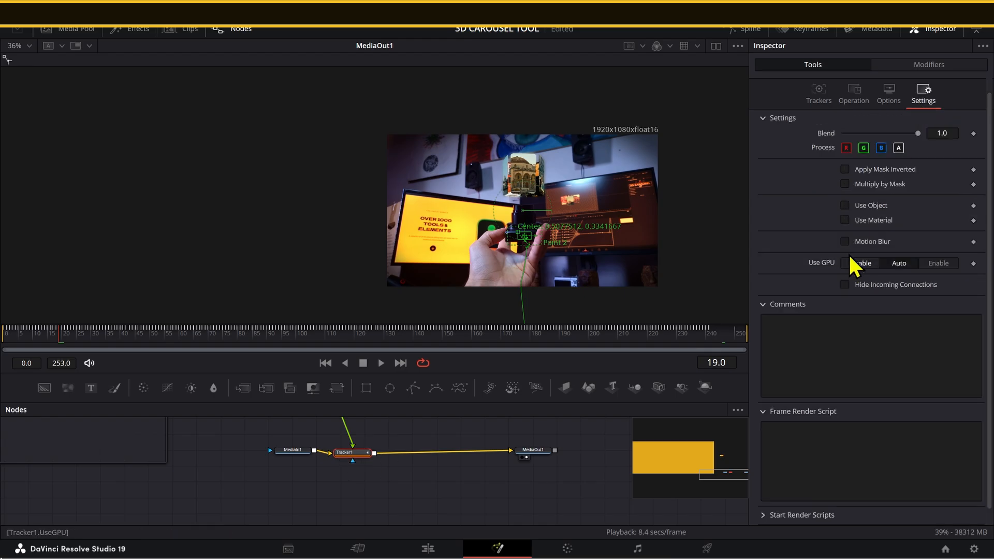
left_click(845, 241)
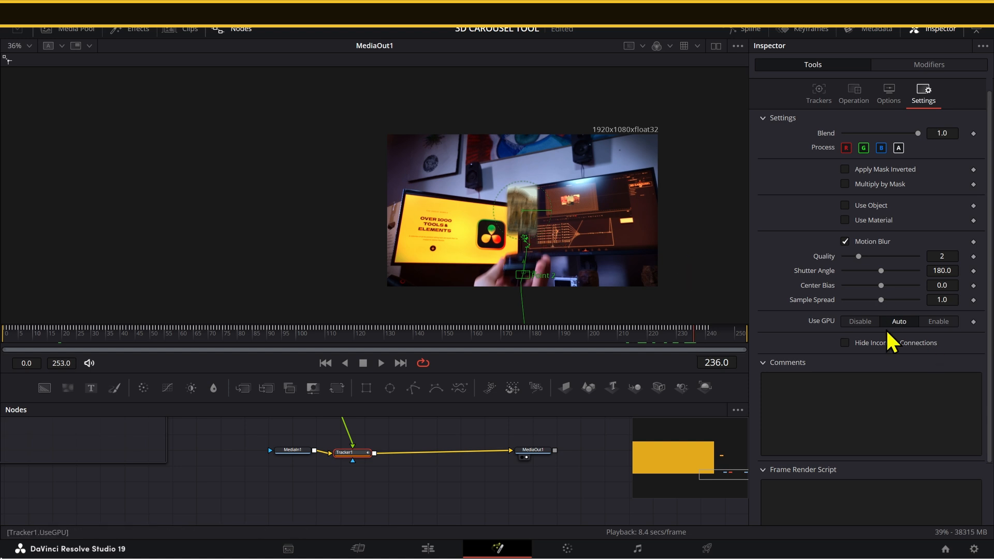
left_click(846, 240)
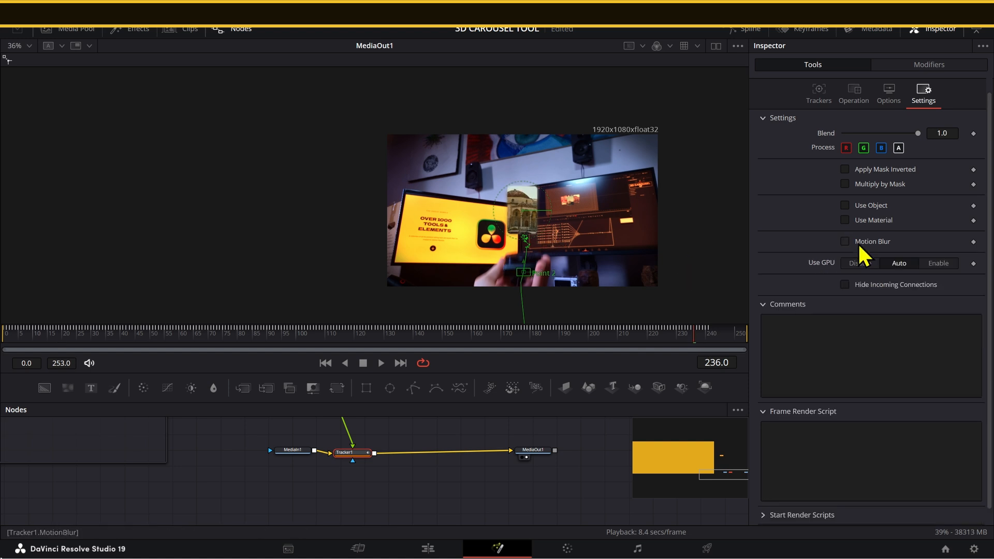
left_click(845, 241)
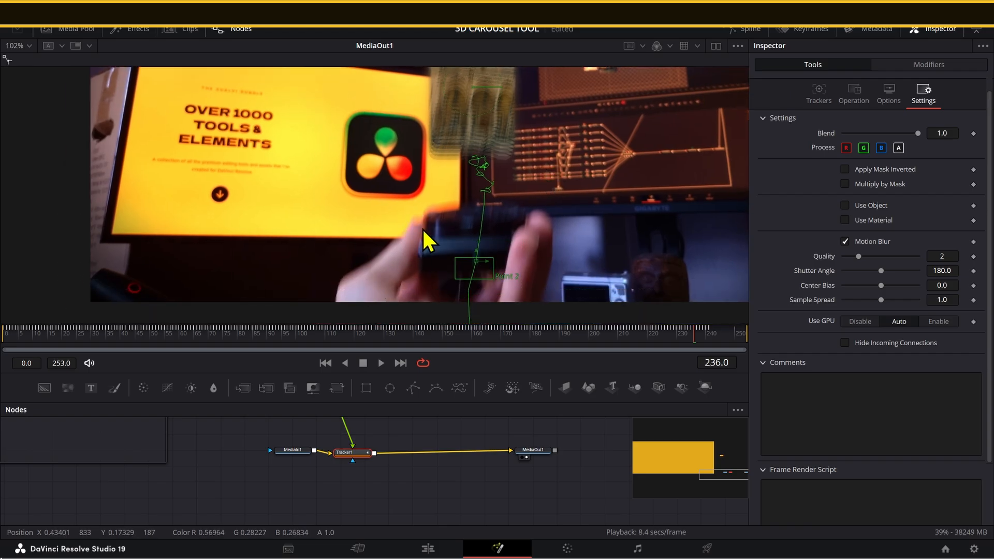
mouse_move(461, 232)
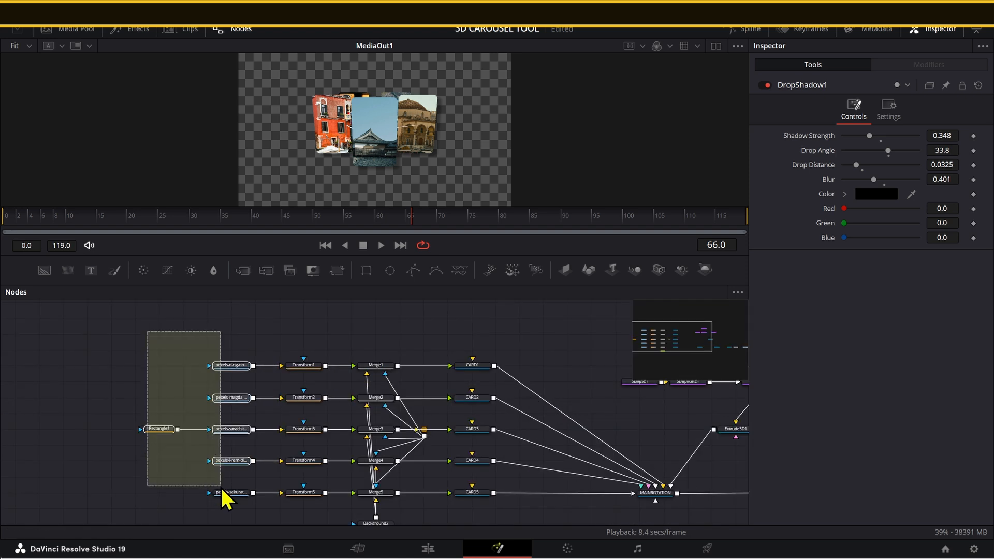
left_click(104, 356)
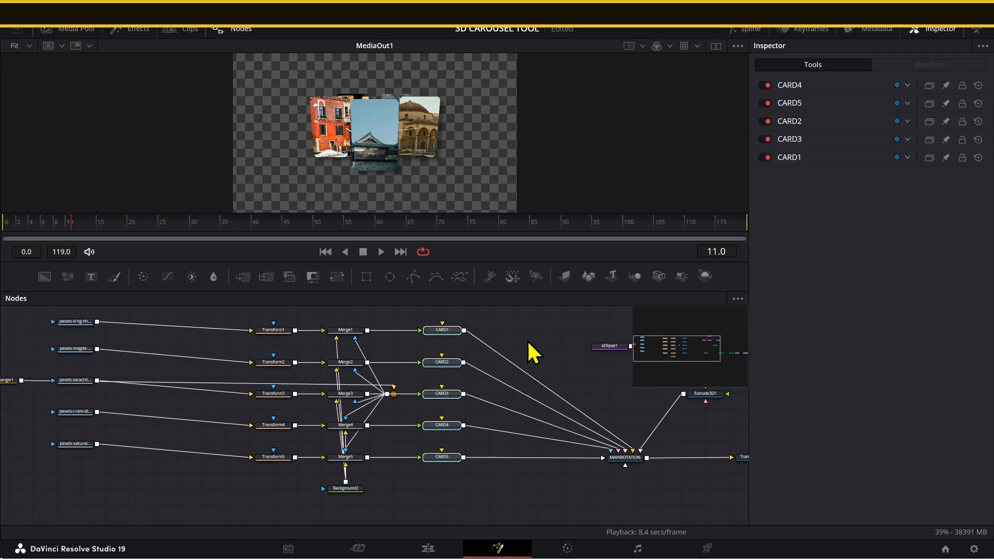
left_click(75, 443)
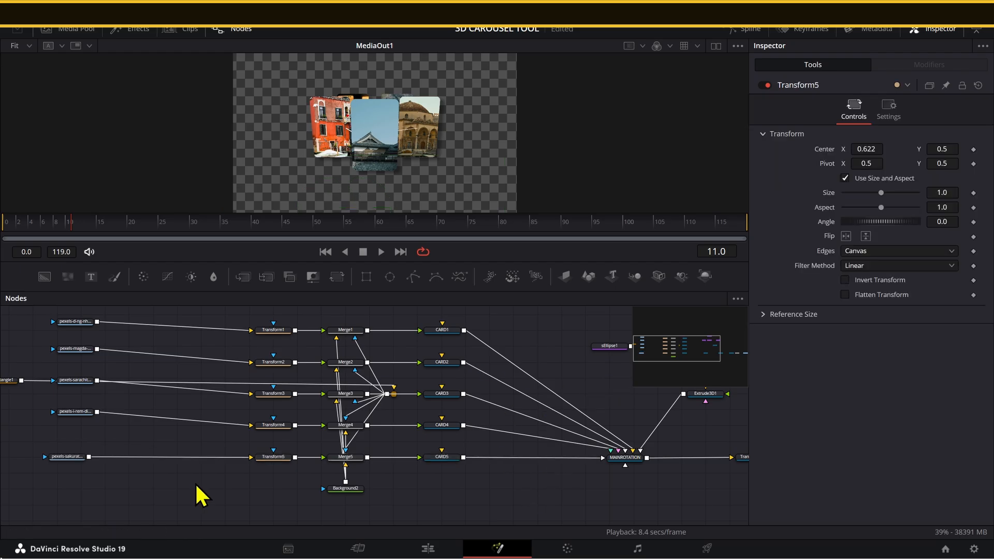
mouse_move(656, 466)
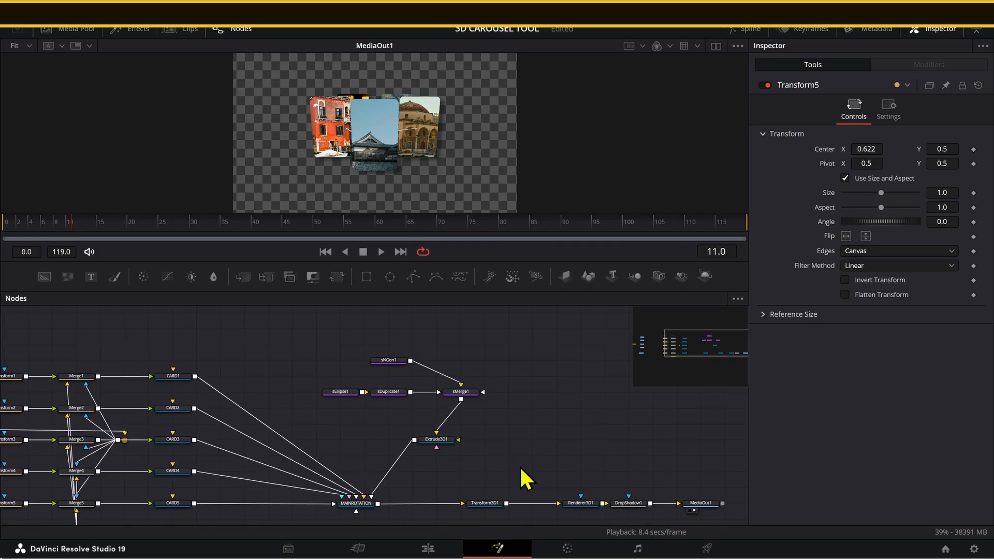
- Switch to the Edit page and select the Test timeline from the timeline dropdown
left_click(427, 548)
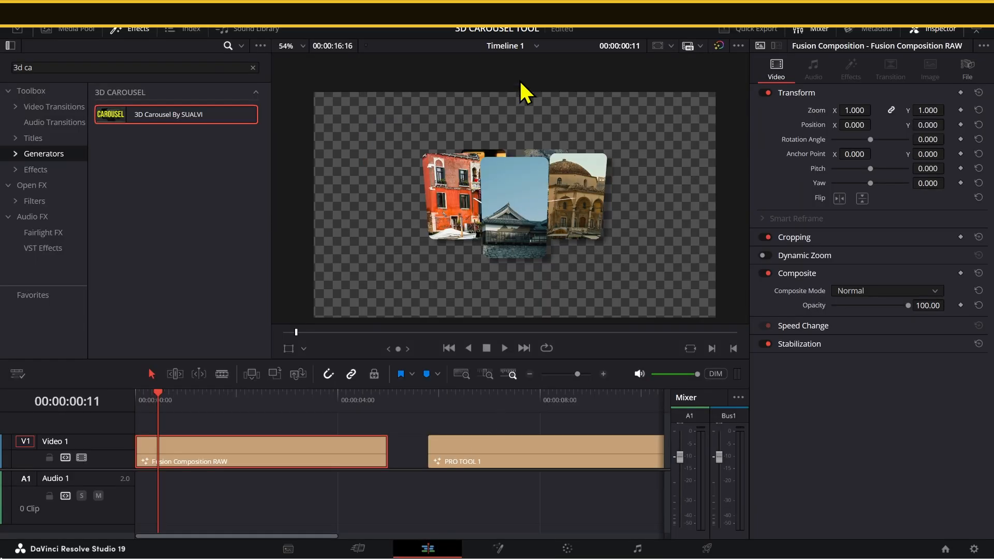
mouse_move(416, 436)
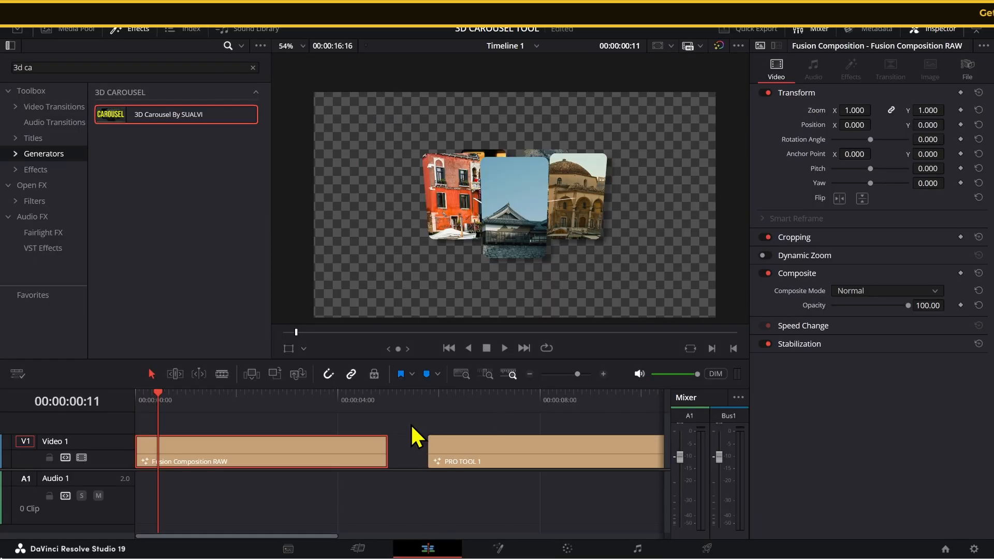
mouse_move(361, 365)
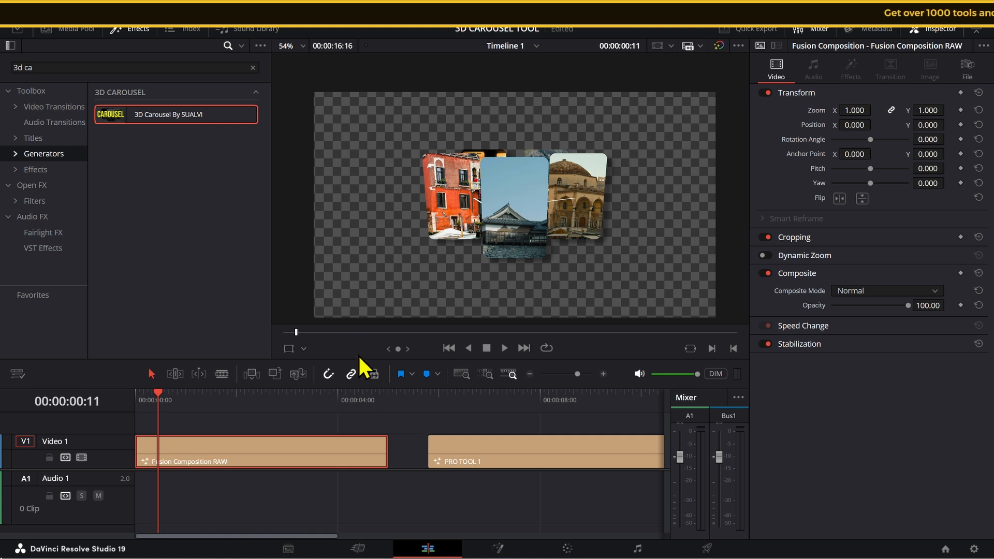
left_click(511, 45)
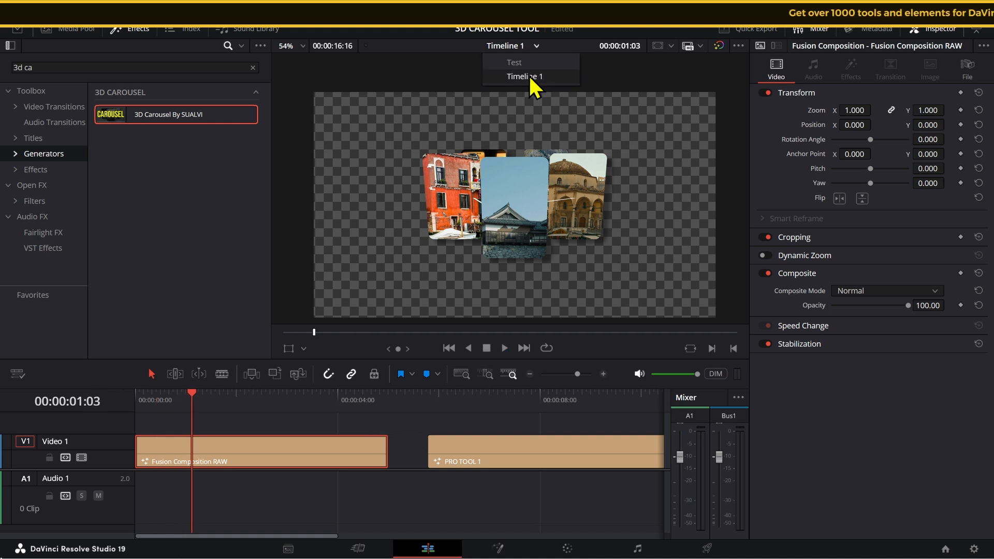
left_click(514, 62)
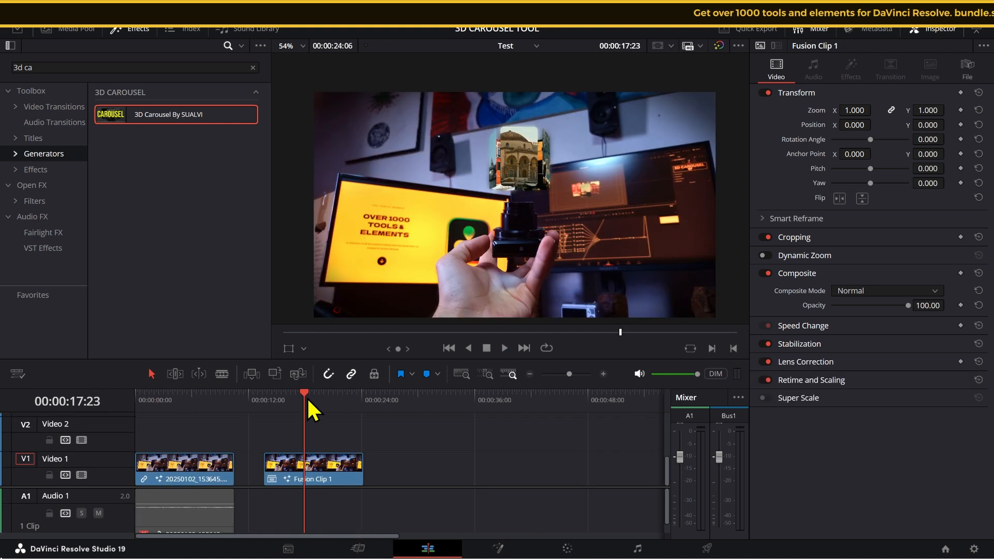
mouse_move(561, 163)
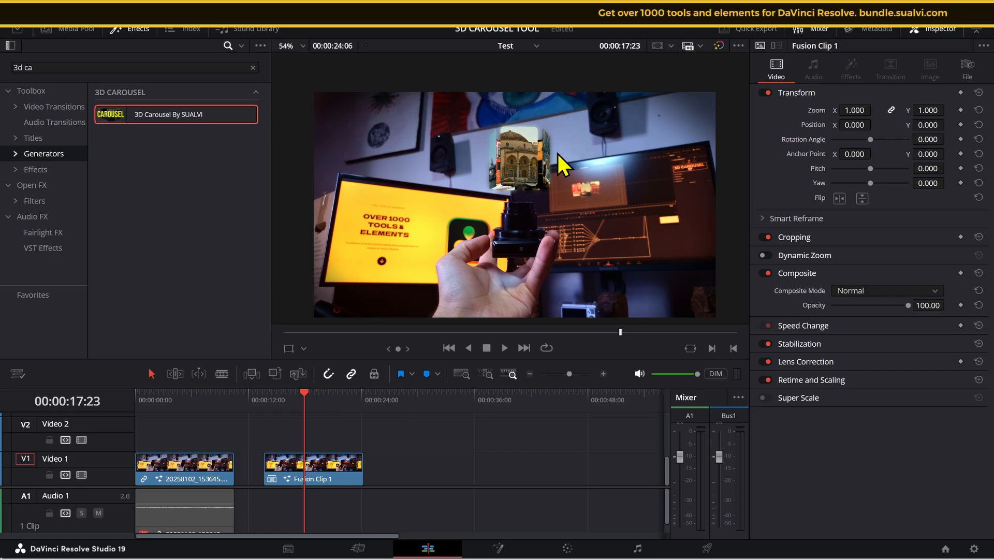
mouse_move(559, 211)
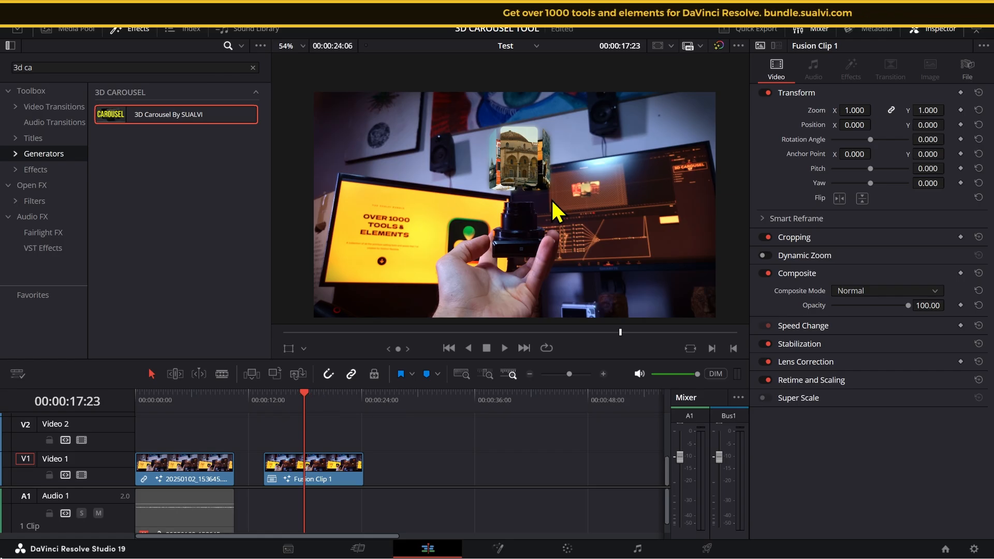
mouse_move(570, 266)
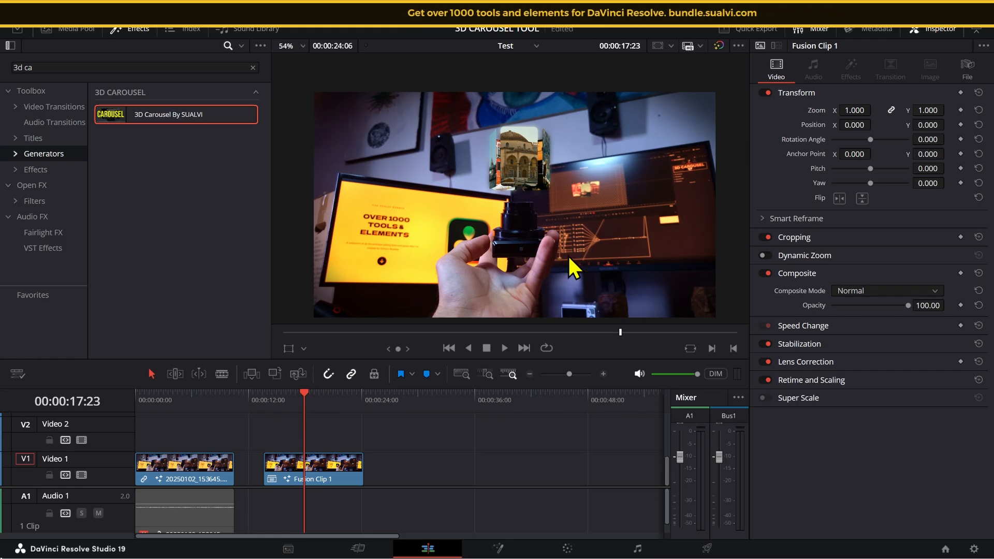
mouse_move(495, 276)
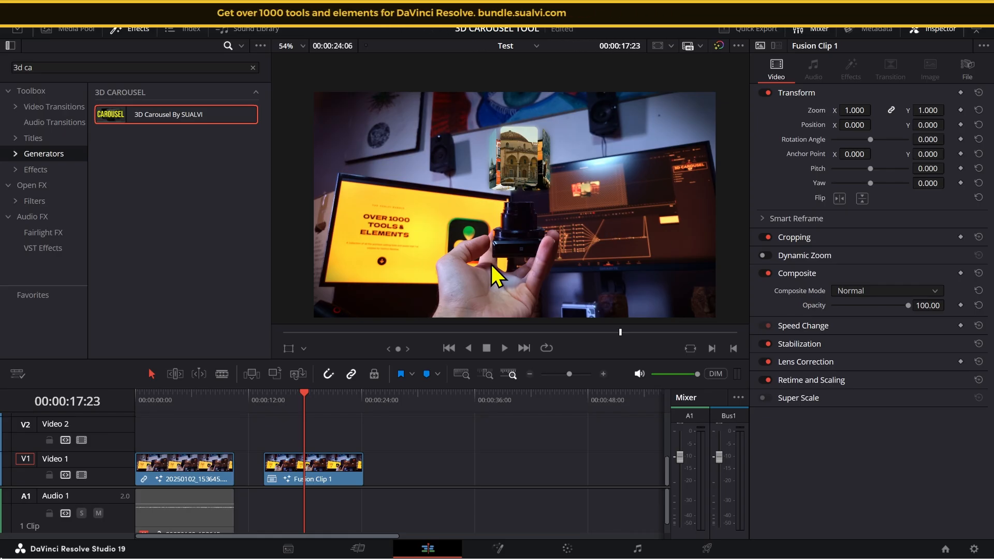
mouse_move(511, 260)
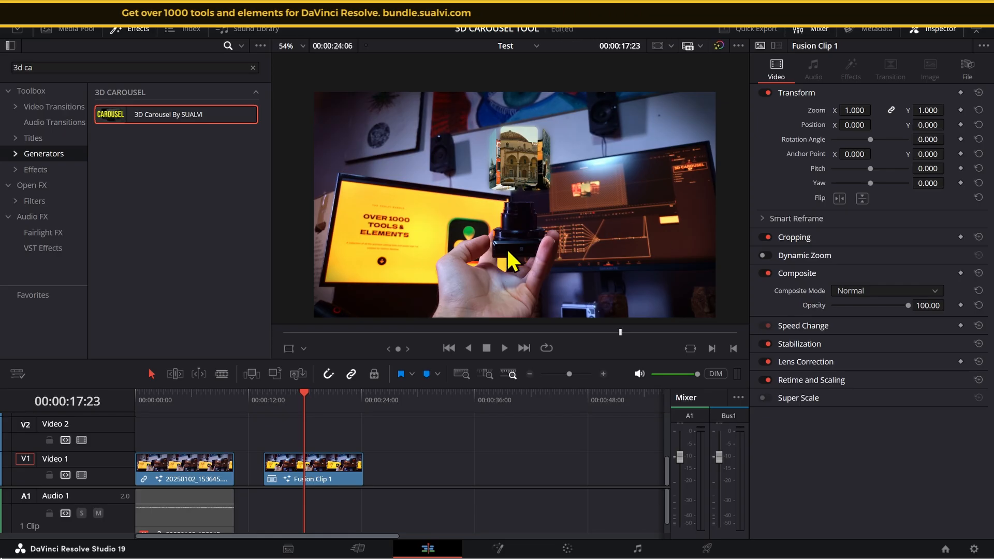
mouse_move(503, 260)
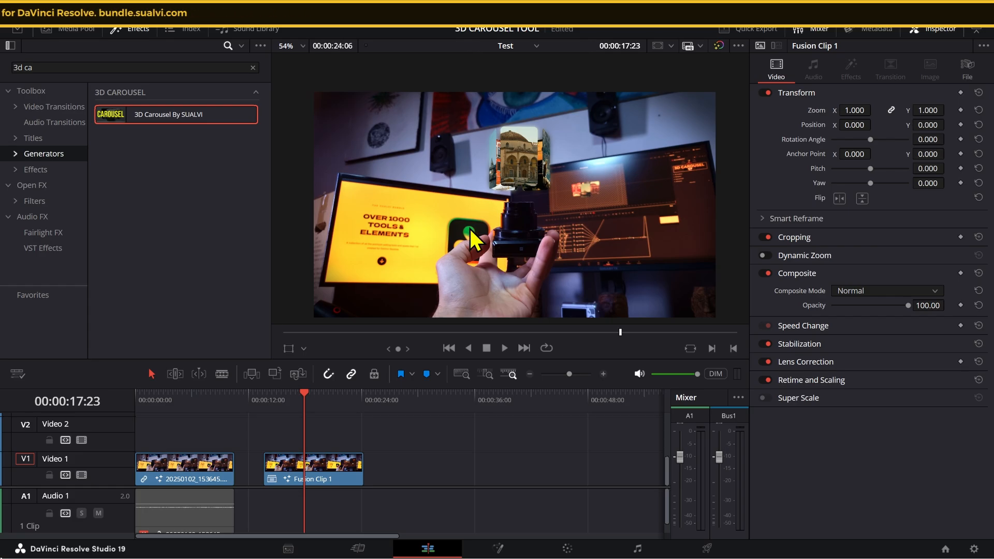
mouse_move(514, 213)
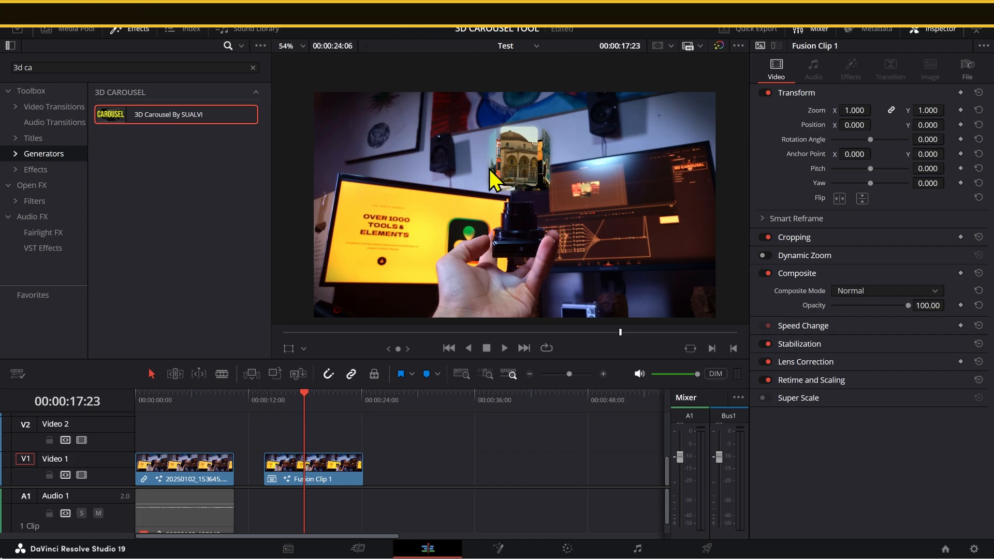
mouse_move(453, 202)
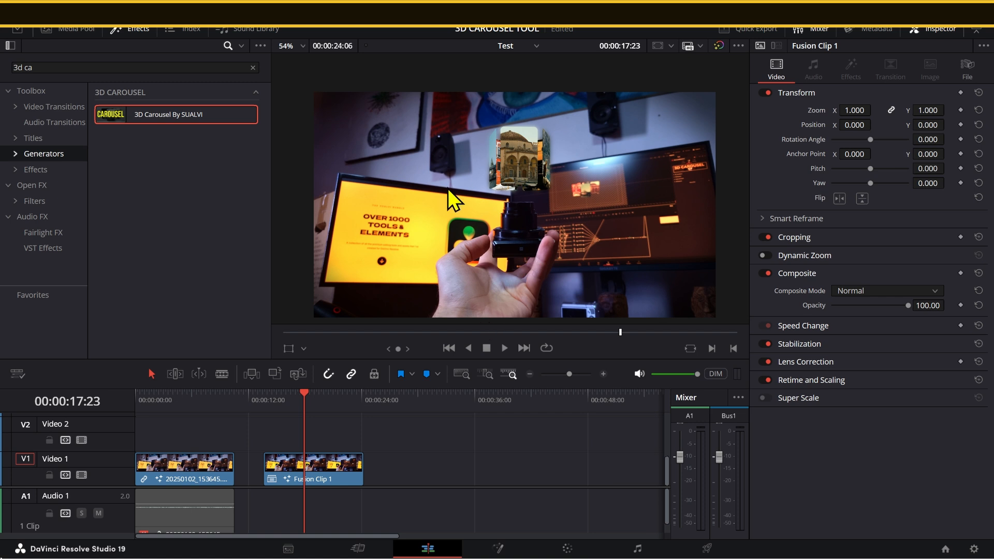
mouse_move(457, 488)
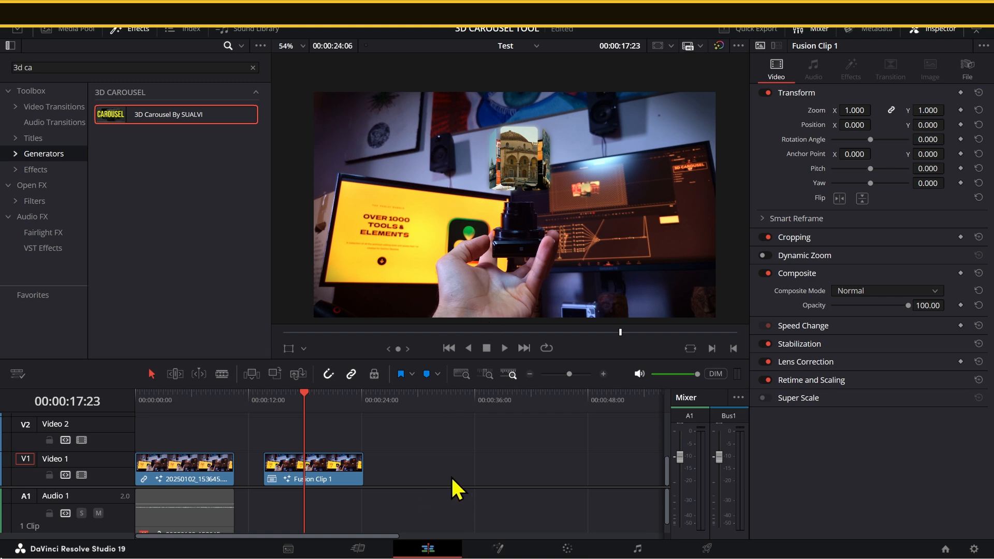
mouse_move(485, 373)
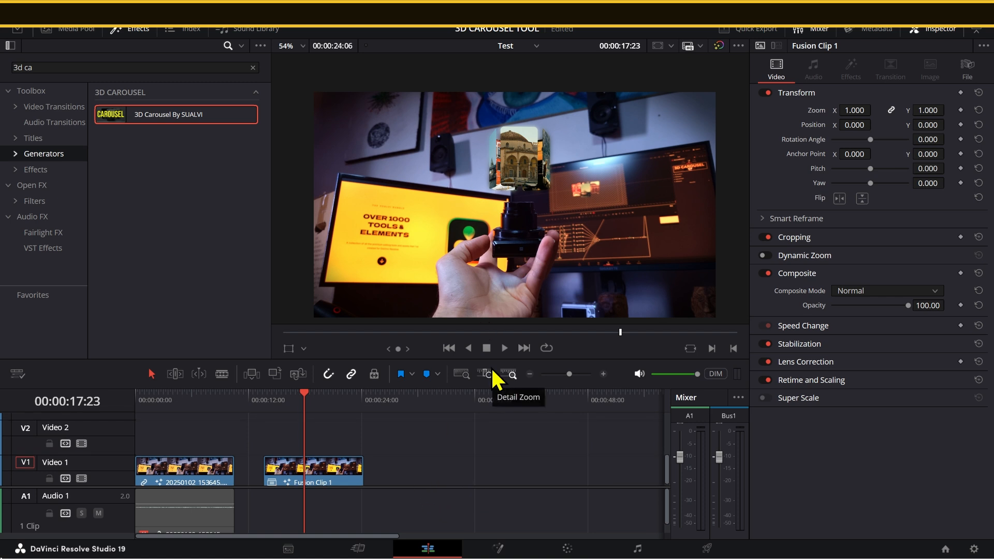
mouse_move(512, 343)
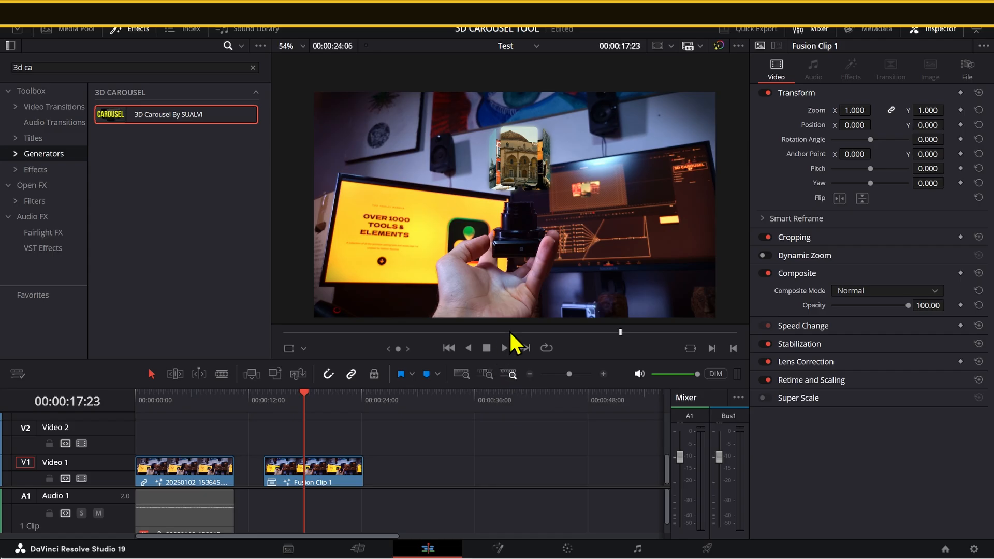